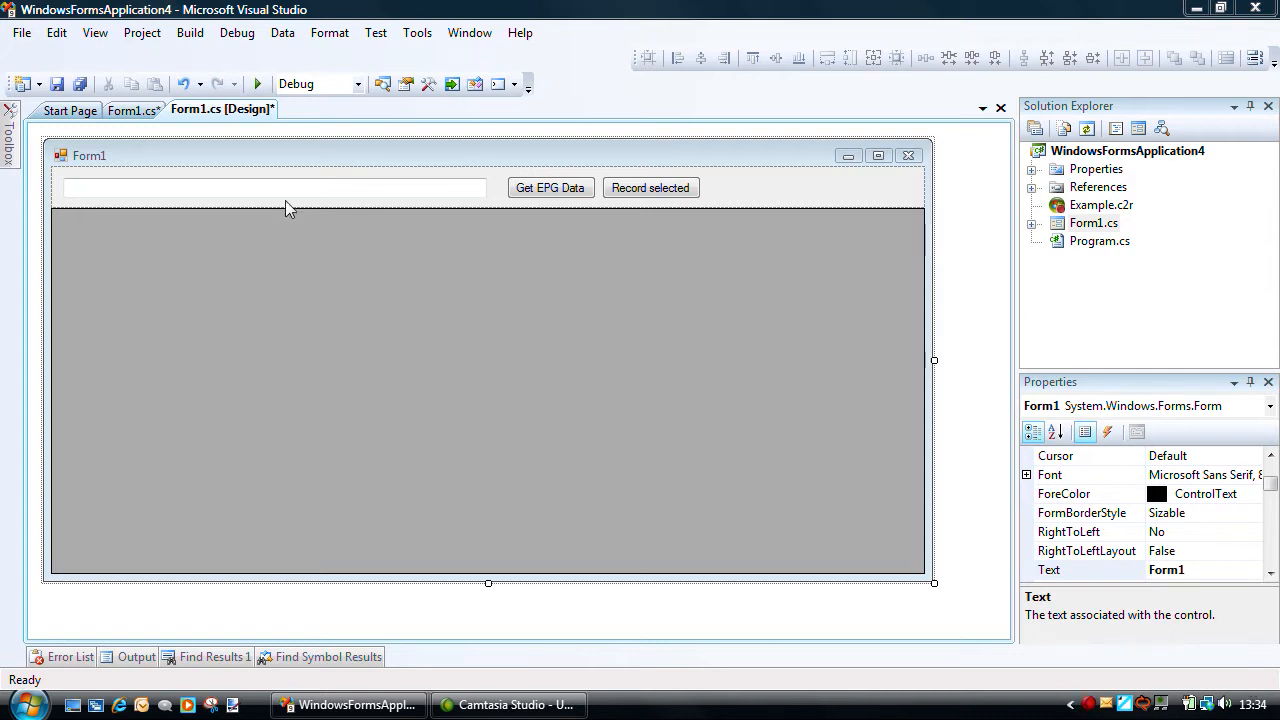
Select the form's search box, Get EPG Data button and results grid in turn.
left_click(276, 188)
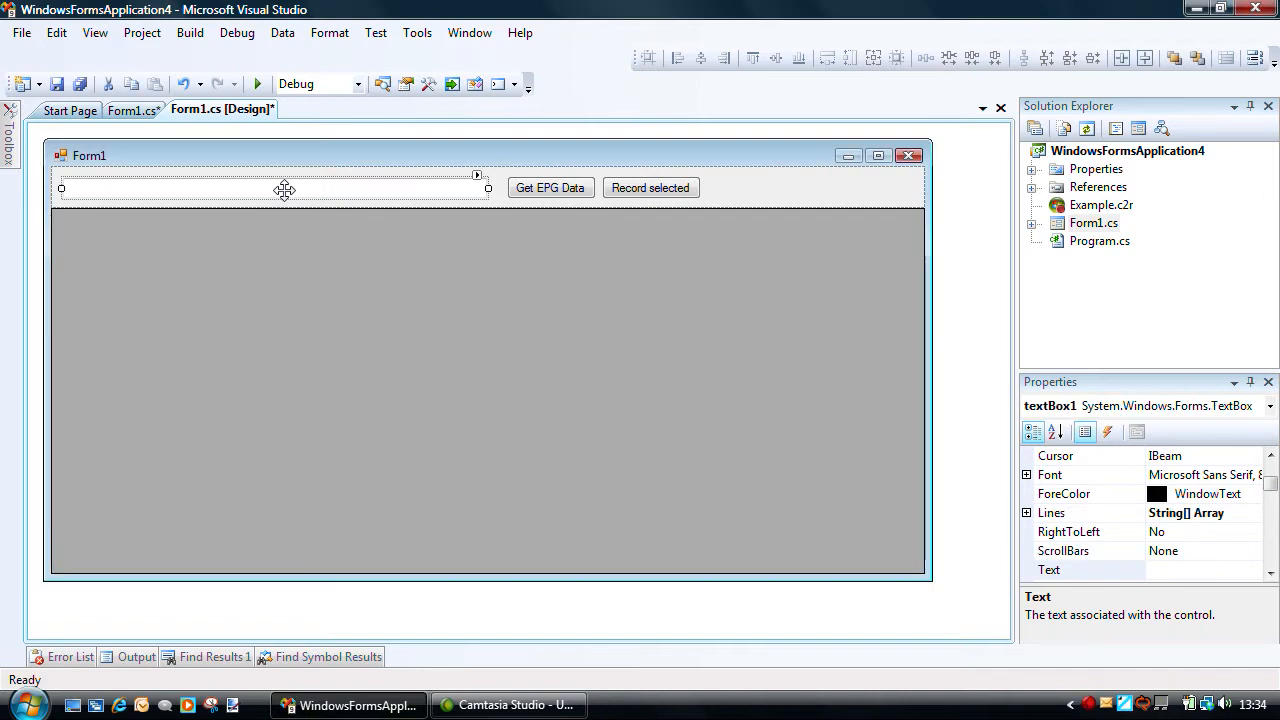
left_click(550, 188)
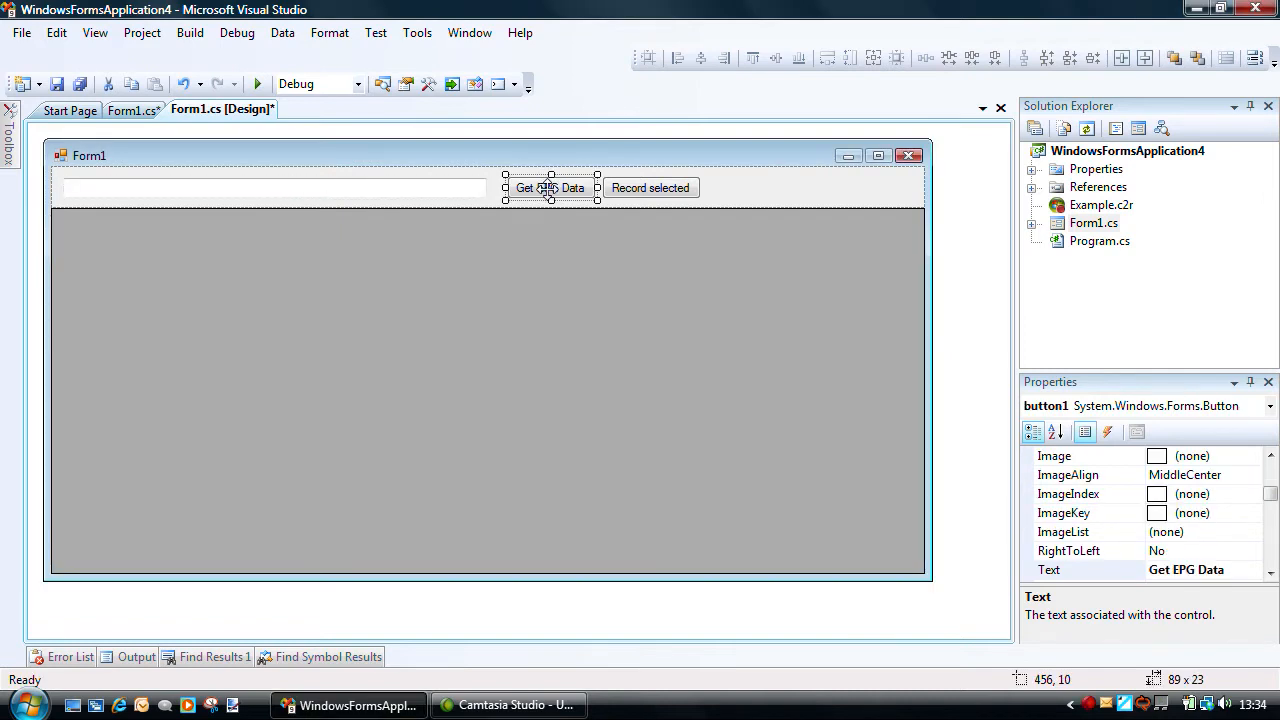
left_click(650, 188)
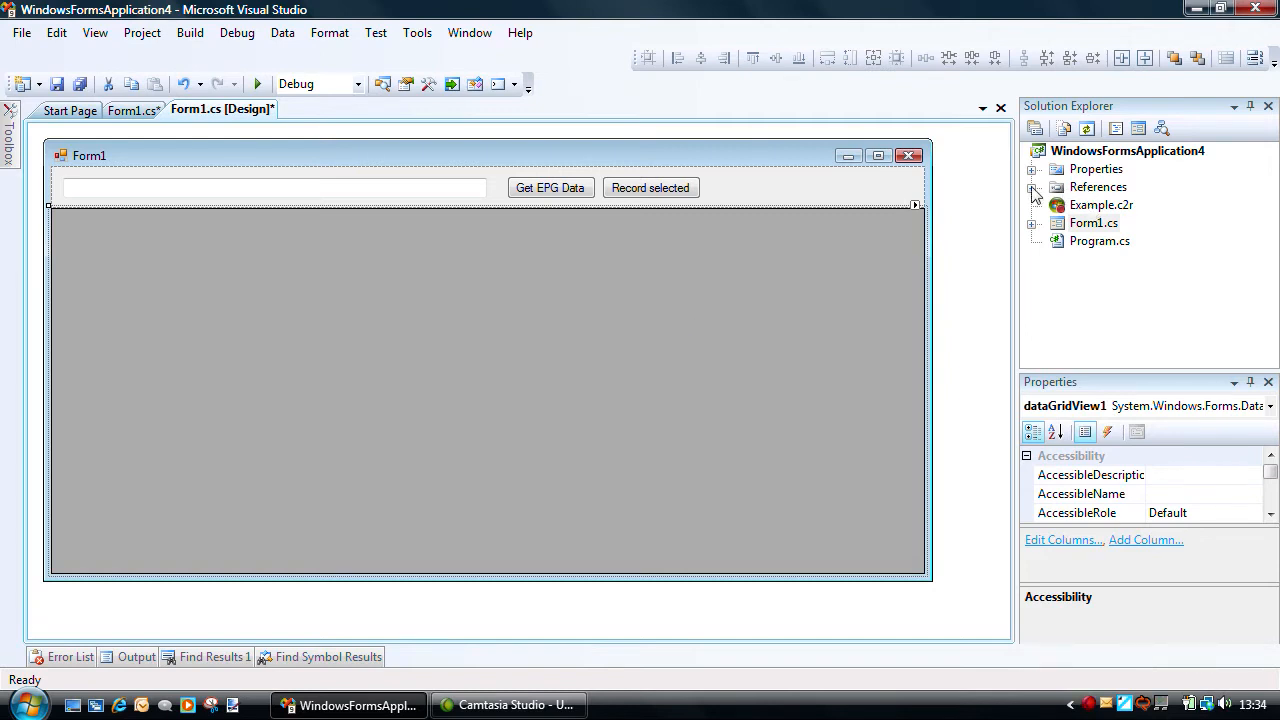
Add ehepg.dll and ehRecObj.dll from the Recent tab as project references.
left_click(1036, 188)
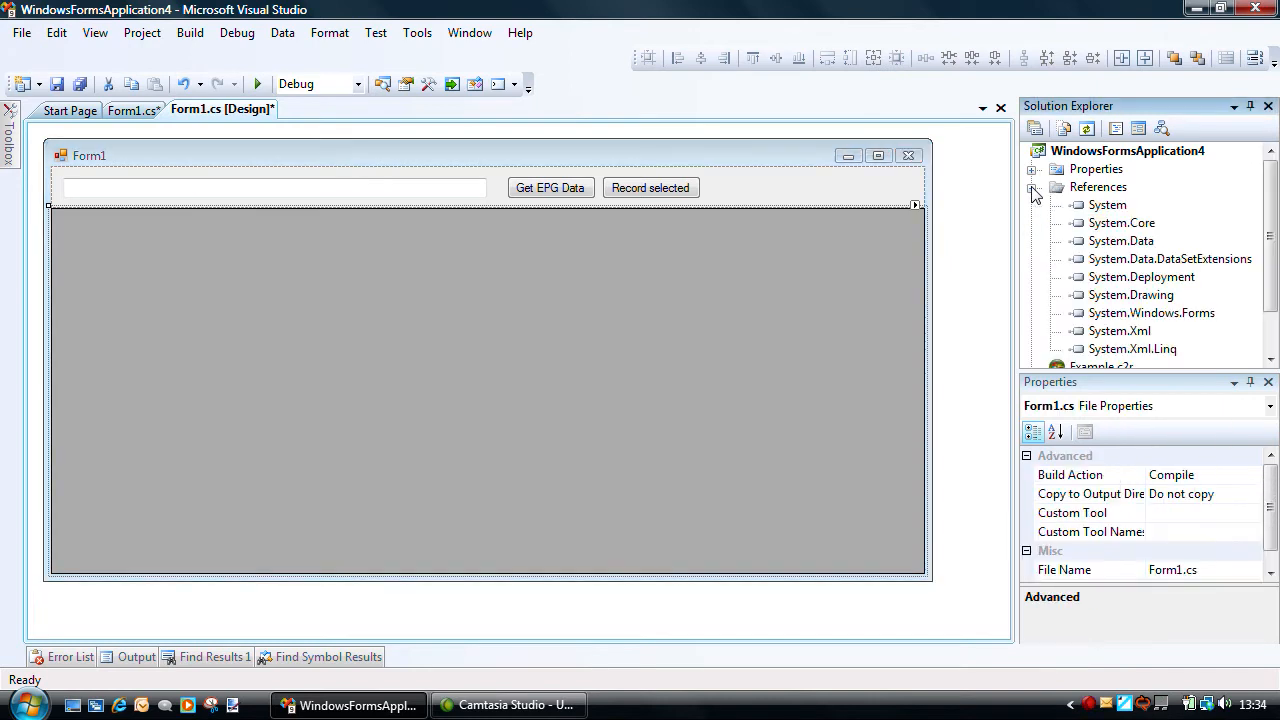
left_click(1098, 188)
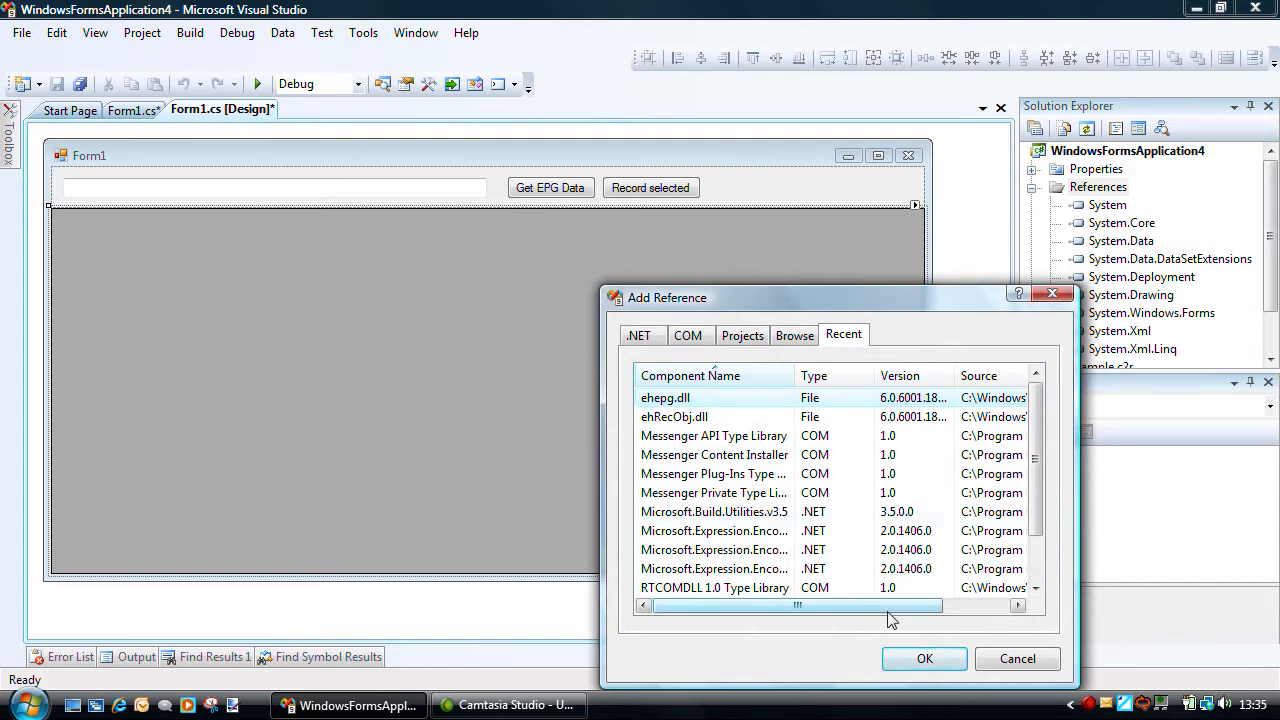
left_click_drag(796, 604, 864, 604)
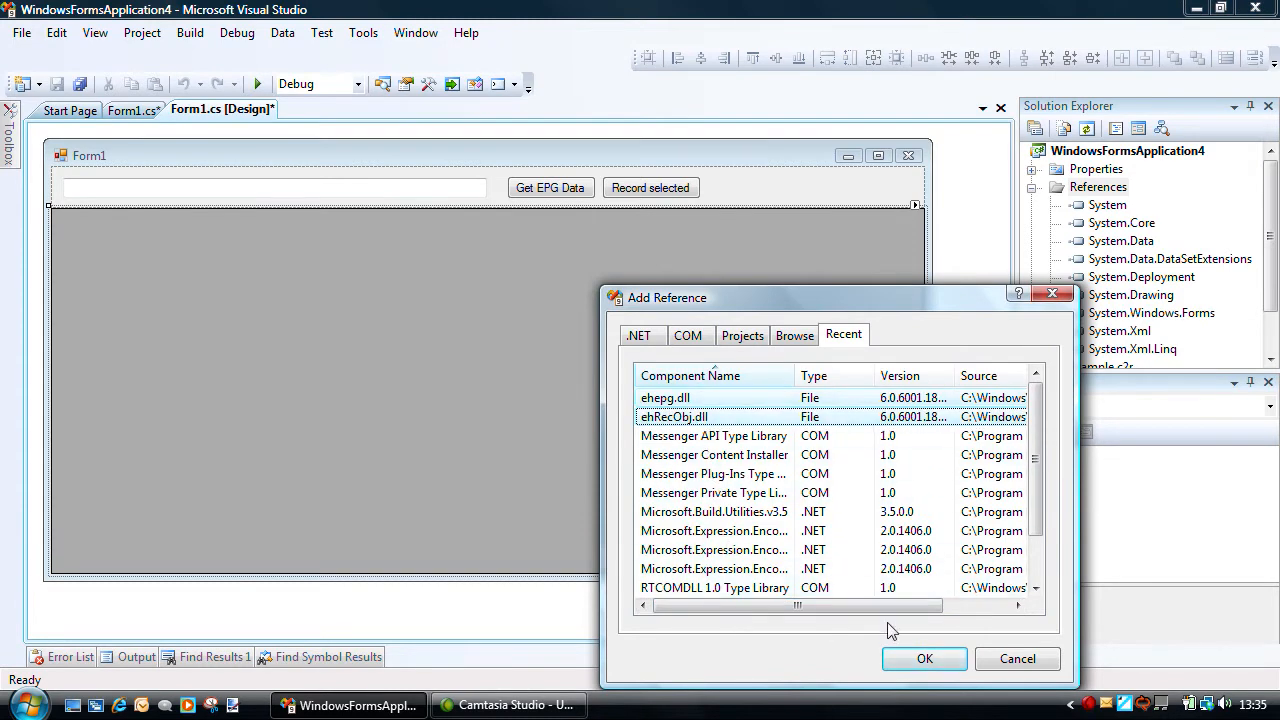
left_click(924, 658)
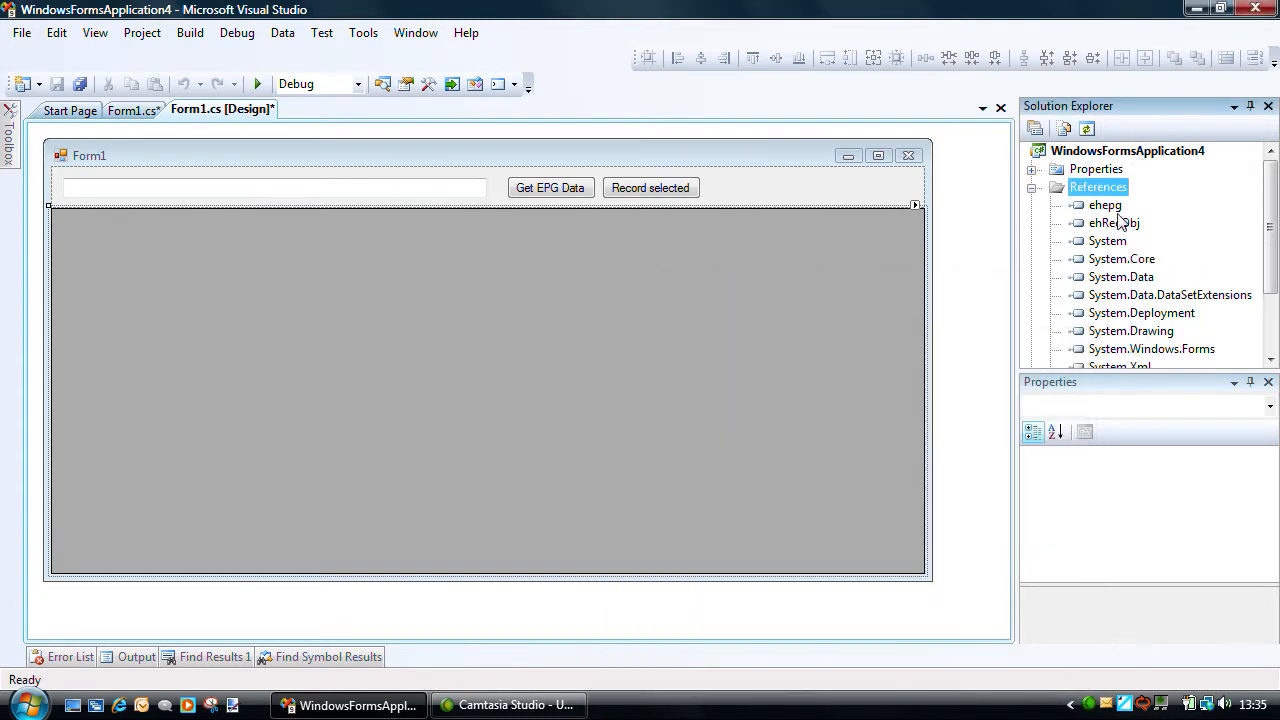
left_click(1032, 188)
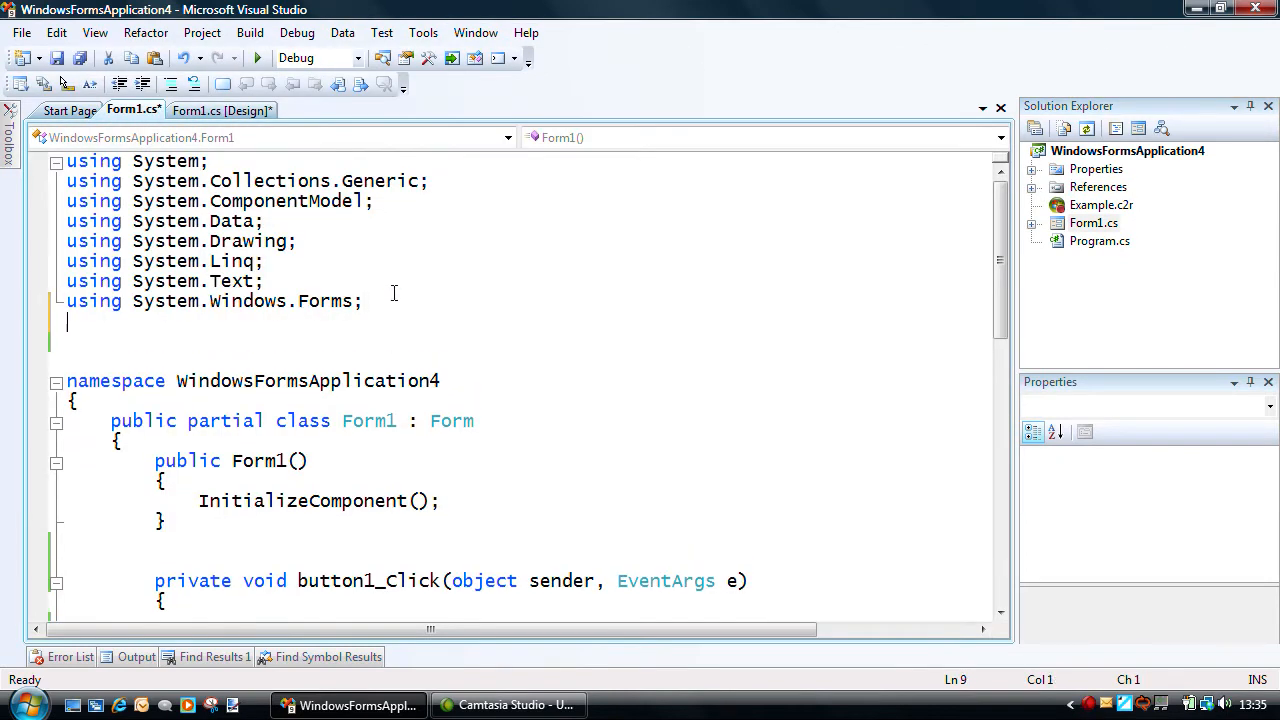
Add using directives for System.Xml and System.IO to Form1.cs.
type("using")
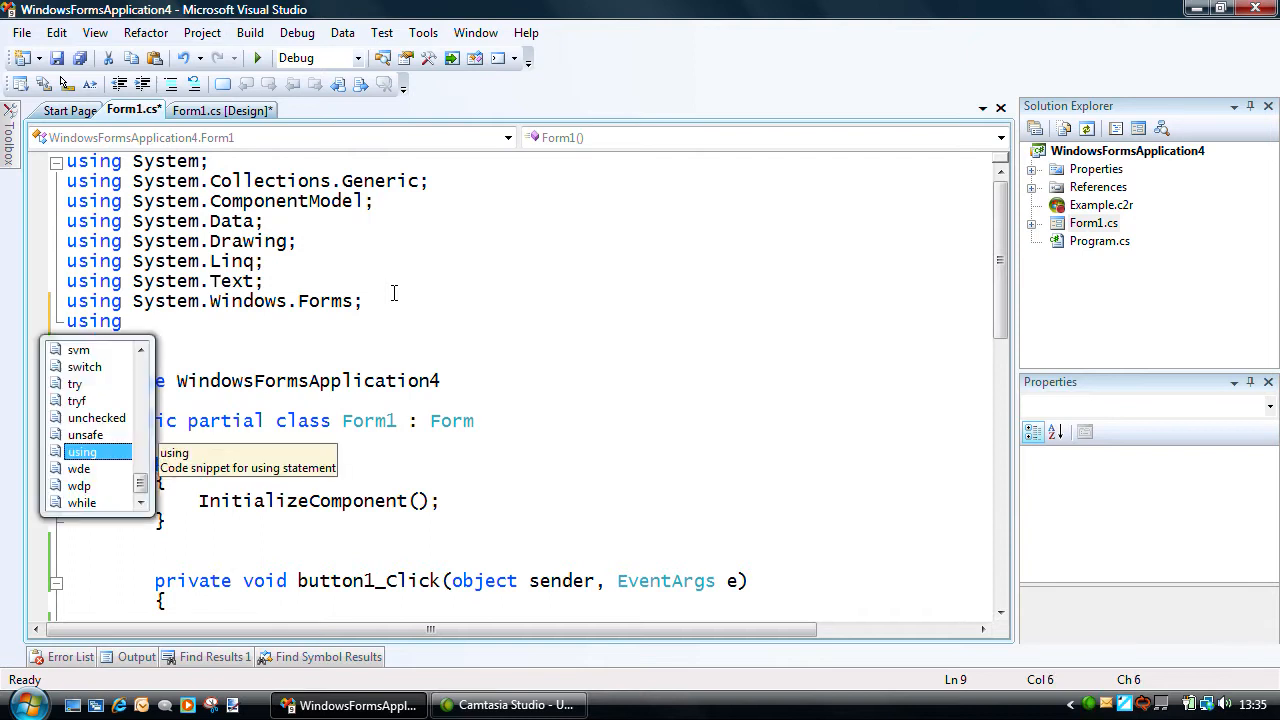
type("System.Xml;")
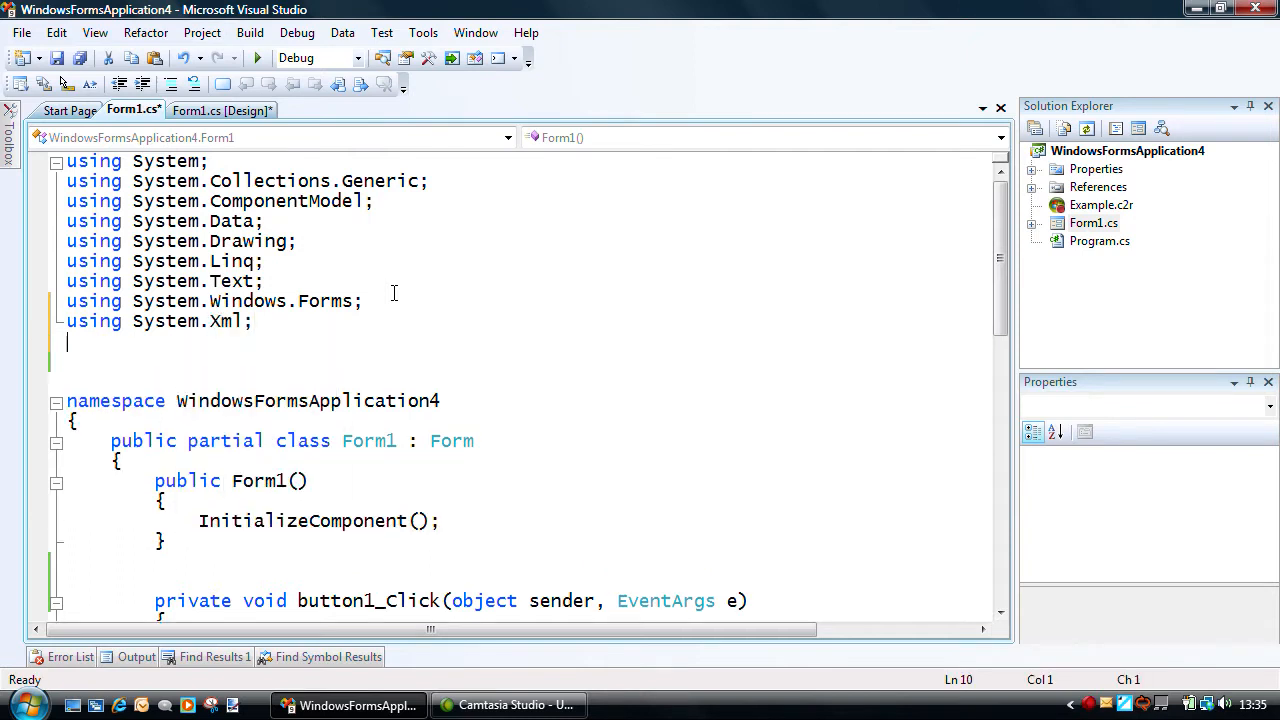
type("using Syste")
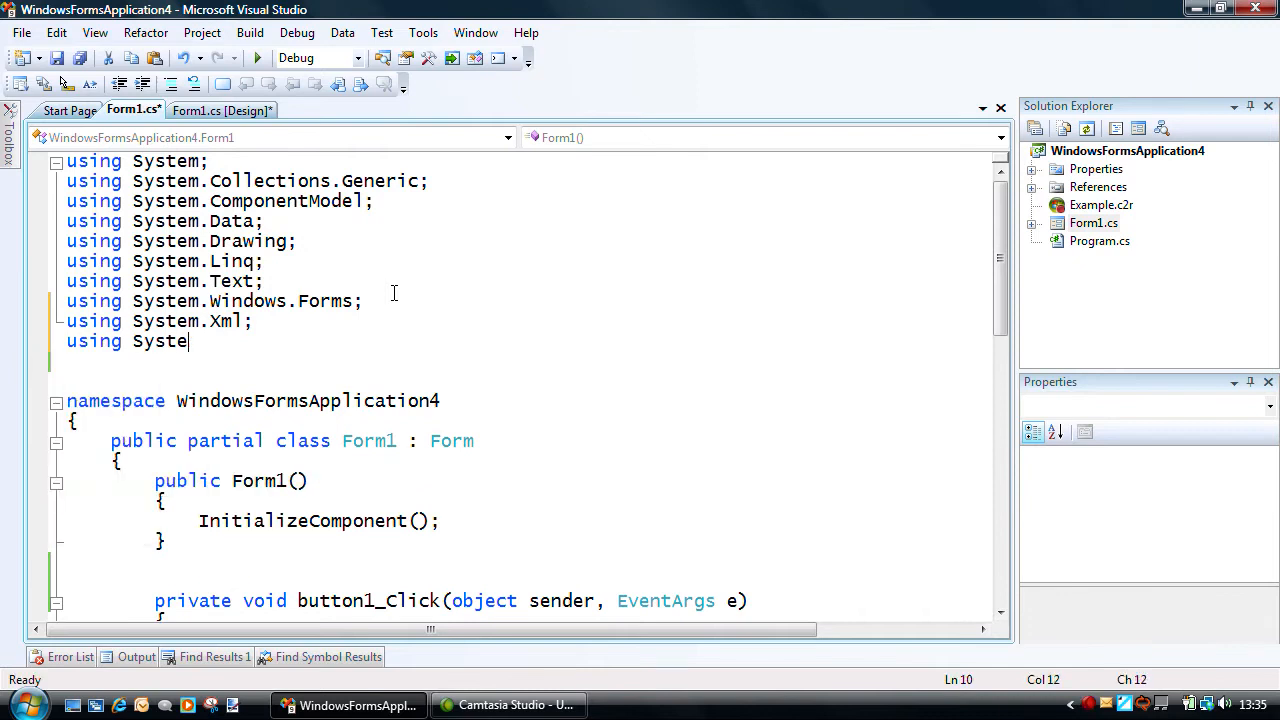
type("IO;")
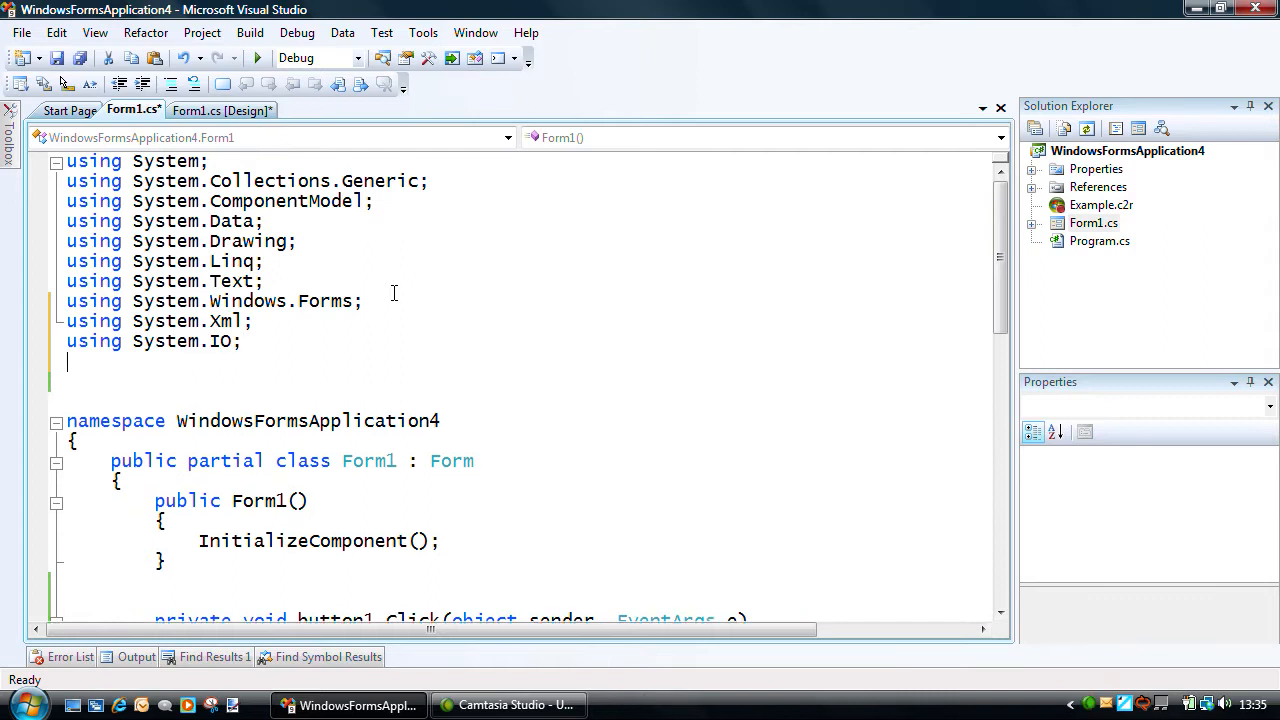
Add using directives for Microsoft.Ehome.Epg.Database and Microsoft.MediaCenter.TV.Scheduling.
type("using")
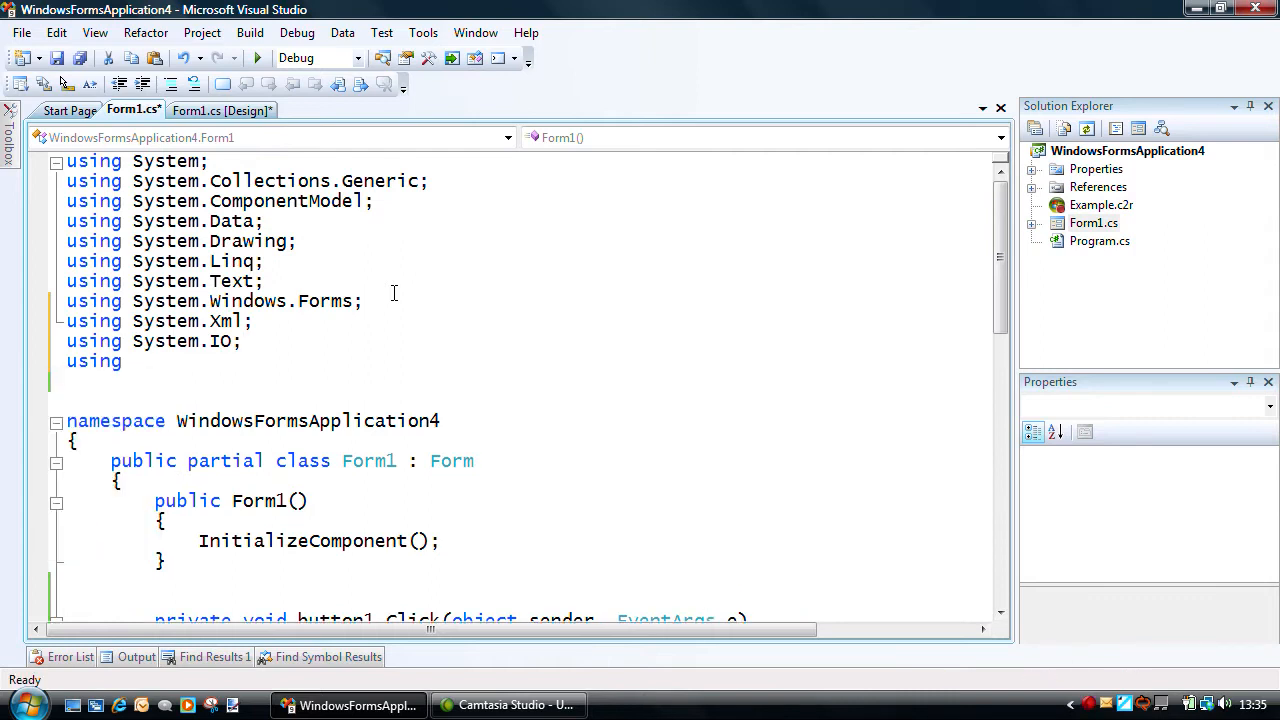
type("Microsoft.Ehome")
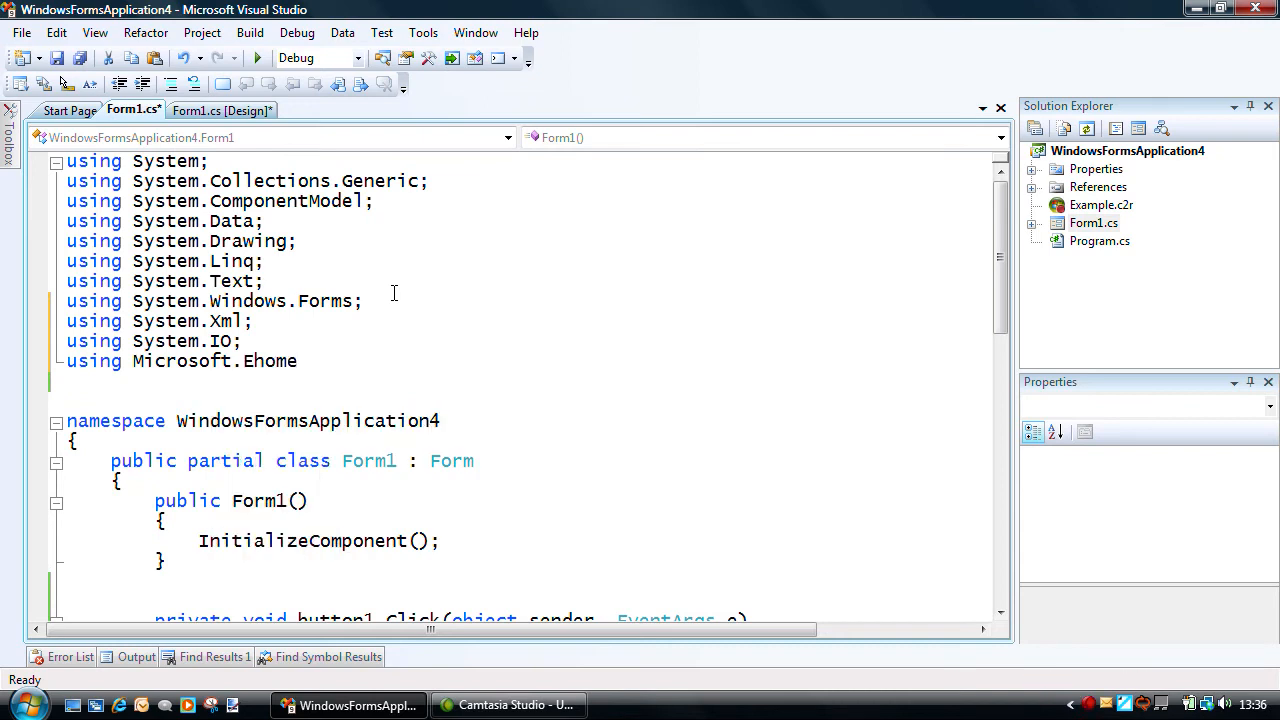
type(".E")
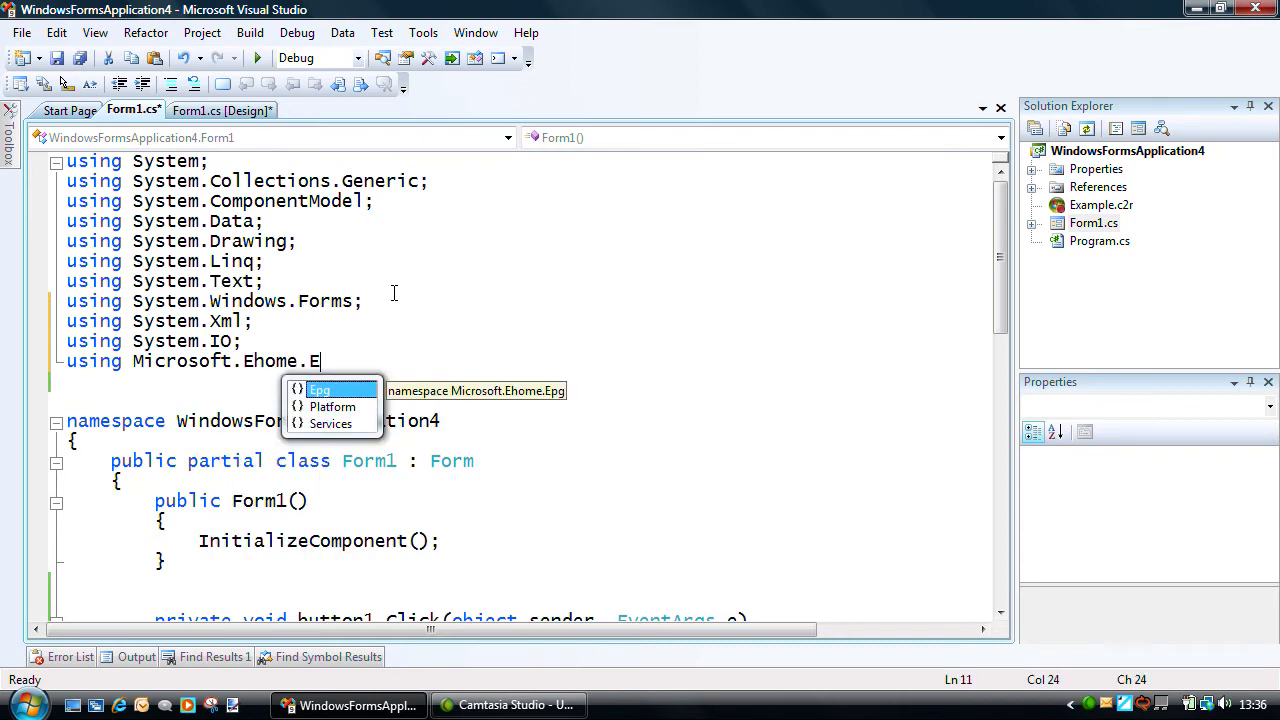
type("pg.Database;")
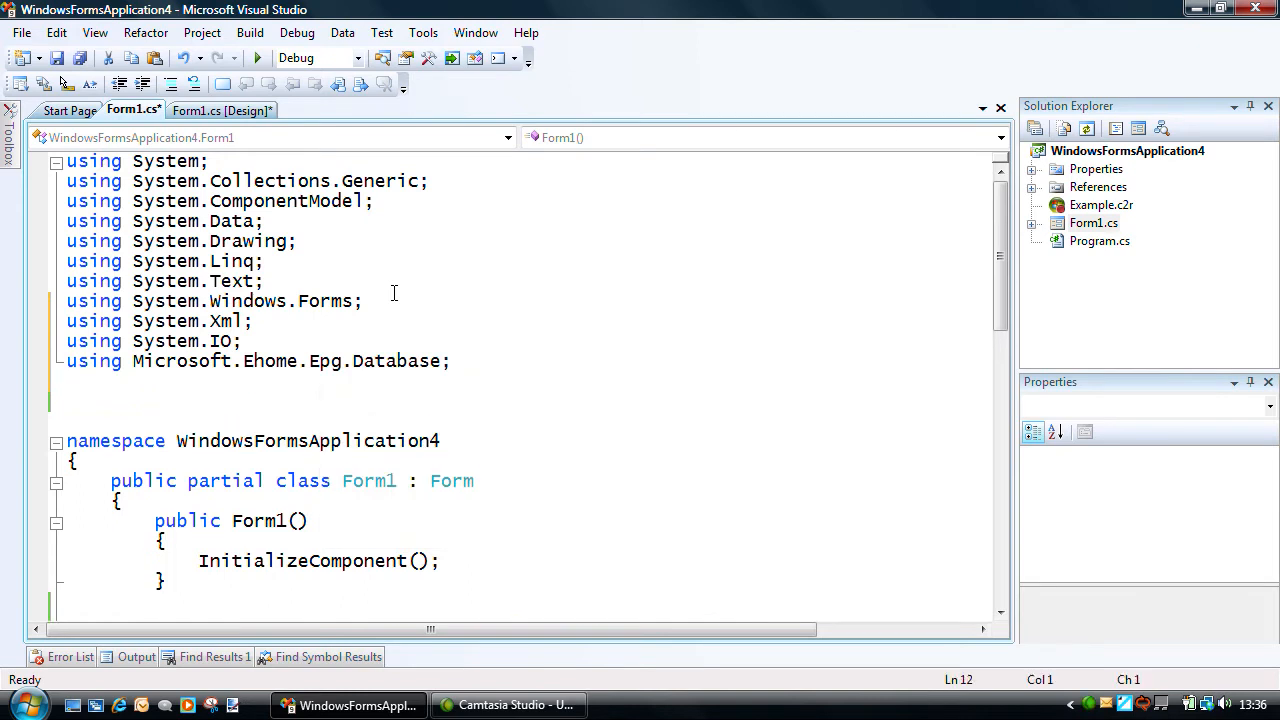
type("using Microsoft.M")
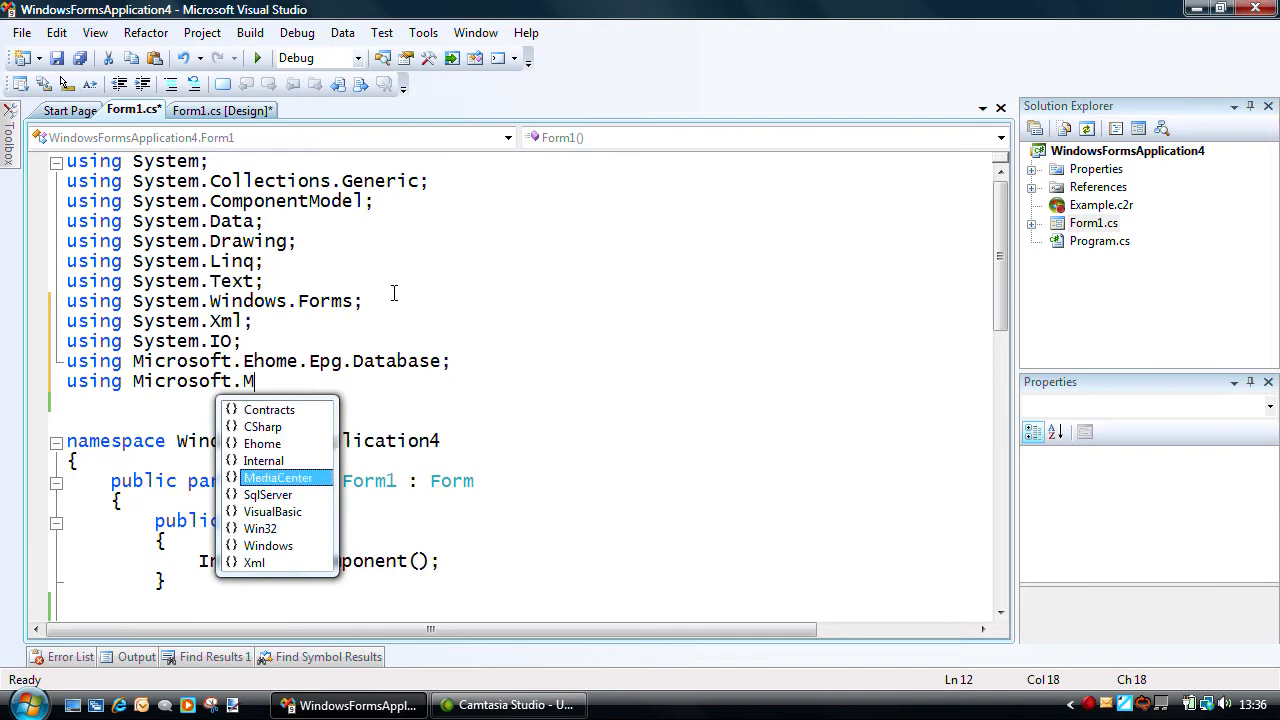
type("ediaCenter.TV.Scheduling;")
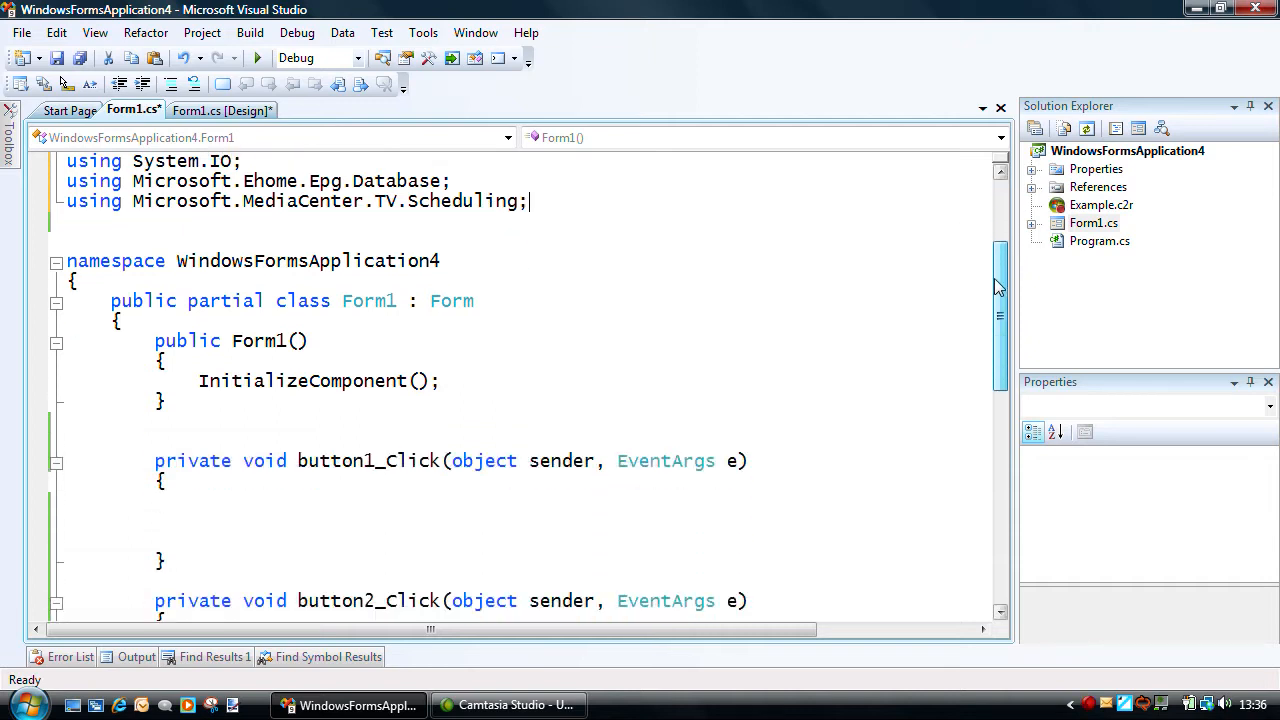
Insert the epg snippet adding the static GetCurrentEpgFile method above button1_Click, then collapse it.
scroll("down", 3)
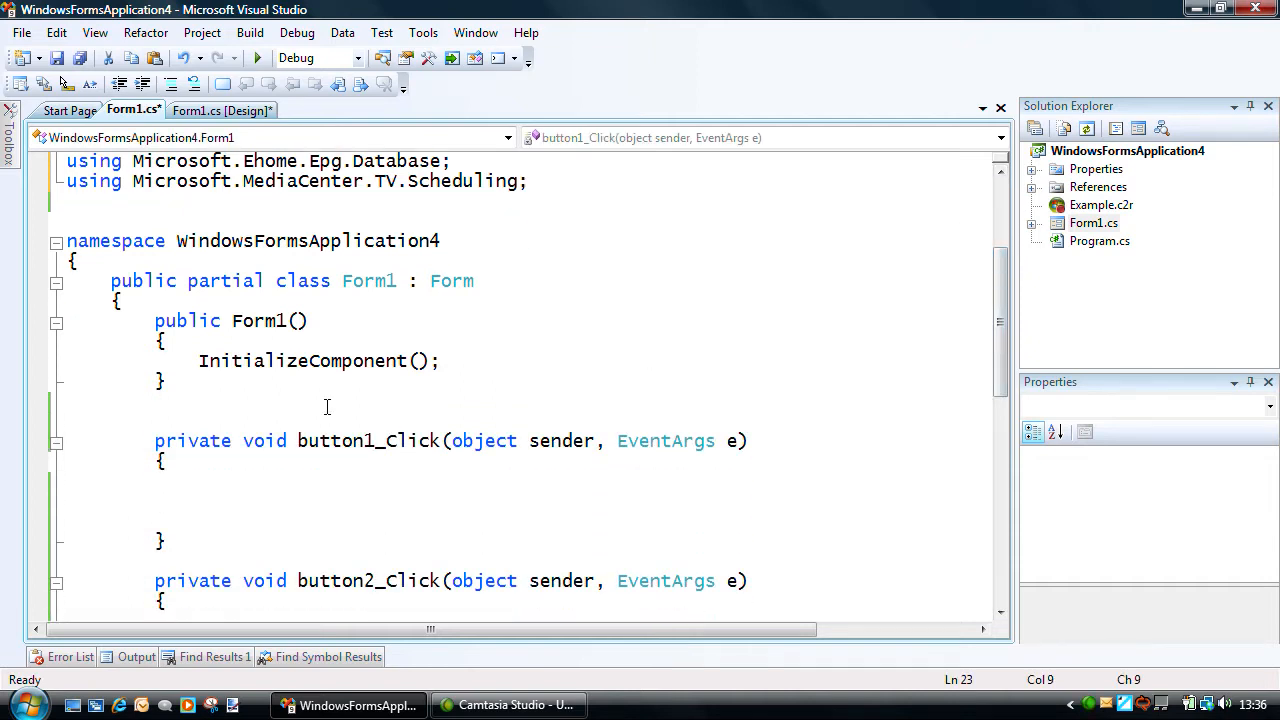
type("epg")
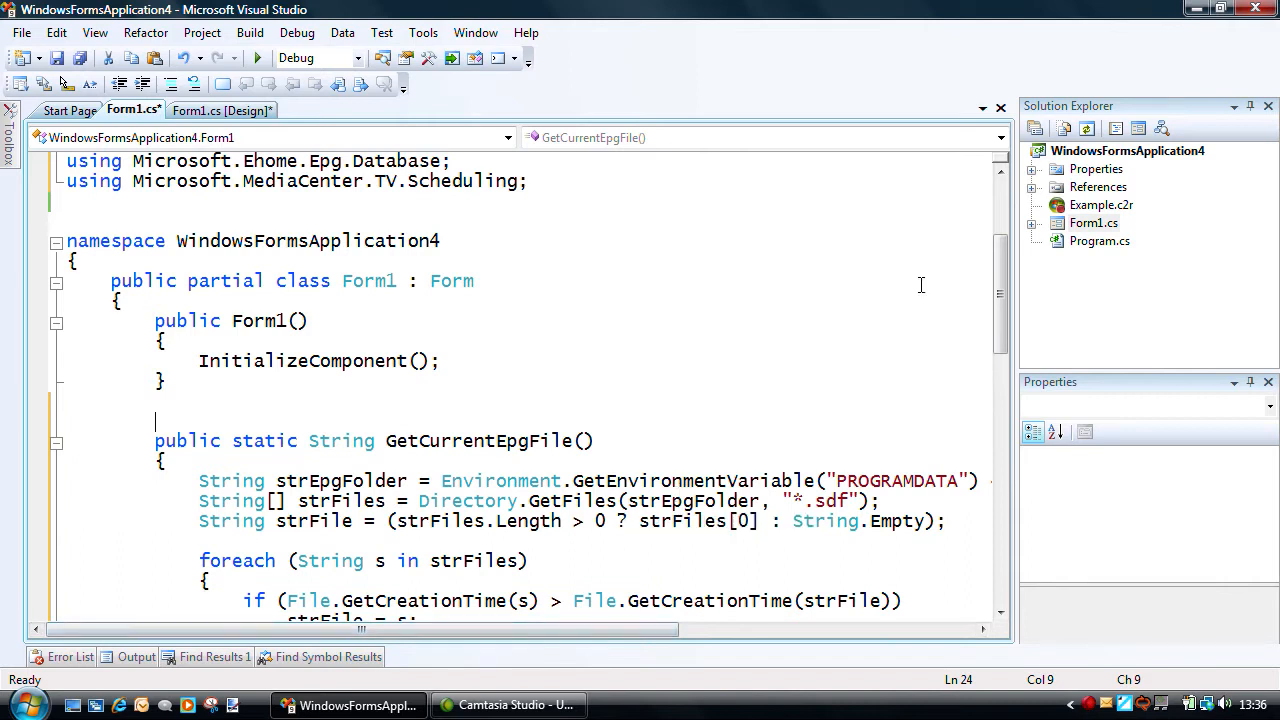
scroll("down", 3)
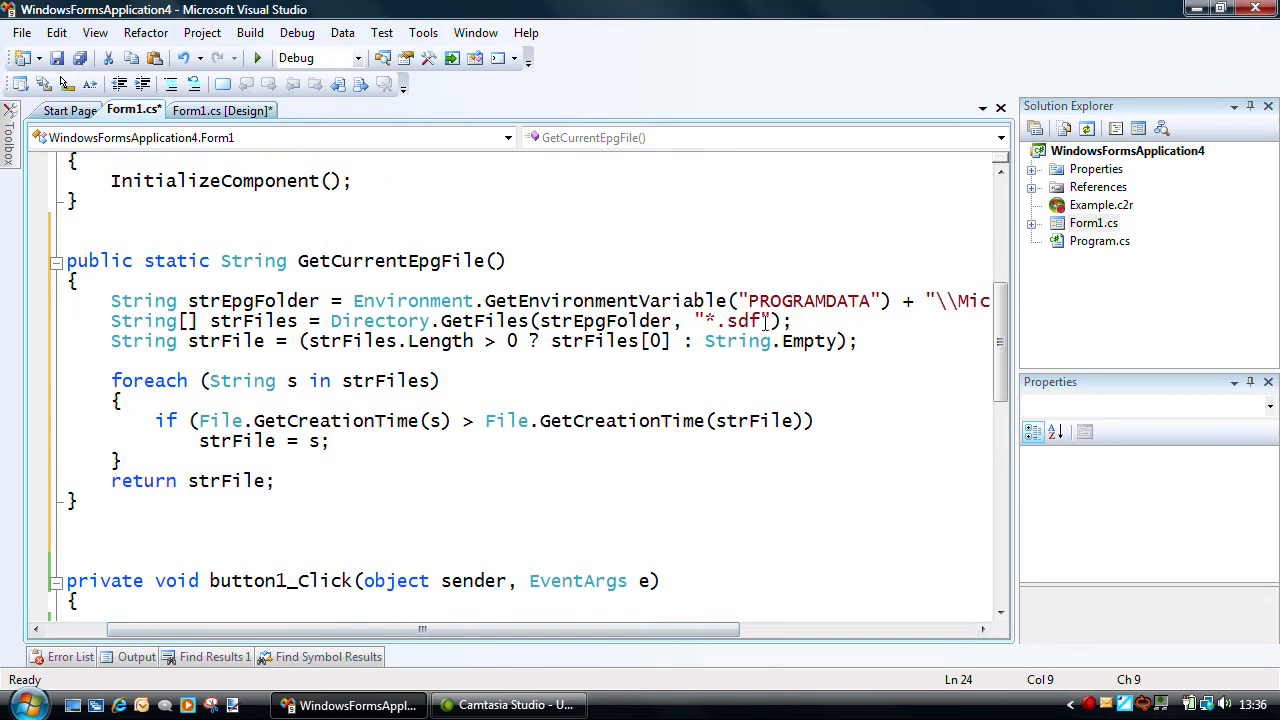
double_click(730, 320)
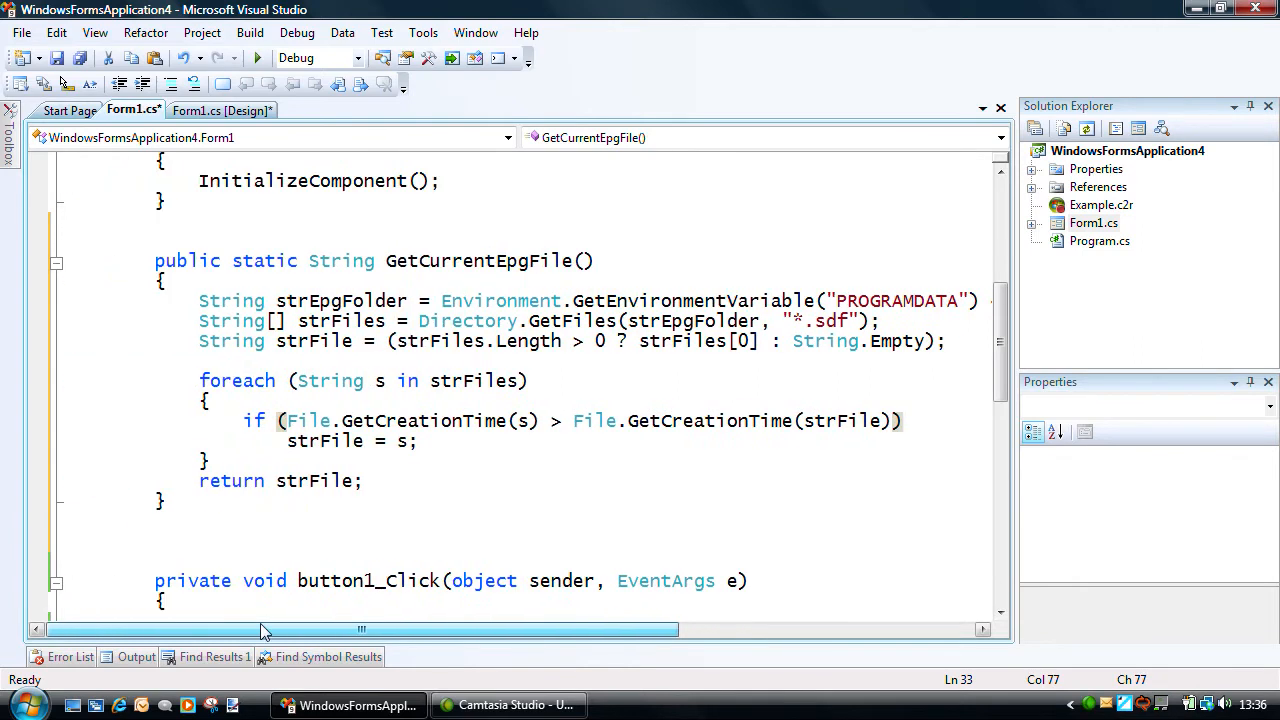
left_click_drag(200, 380, 204, 460)
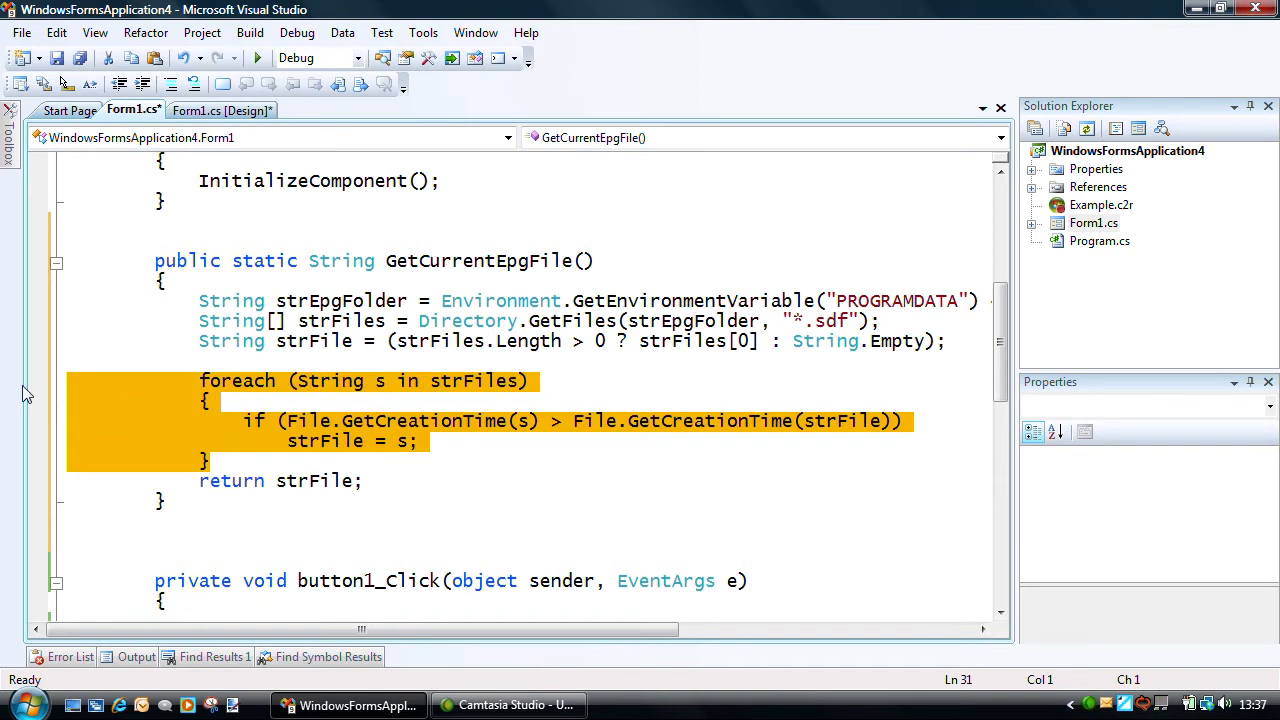
left_click(916, 236)
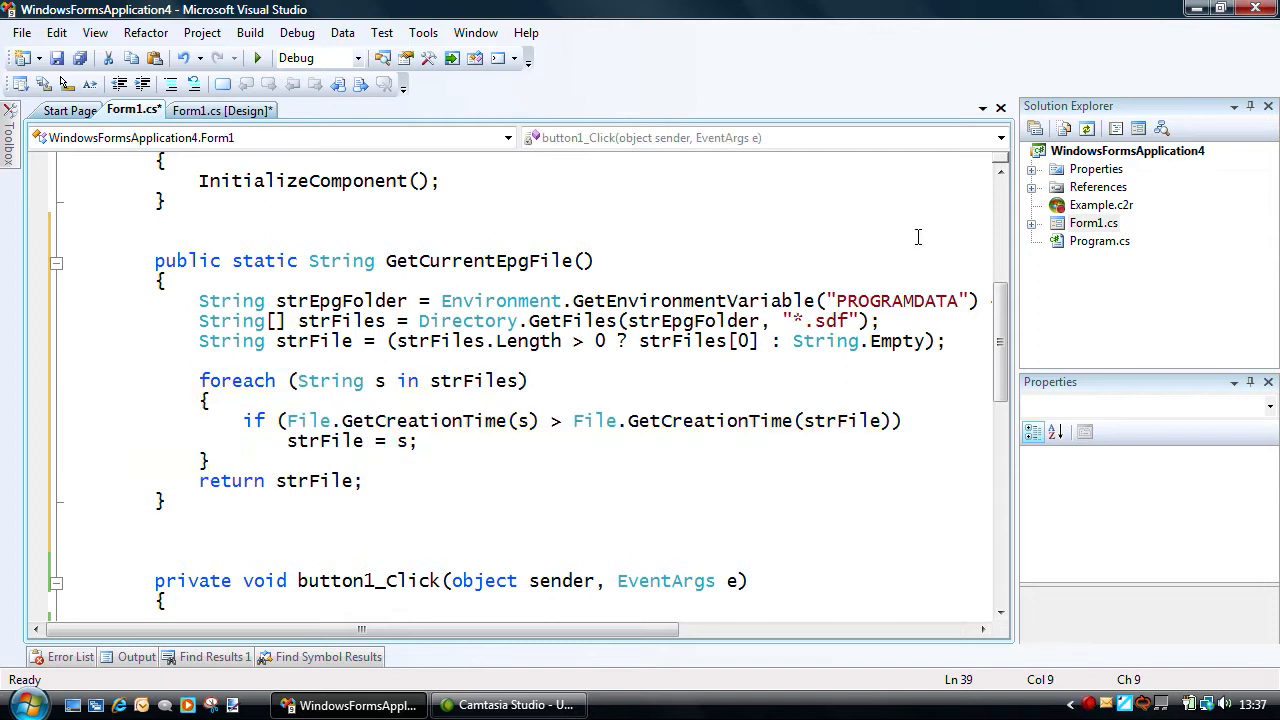
left_click(156, 540)
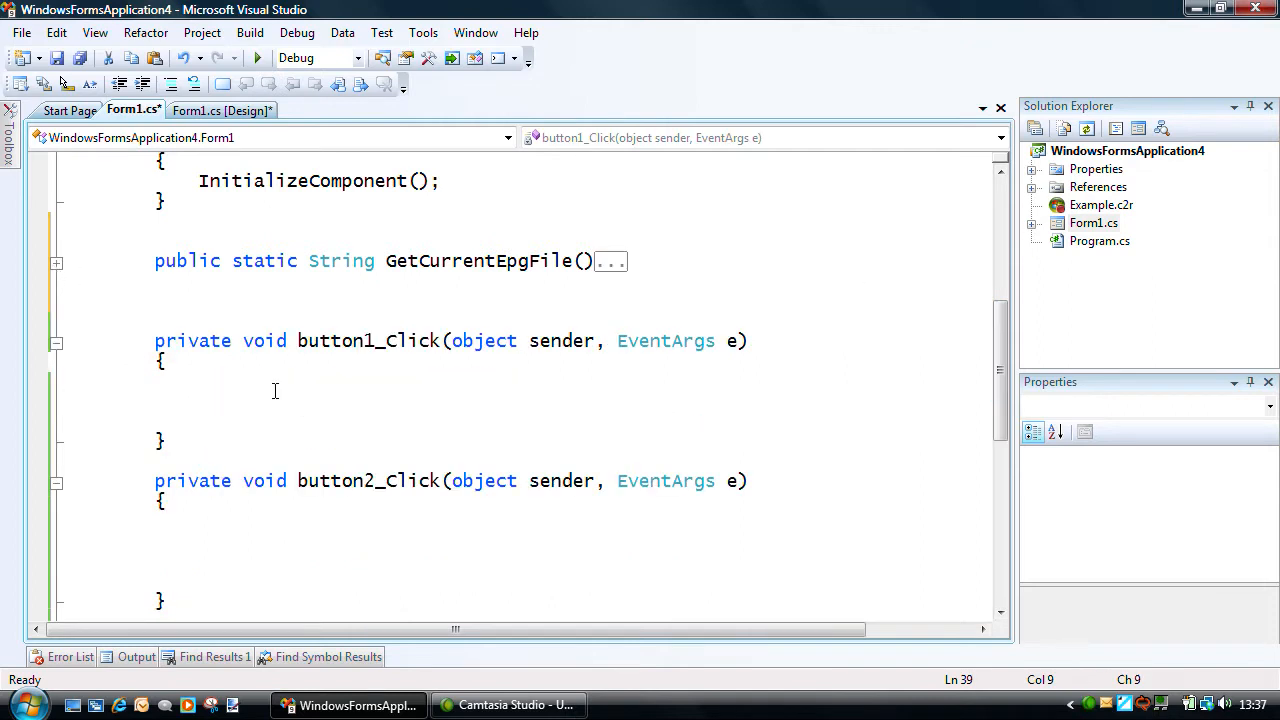
left_click(274, 408)
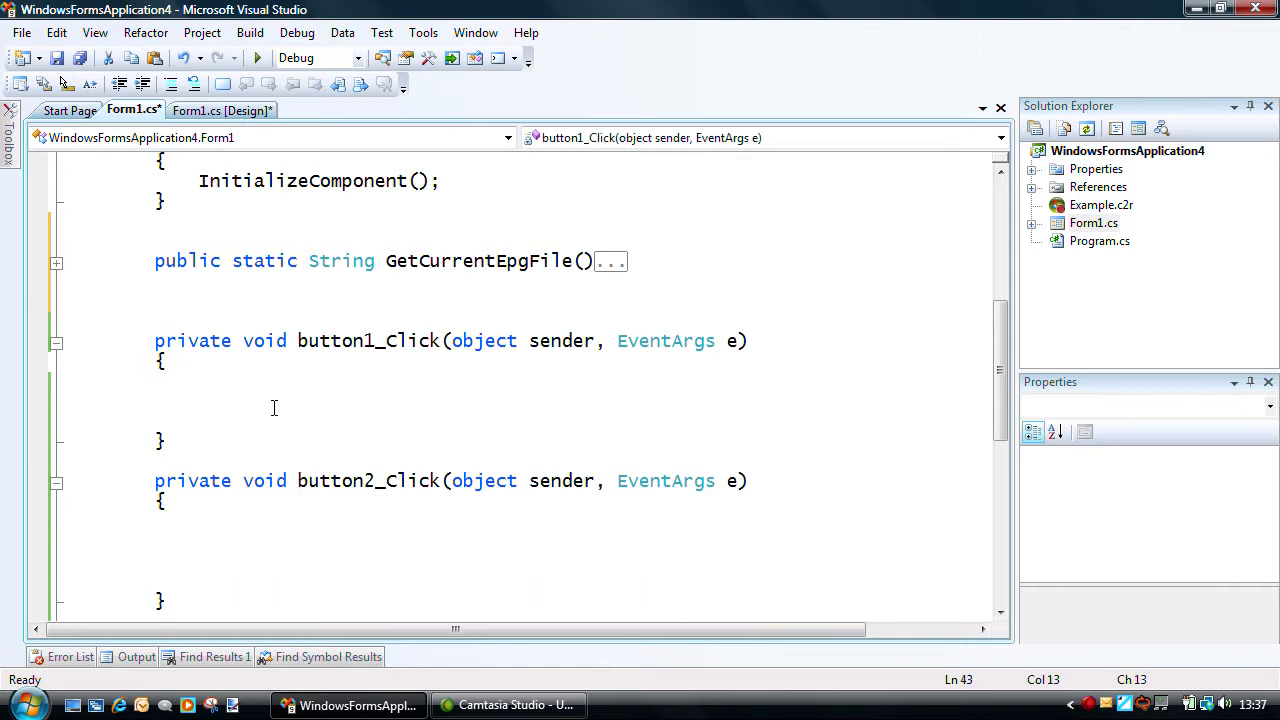
type("epg")
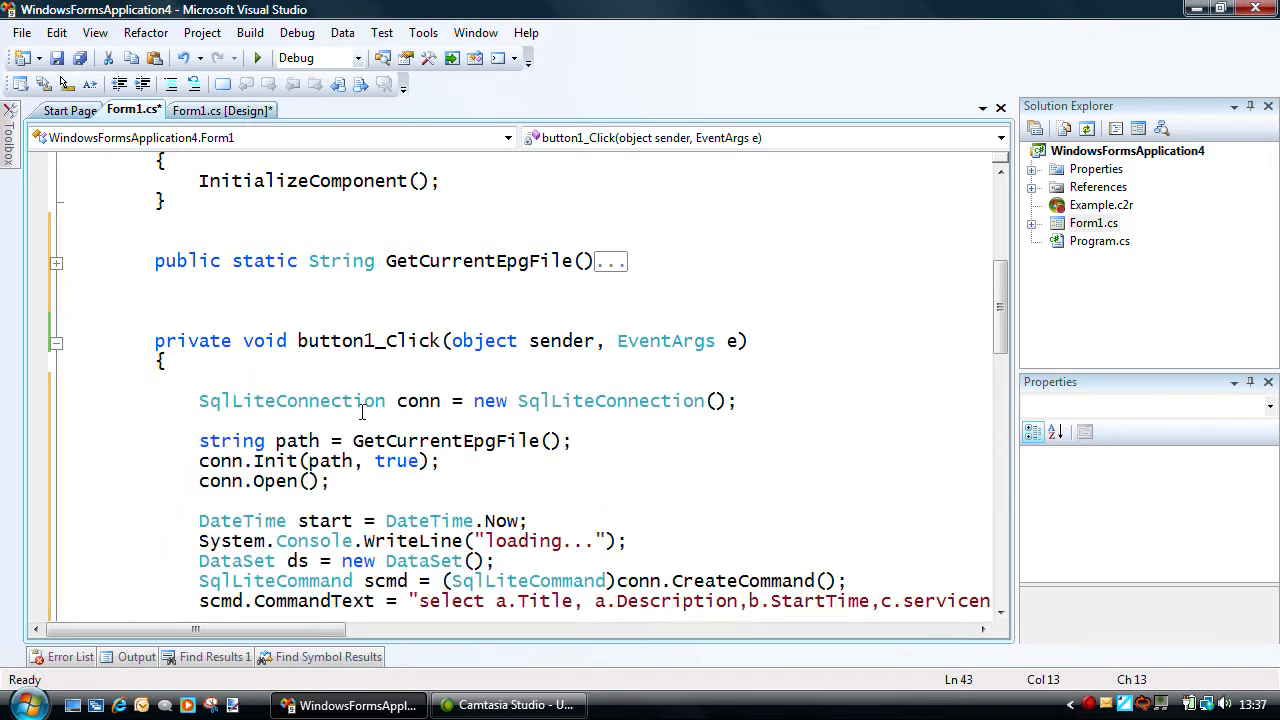
scroll("down", 3)
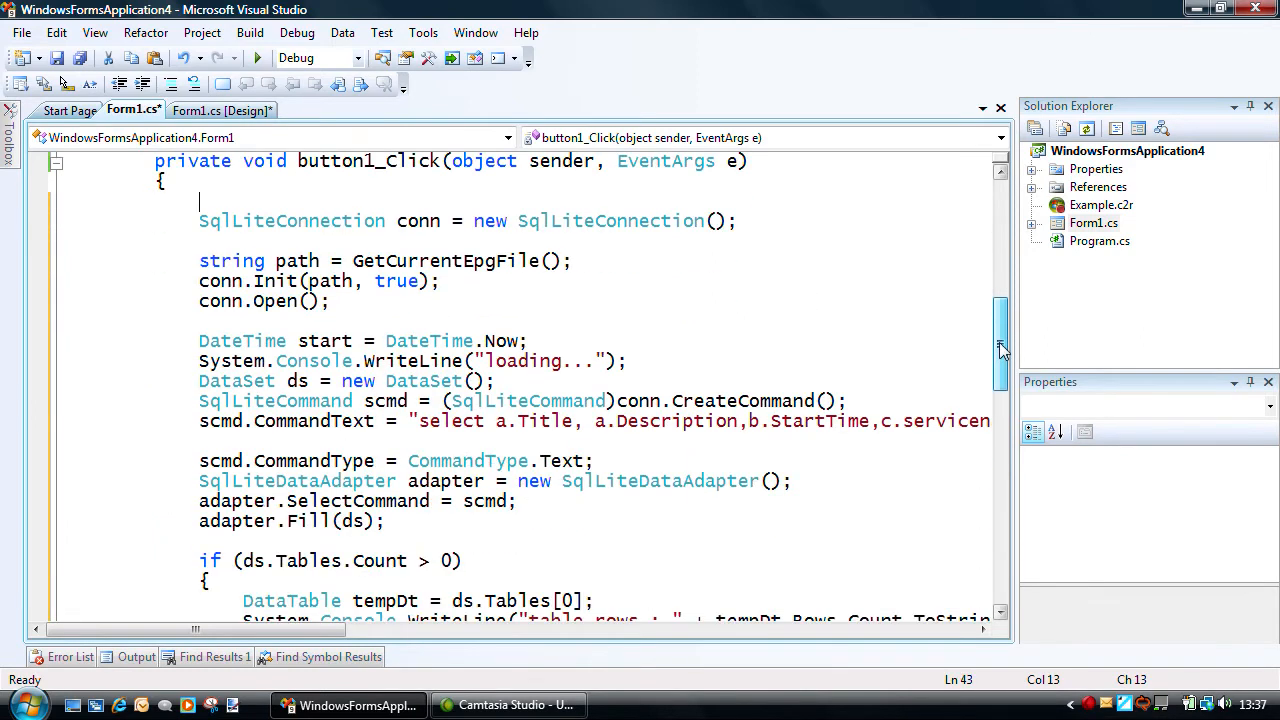
double_click(292, 220)
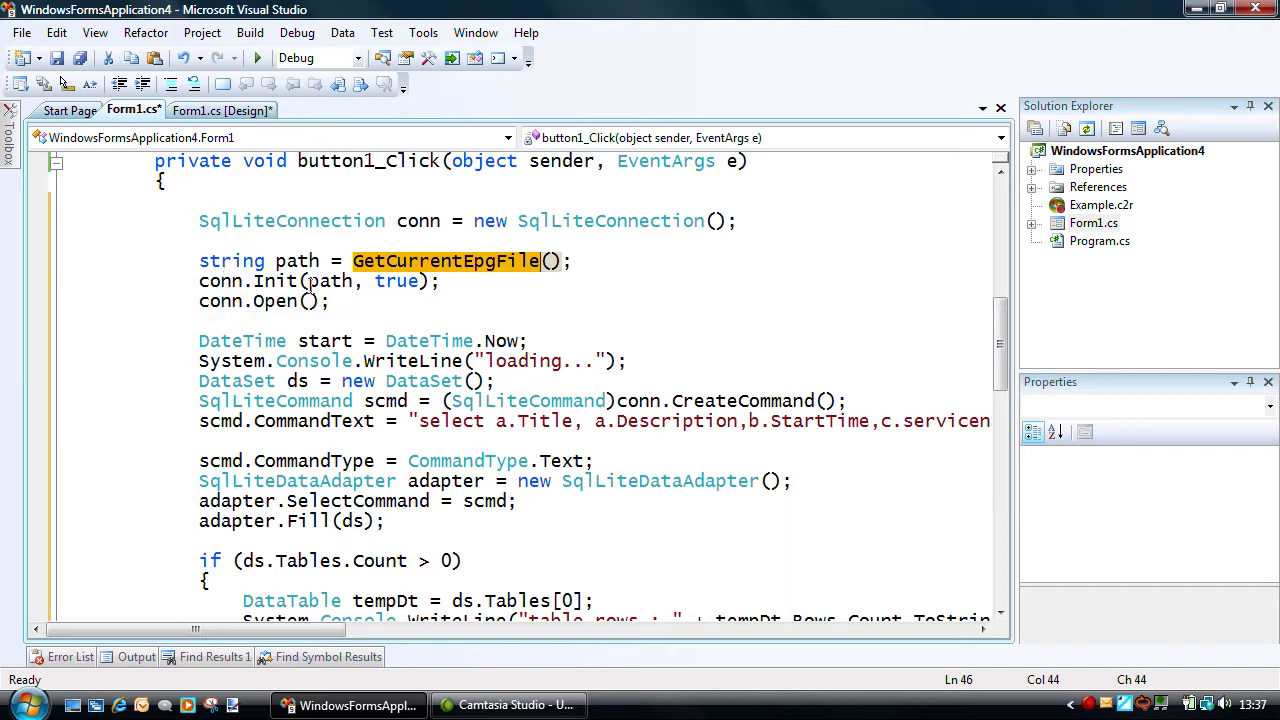
left_click(276, 300)
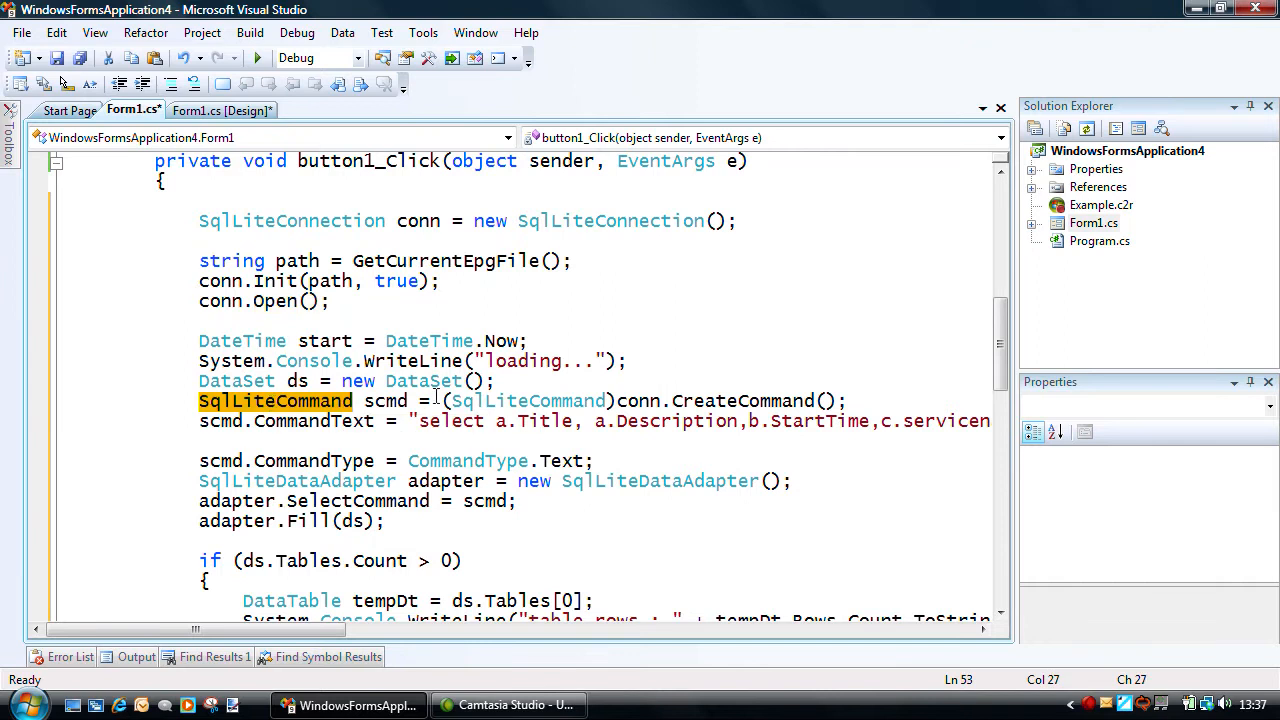
double_click(312, 420)
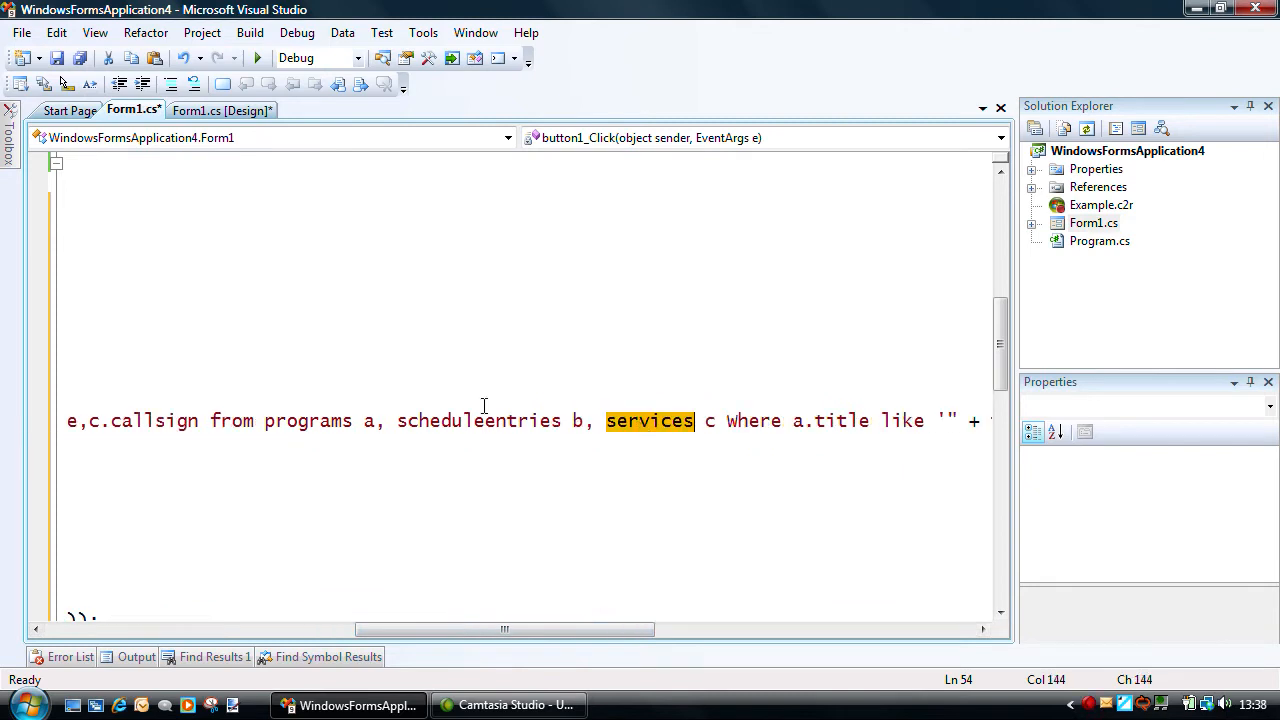
double_click(308, 420)
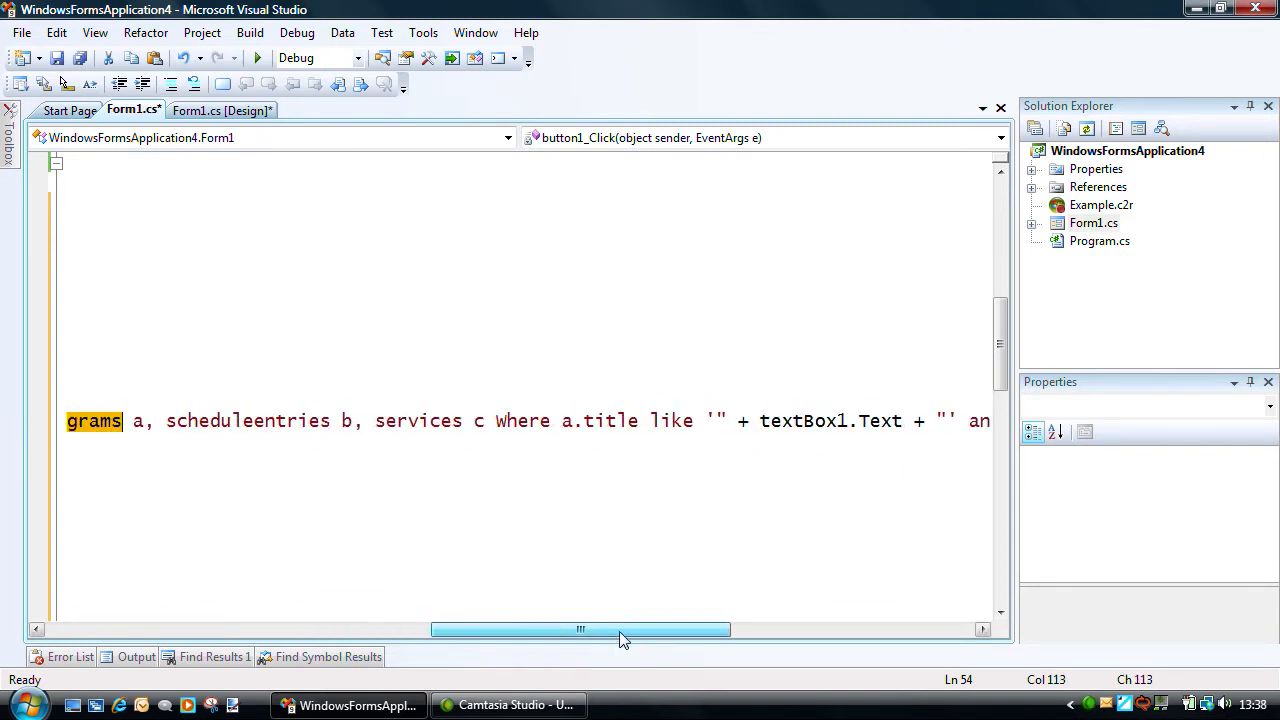
left_click_drag(580, 628, 664, 628)
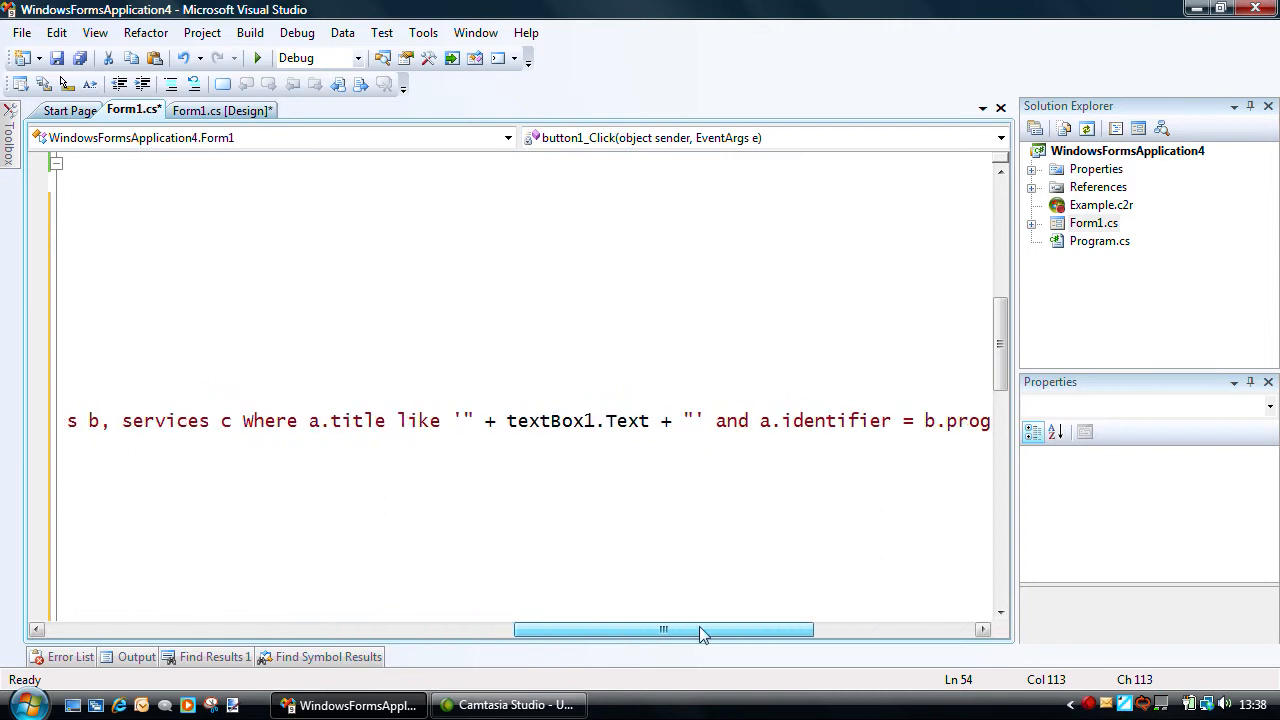
left_click_drag(664, 628, 752, 628)
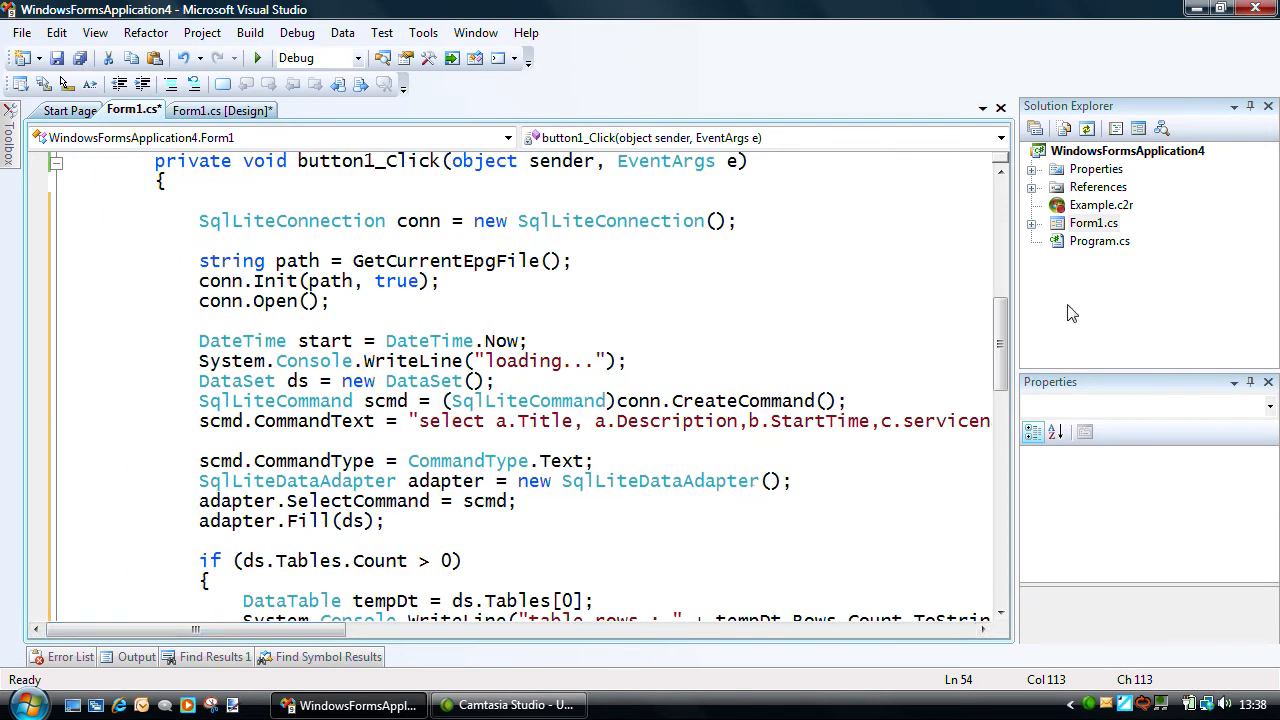
scroll("down", 3)
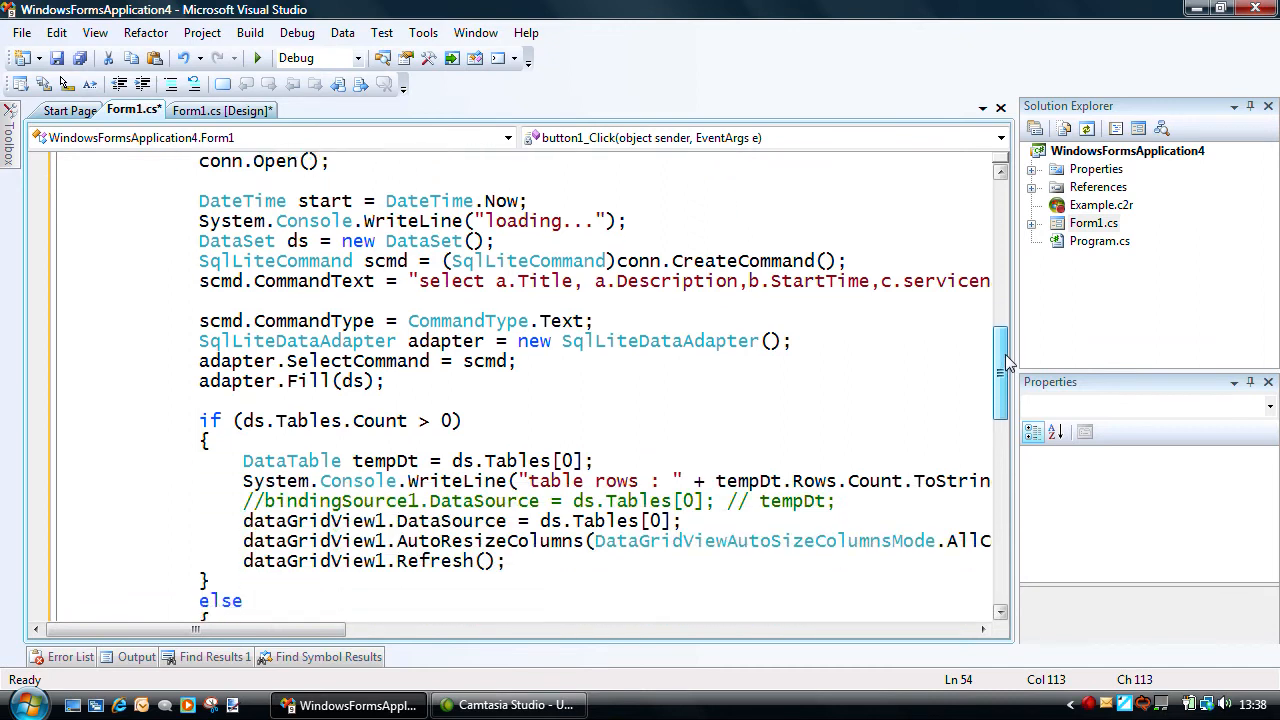
double_click(660, 340)
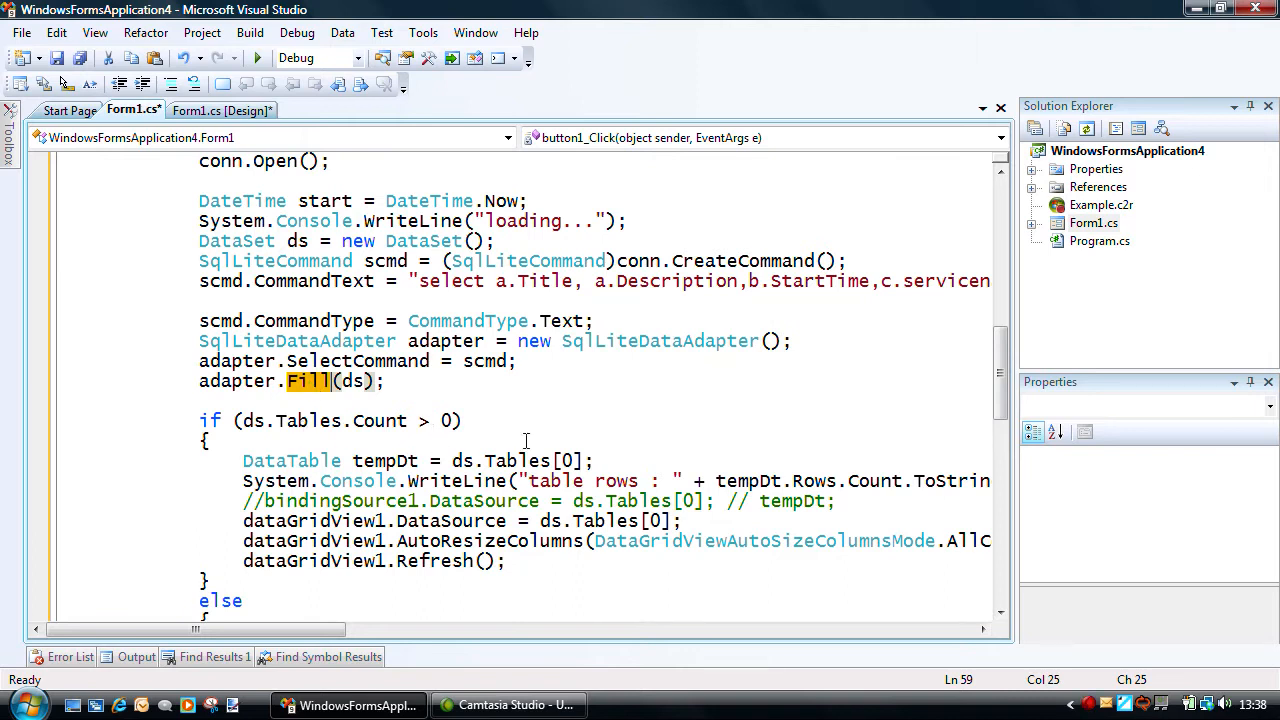
double_click(516, 460)
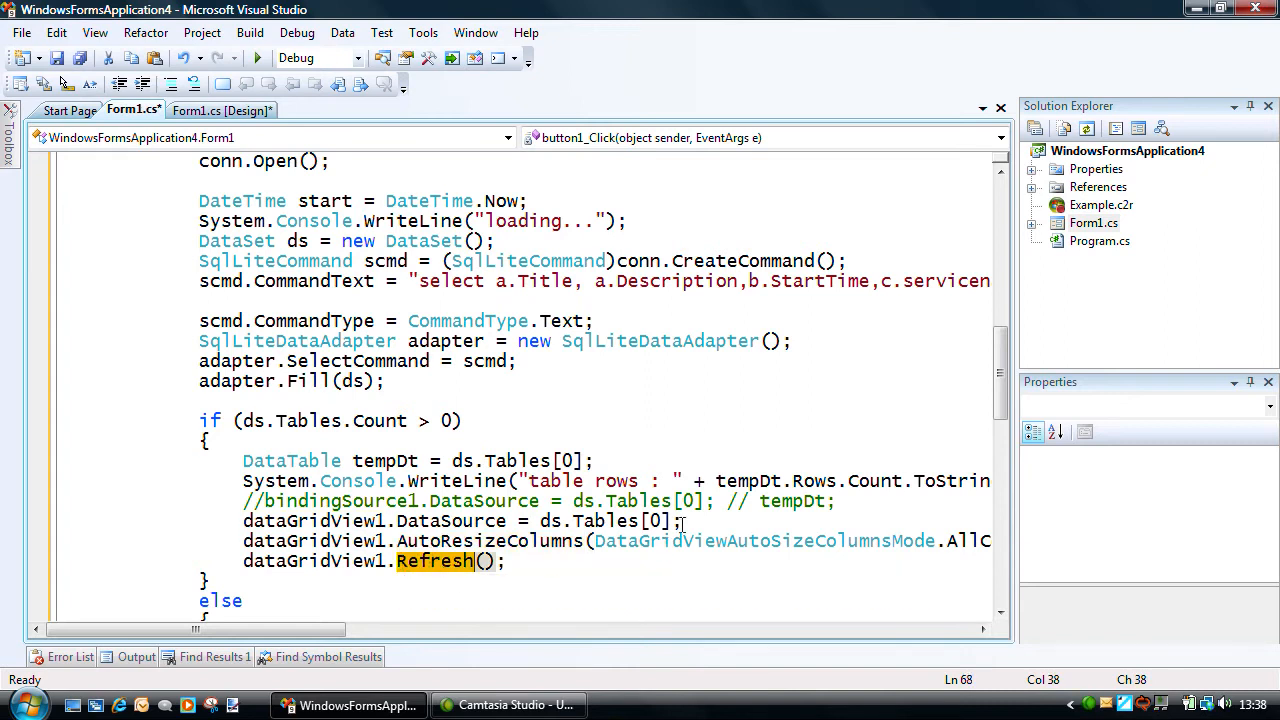
scroll("down", 3)
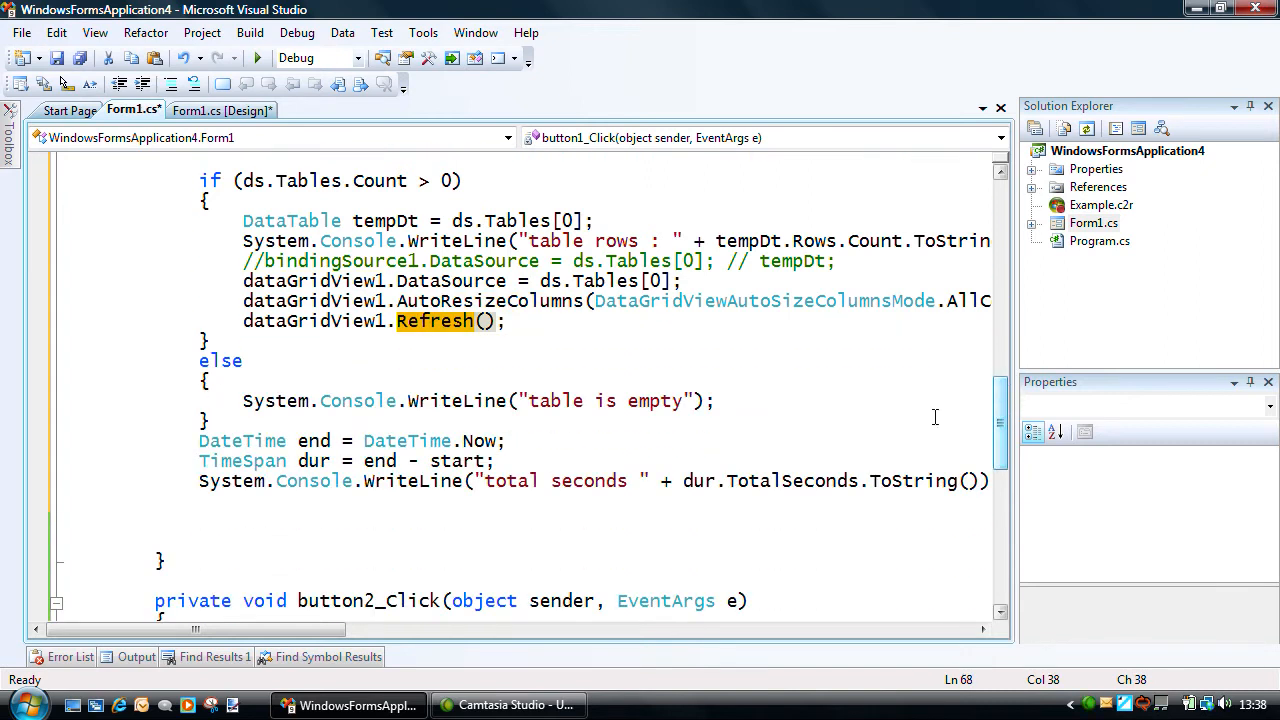
mouse_move(434, 488)
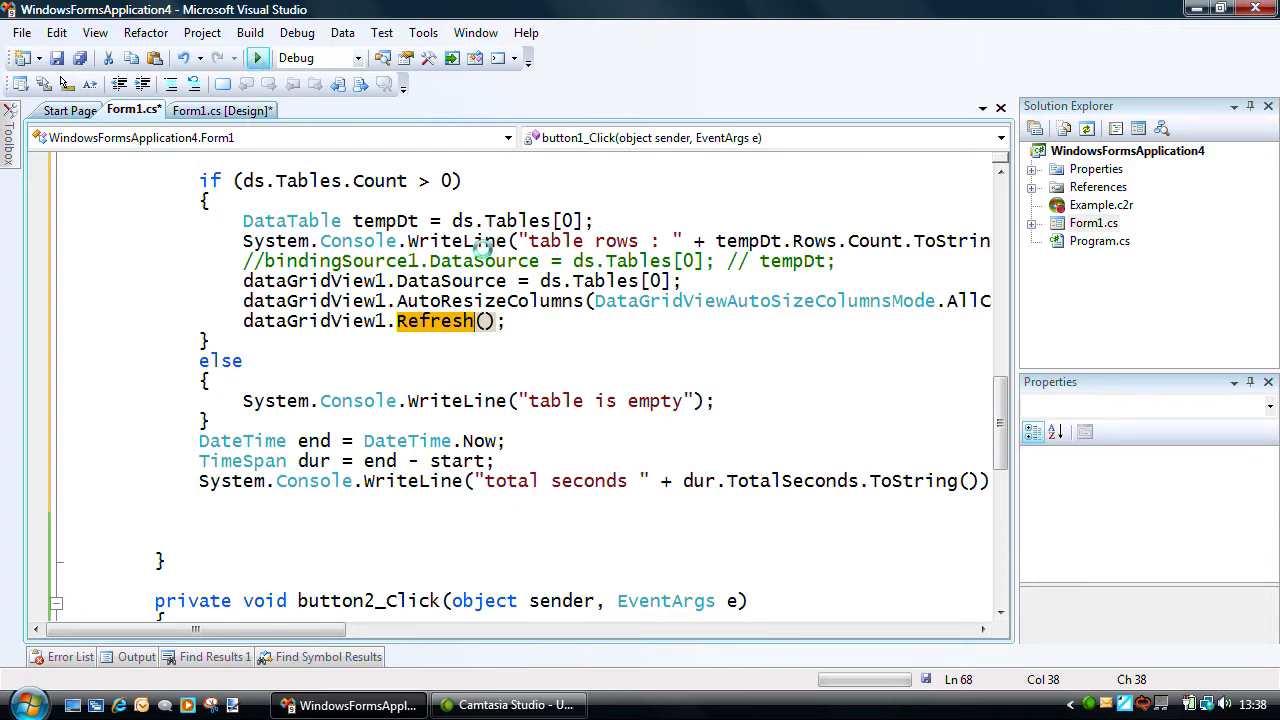
left_click(256, 56)
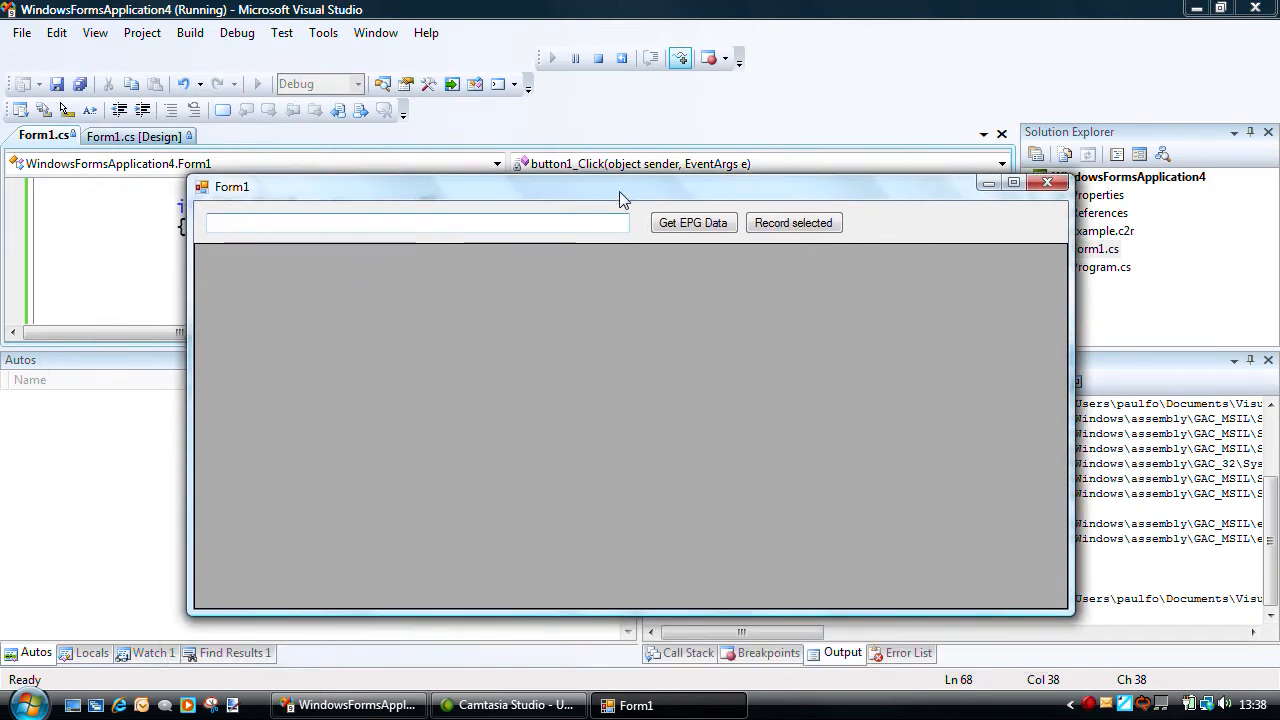
type("Doc%")
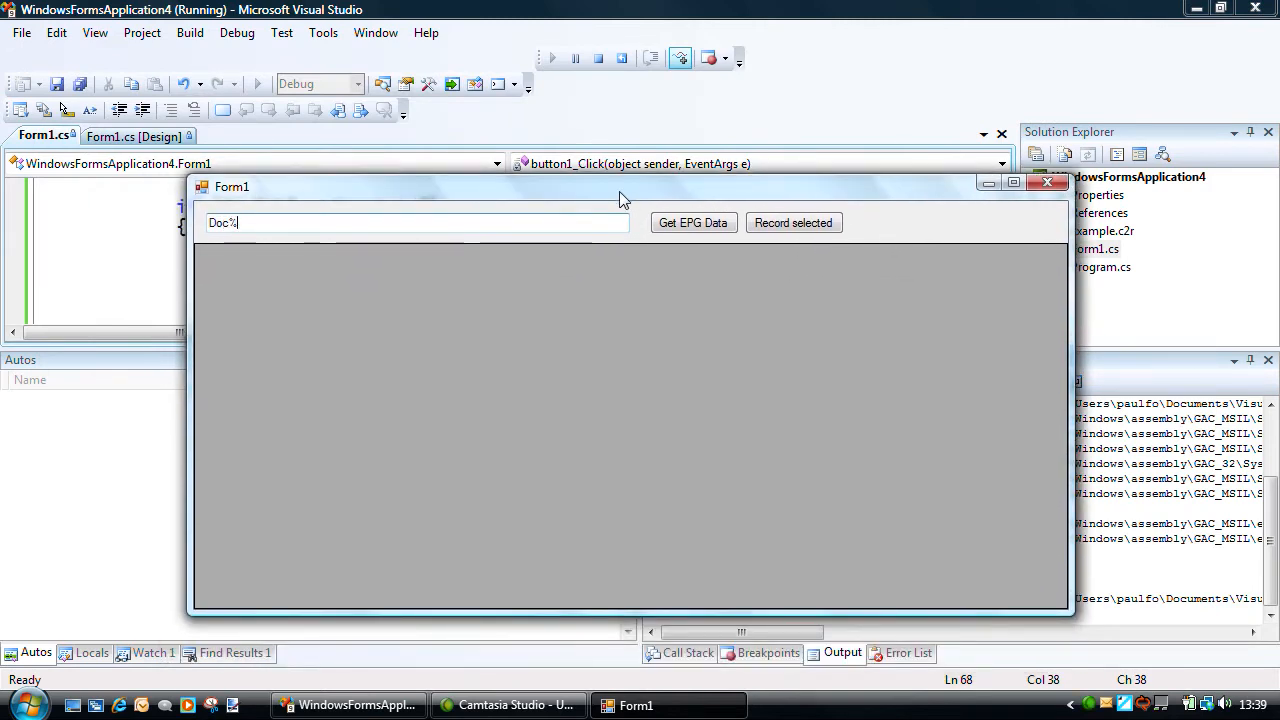
left_click(692, 222)
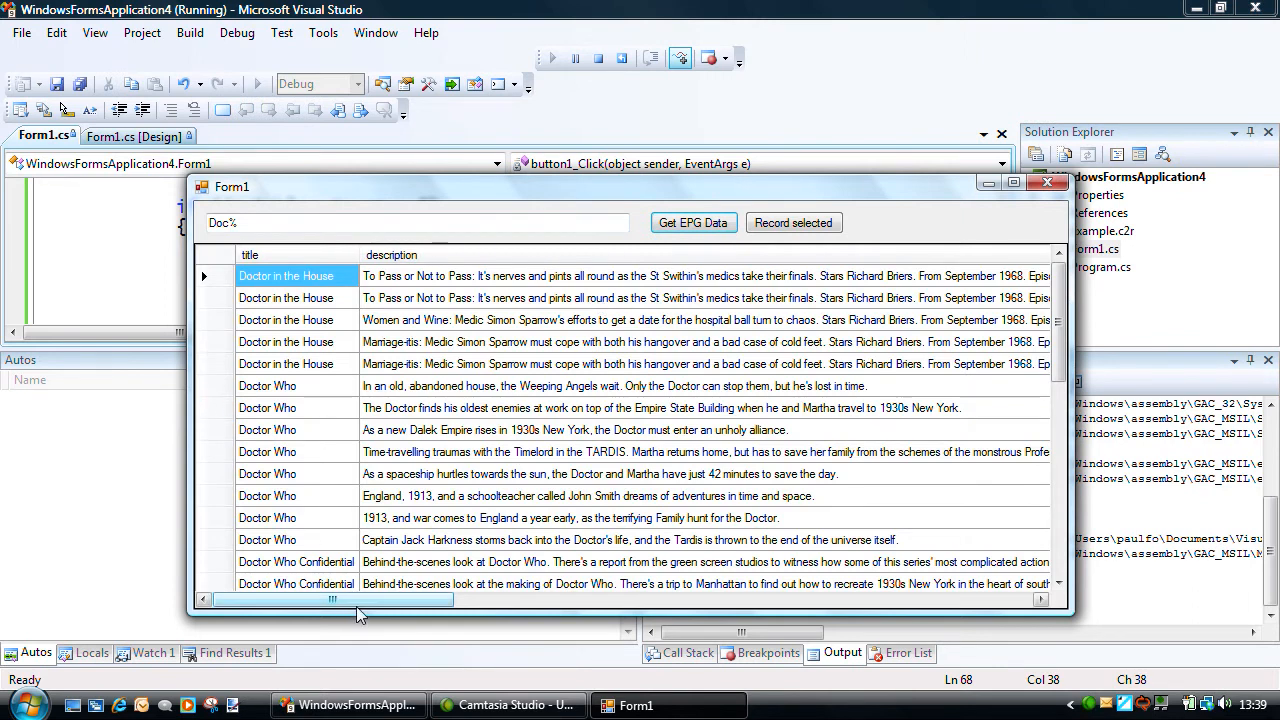
left_click_drag(336, 600, 540, 600)
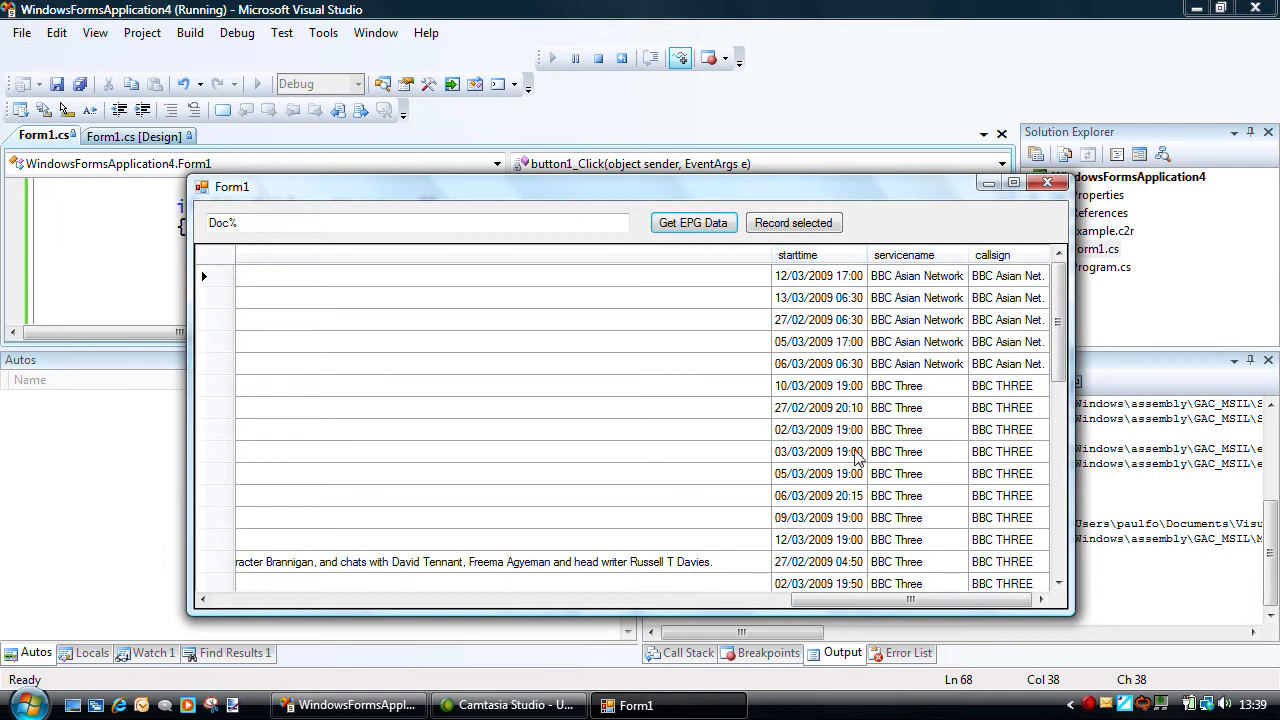
mouse_move(1048, 184)
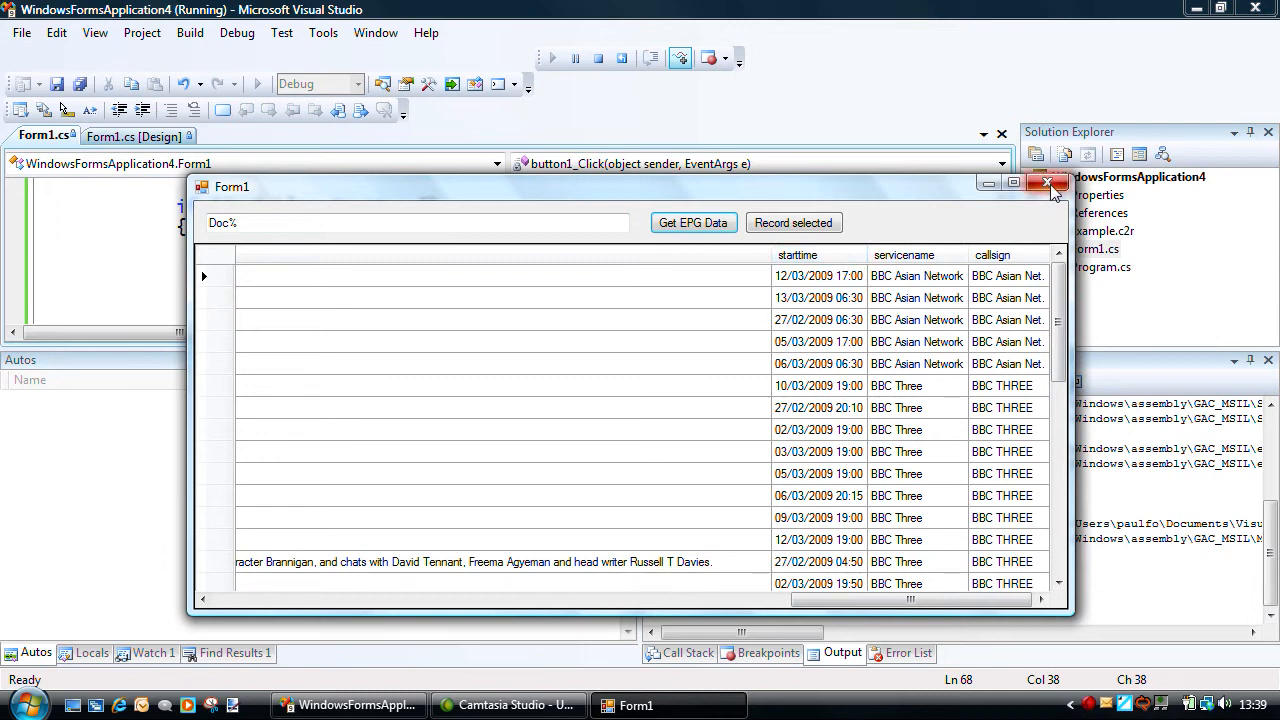
left_click(1056, 184)
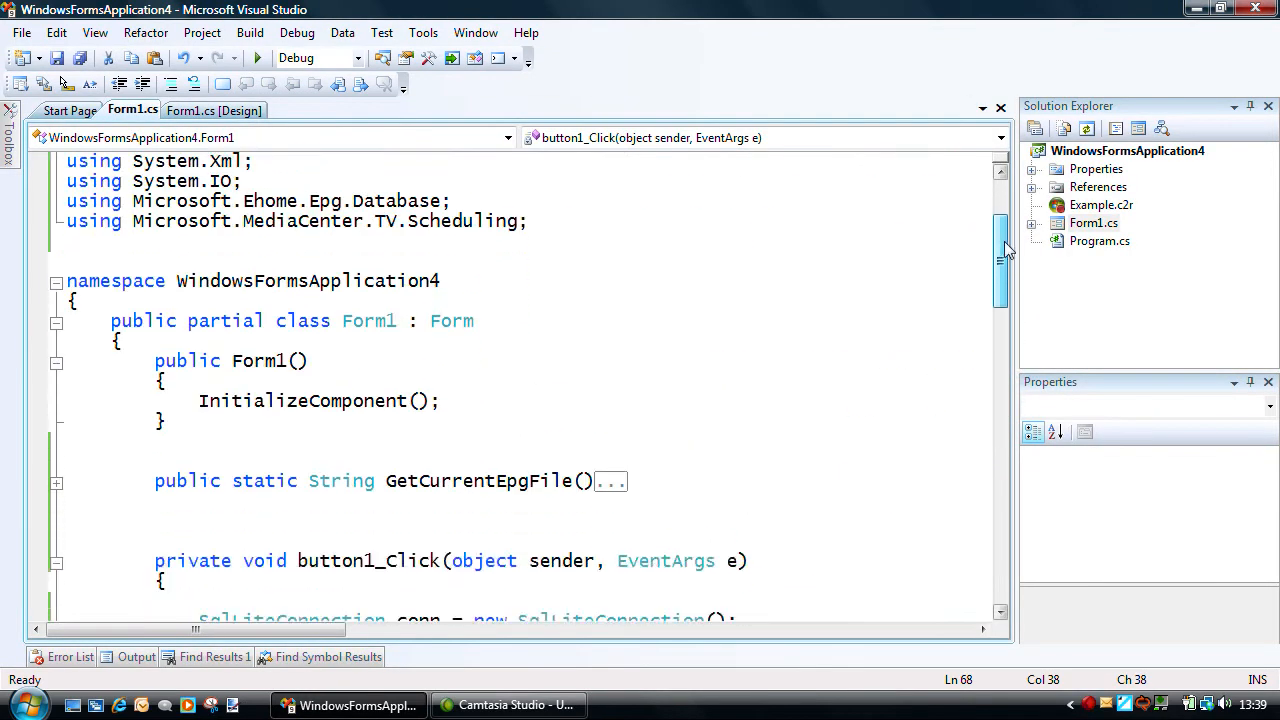
scroll("down", 3)
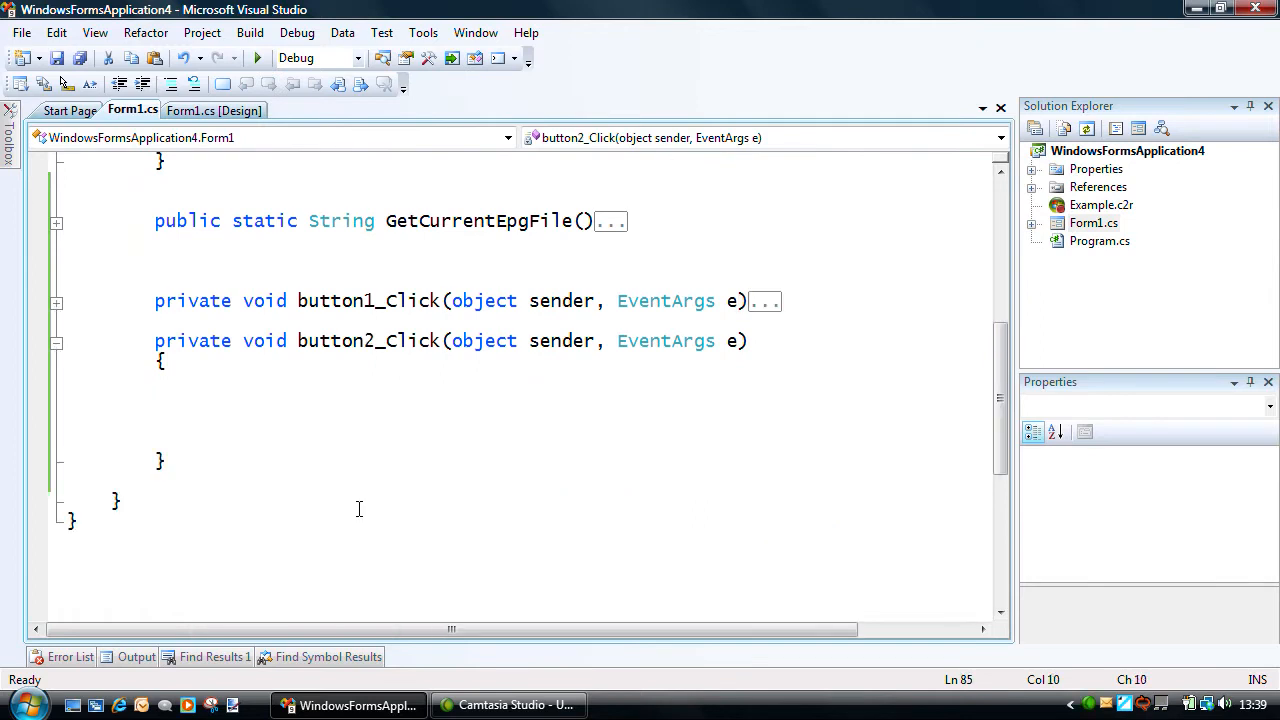
Insert the epg3 snippet into button2_Click and open the Example.c2r request template.
type("epg3")
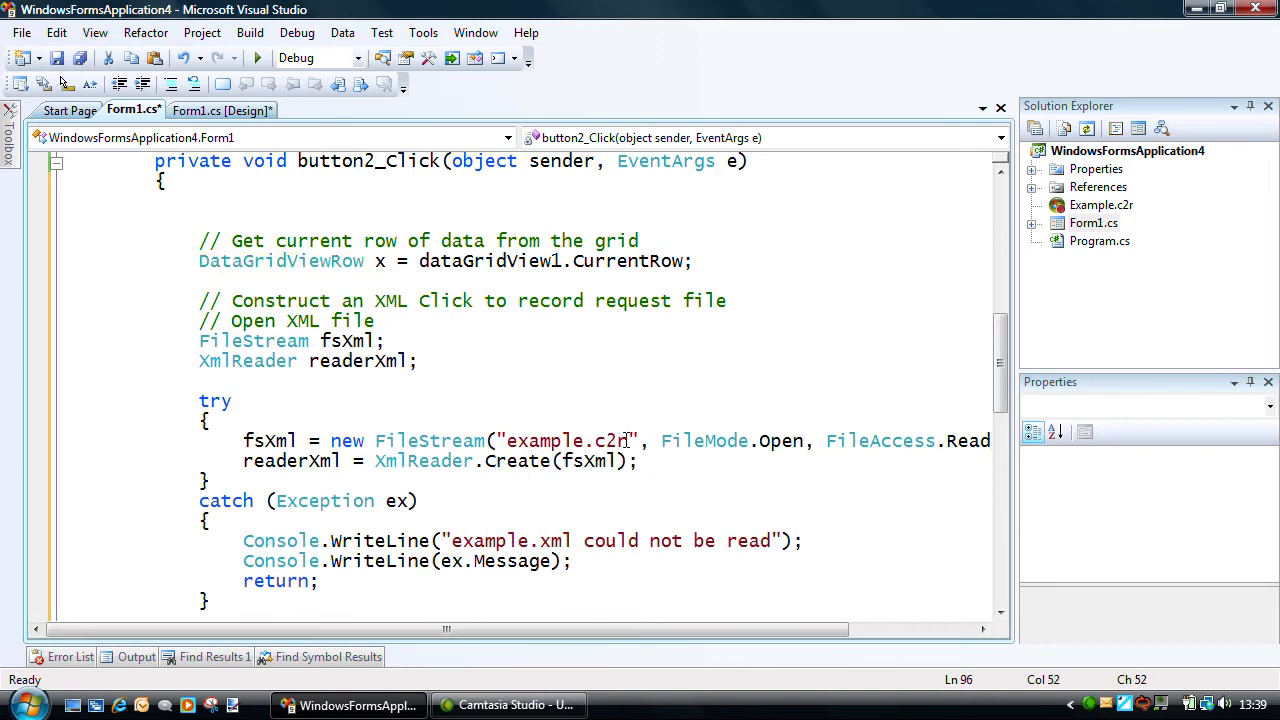
double_click(568, 440)
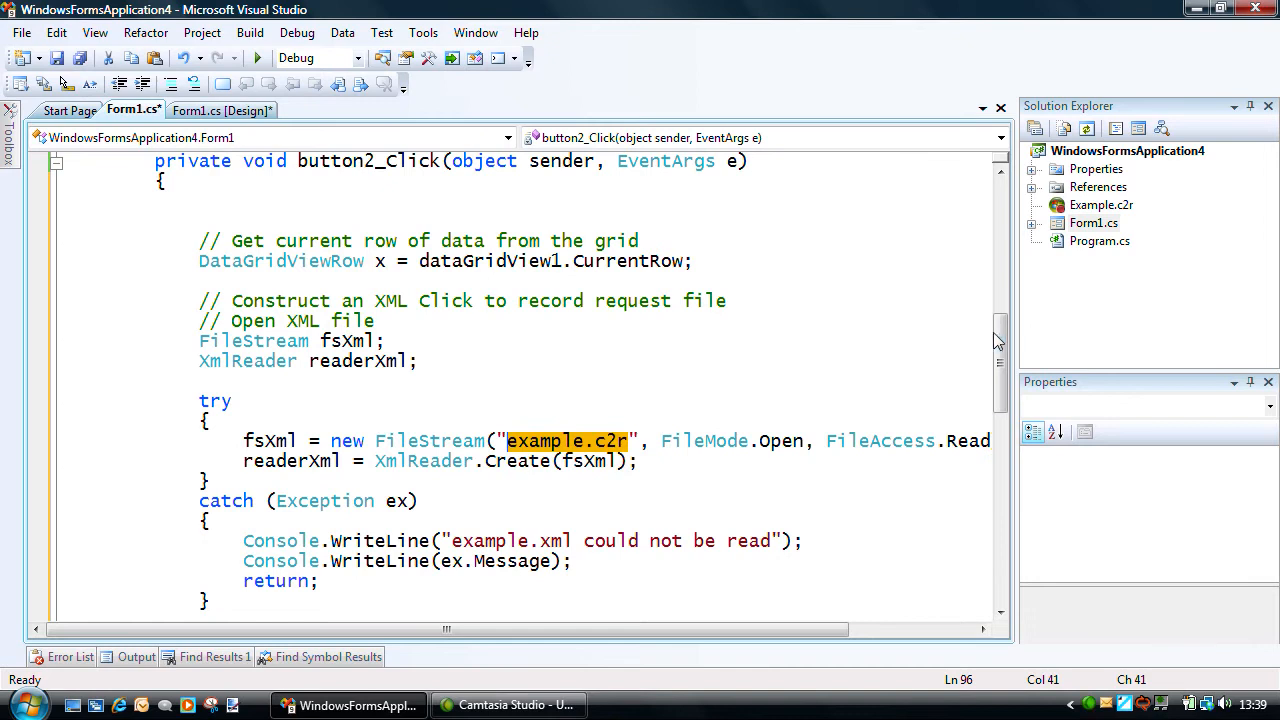
scroll("down", 3)
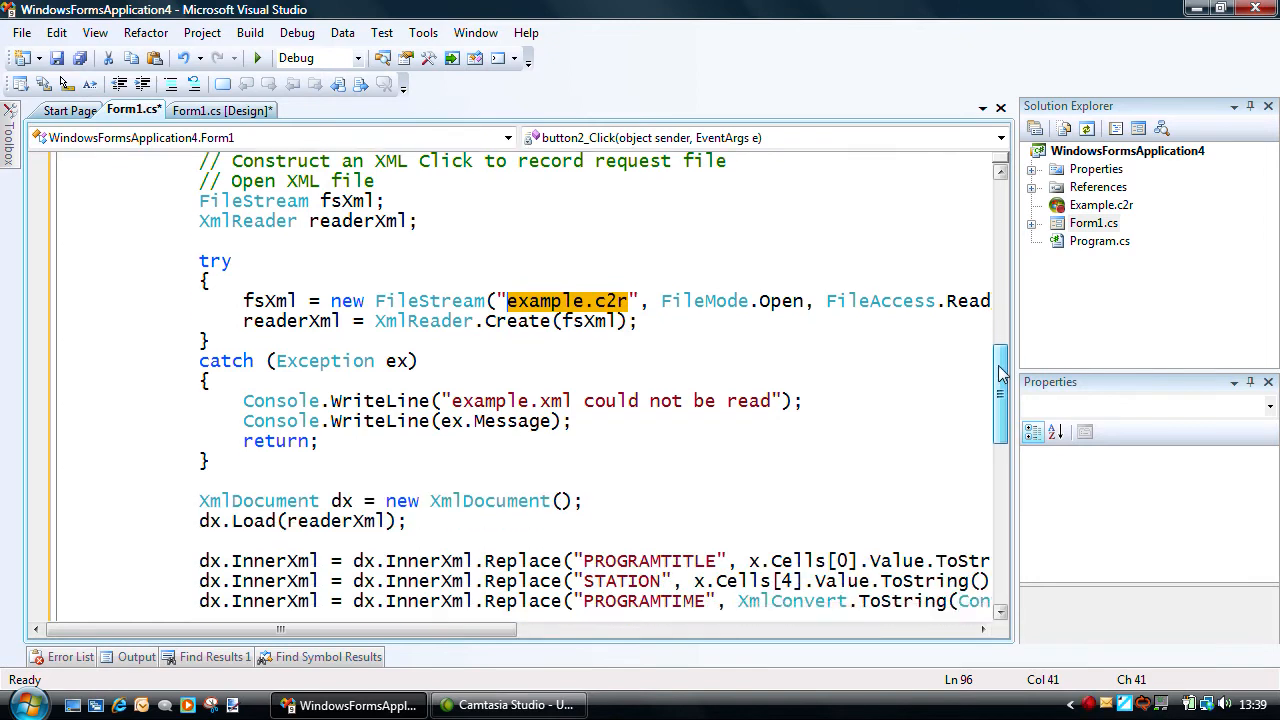
scroll("down", 3)
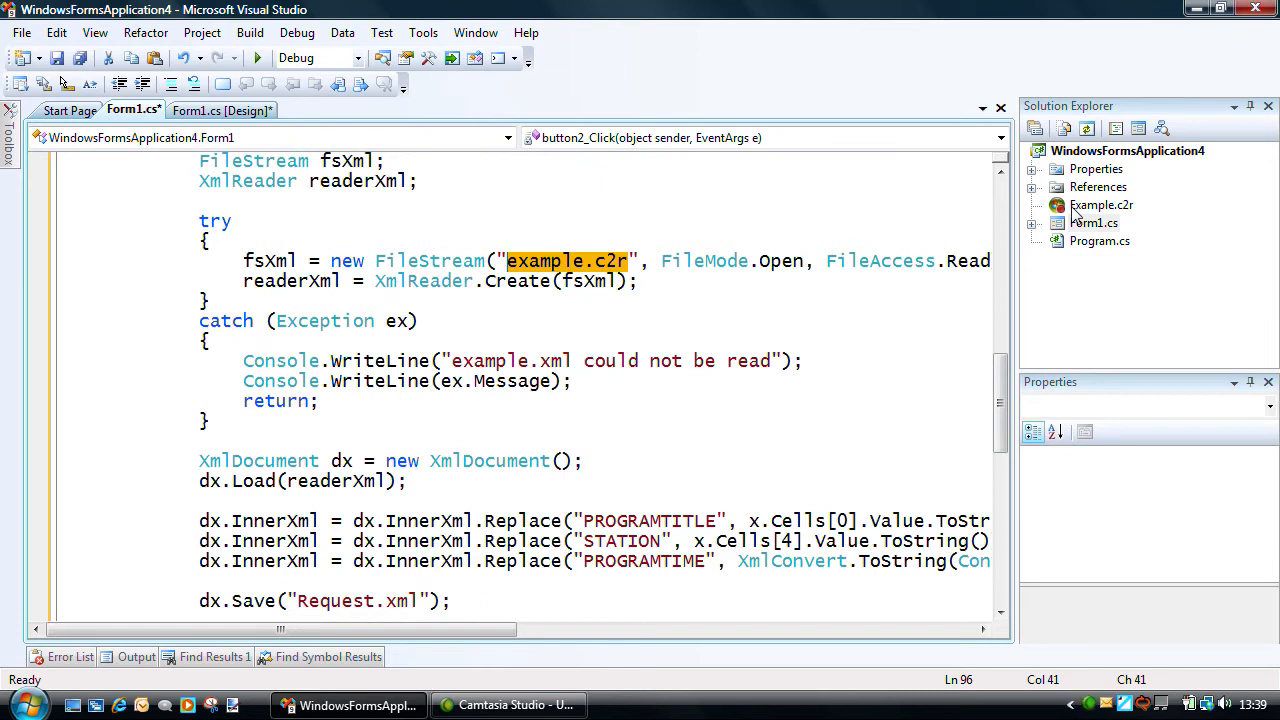
double_click(1100, 204)
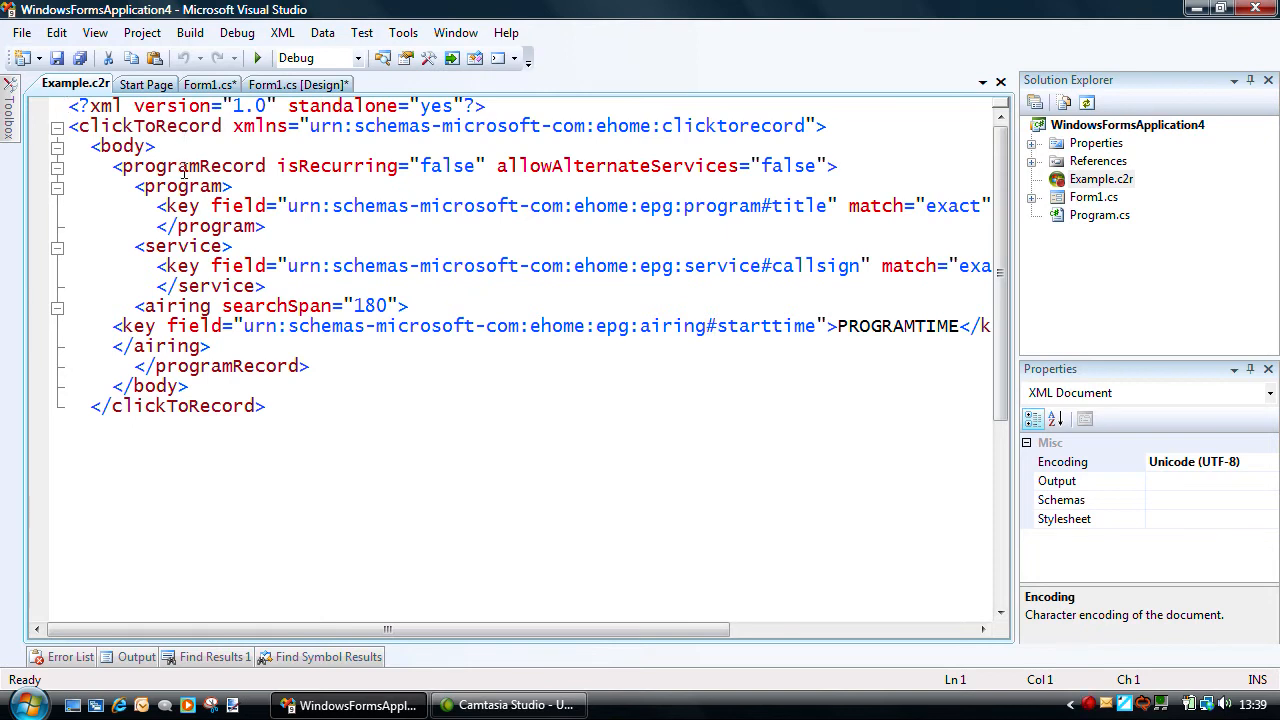
double_click(184, 188)
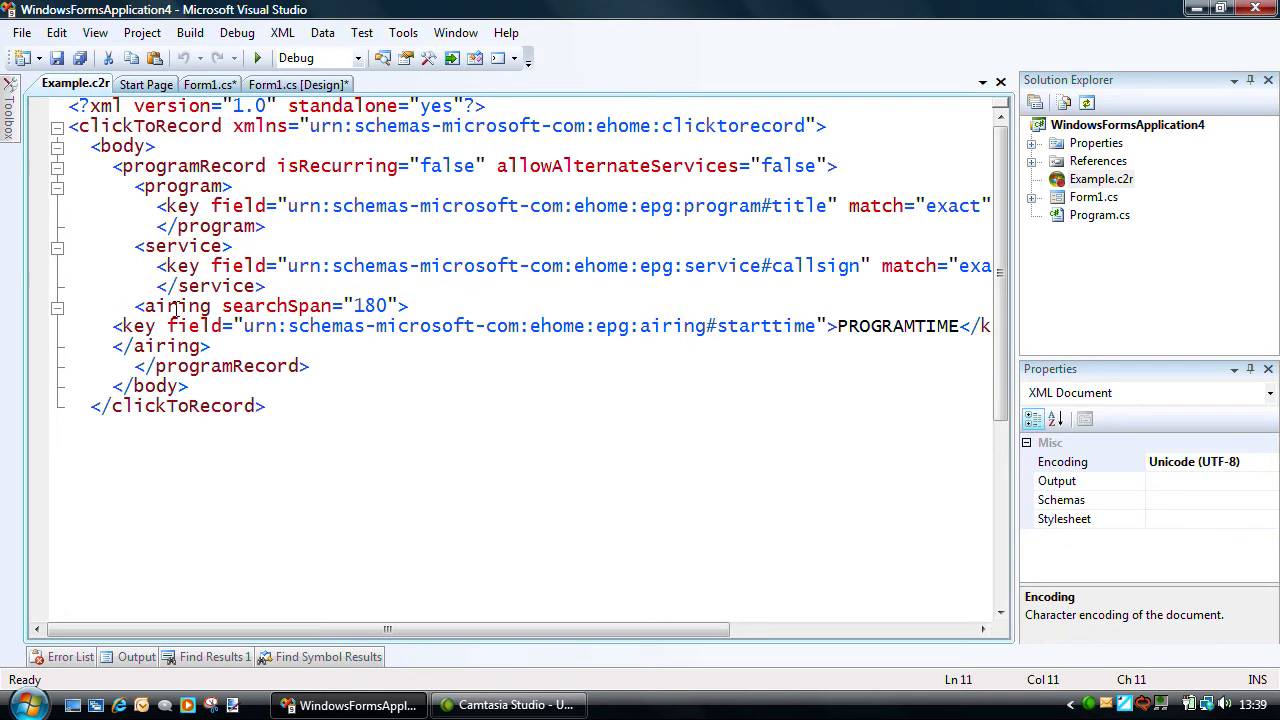
double_click(176, 306)
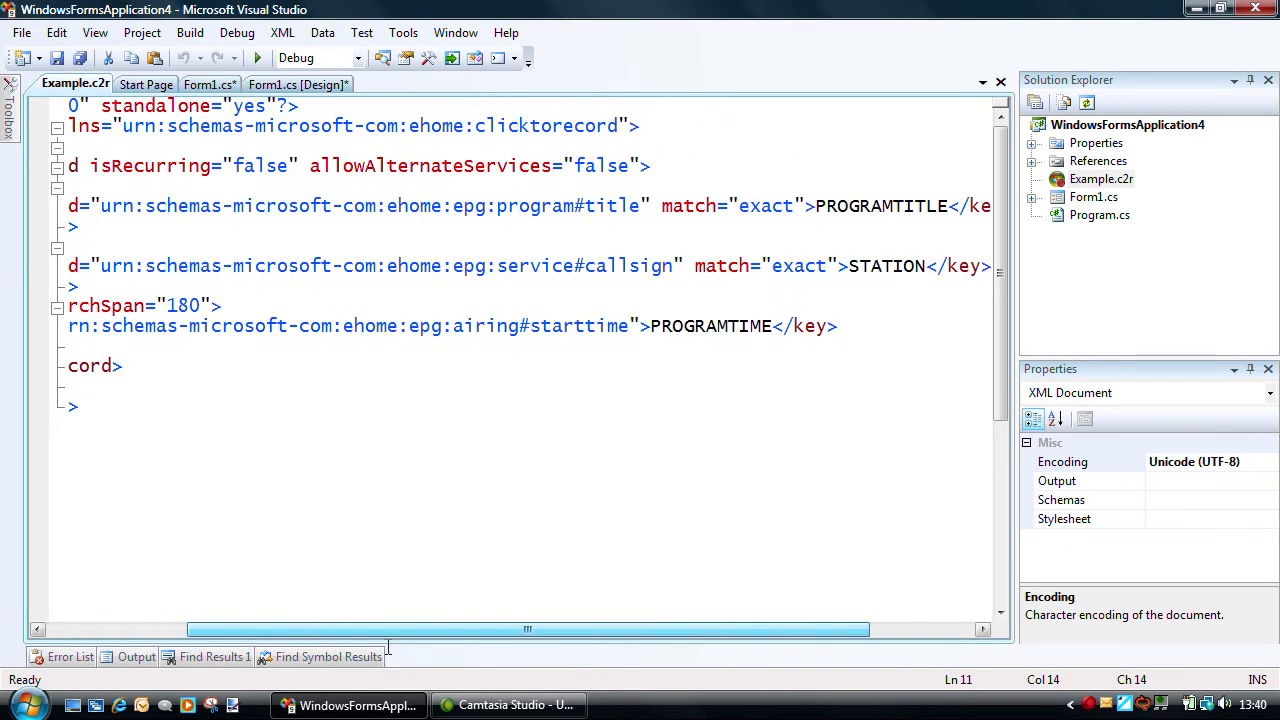
left_click(900, 266)
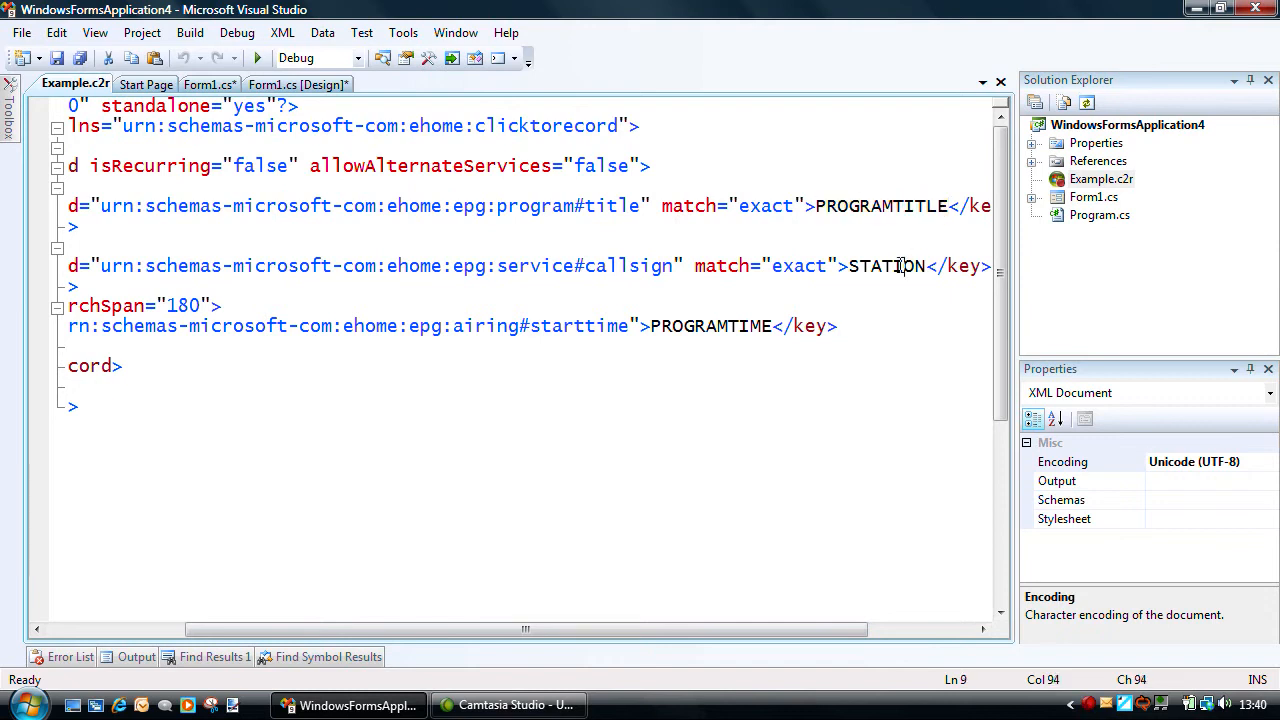
double_click(710, 326)
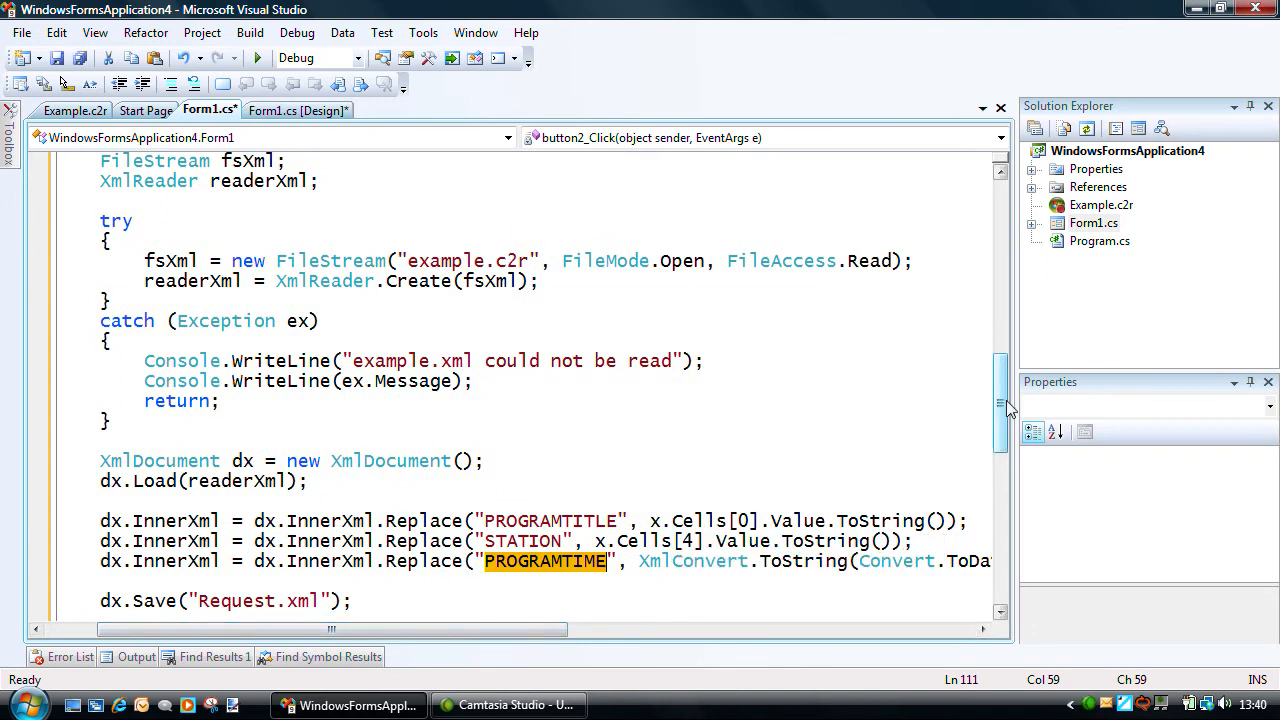
scroll("down", 3)
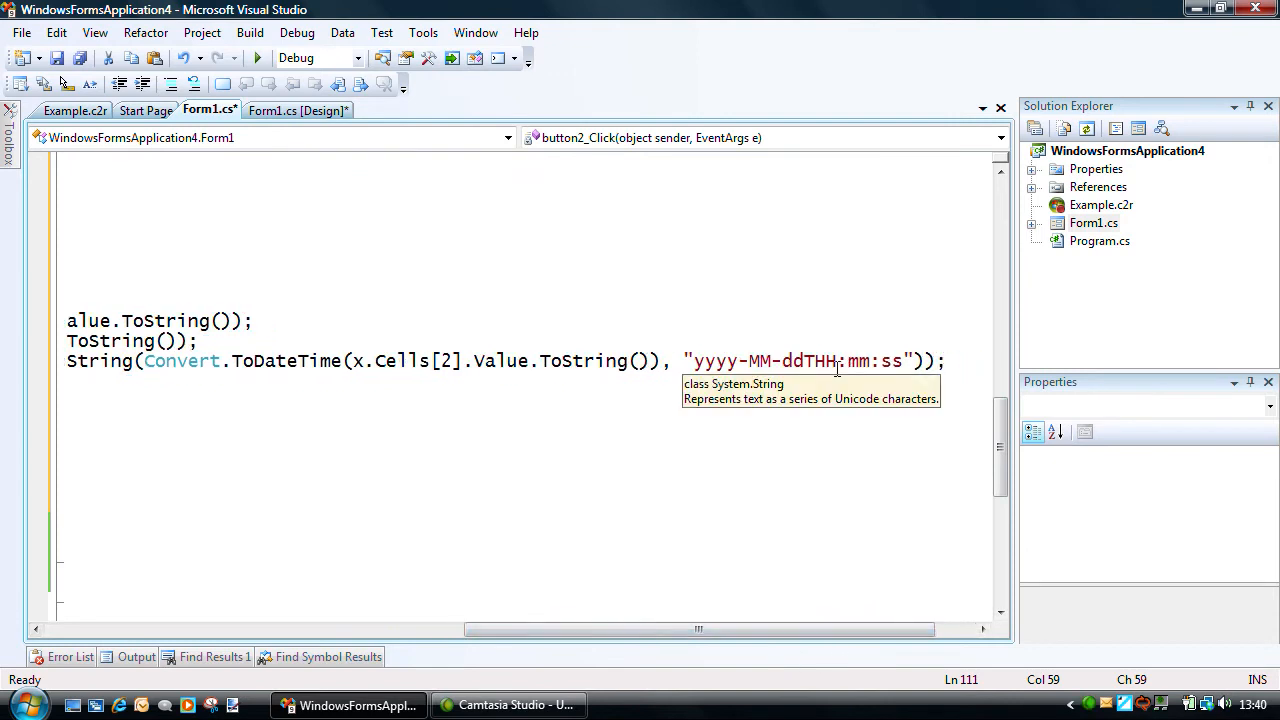
mouse_move(788, 504)
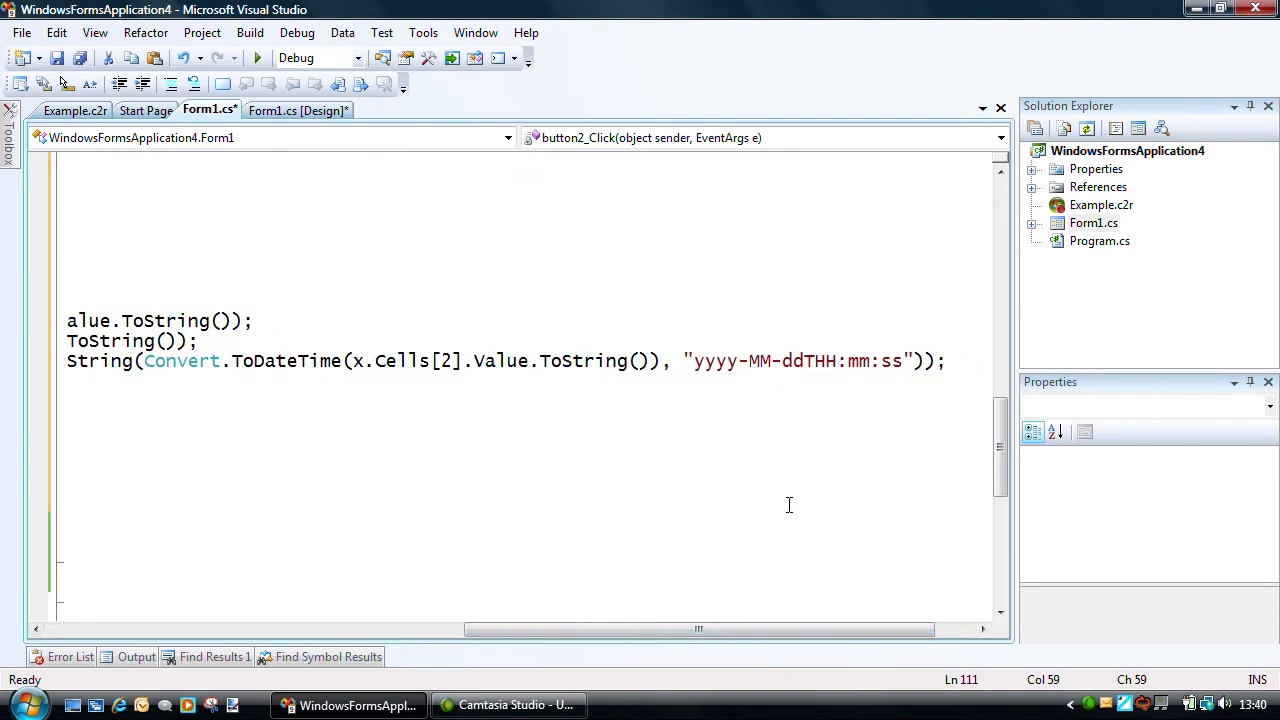
left_click(190, 360)
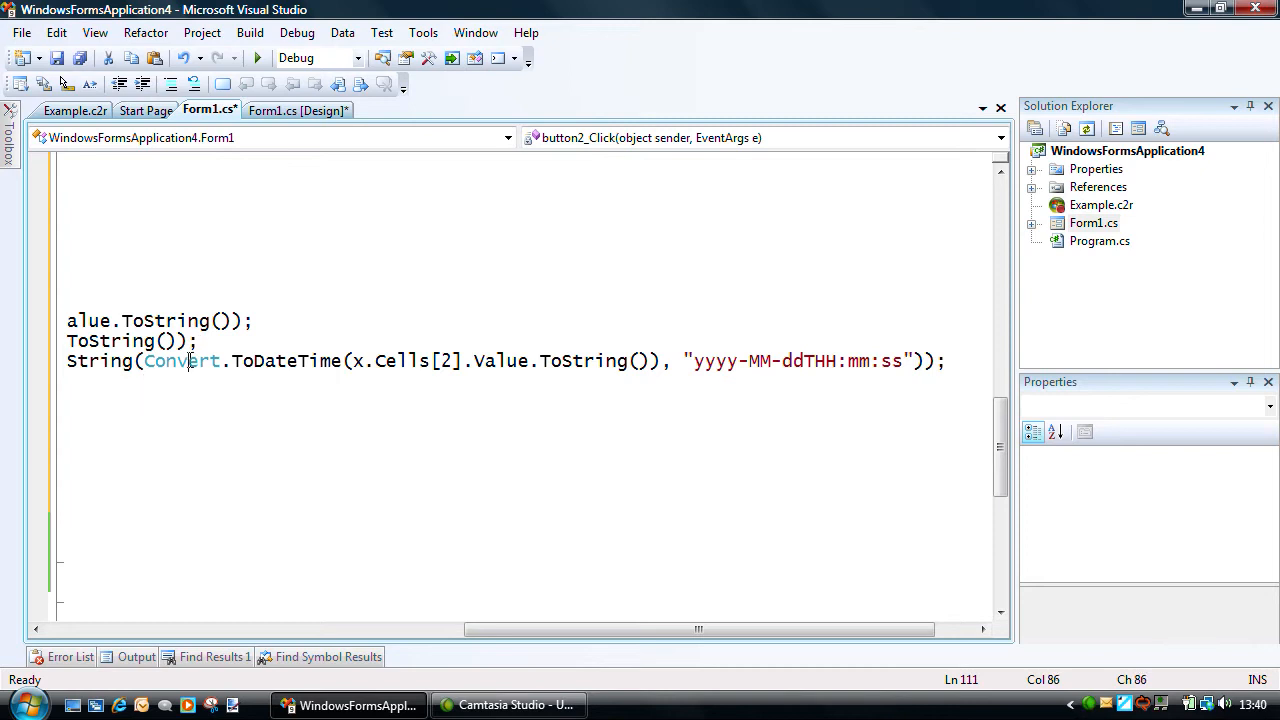
double_click(182, 360)
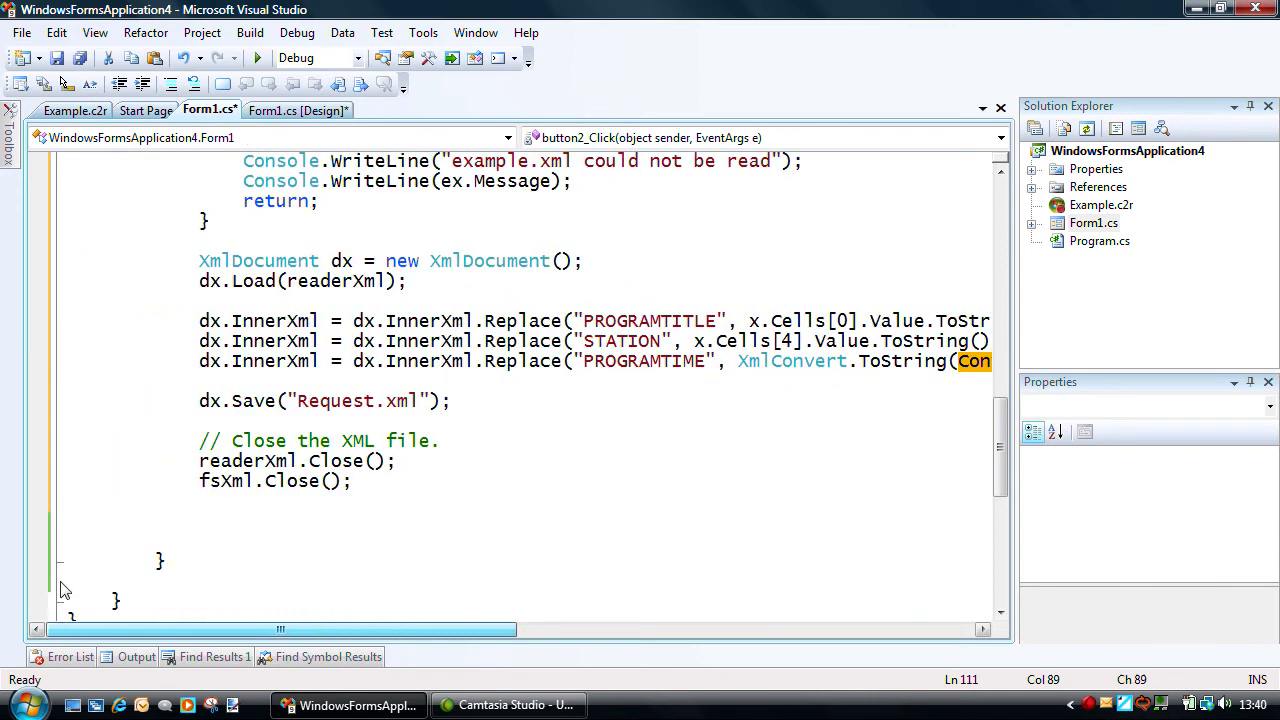
mouse_move(340, 400)
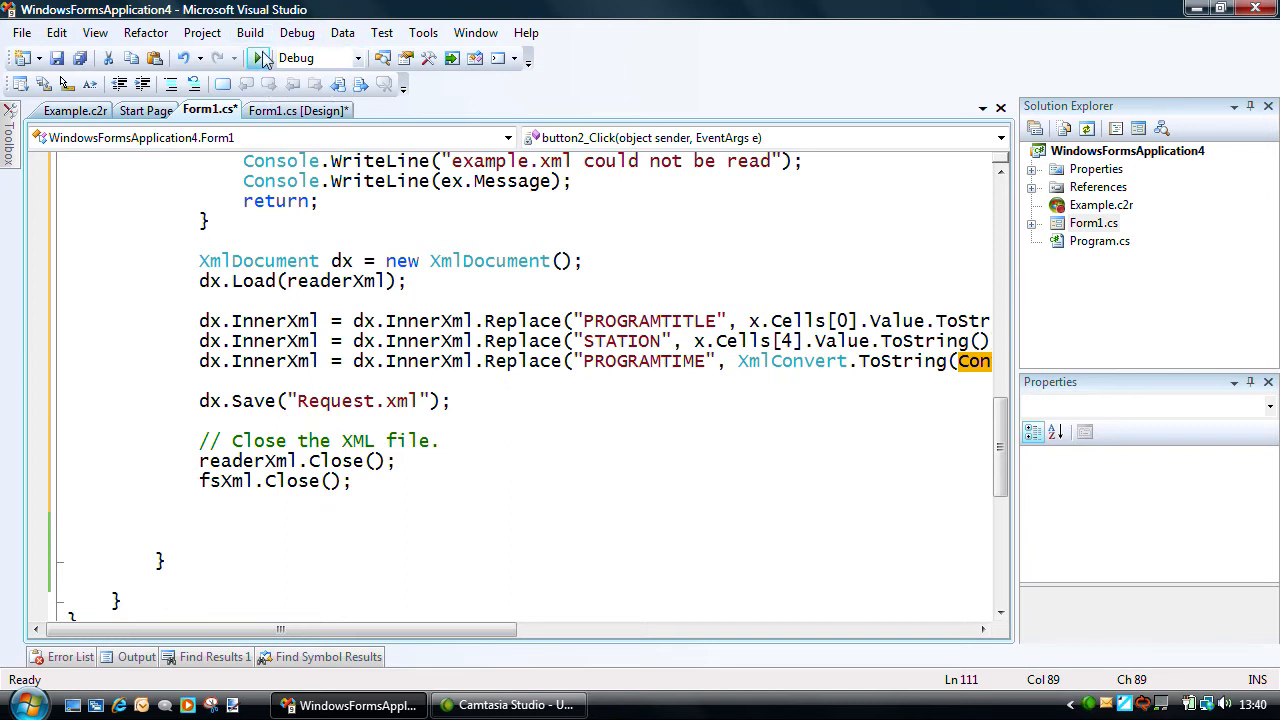
Run the app again and fetch EPG programmes matching Doc%.
left_click(266, 56)
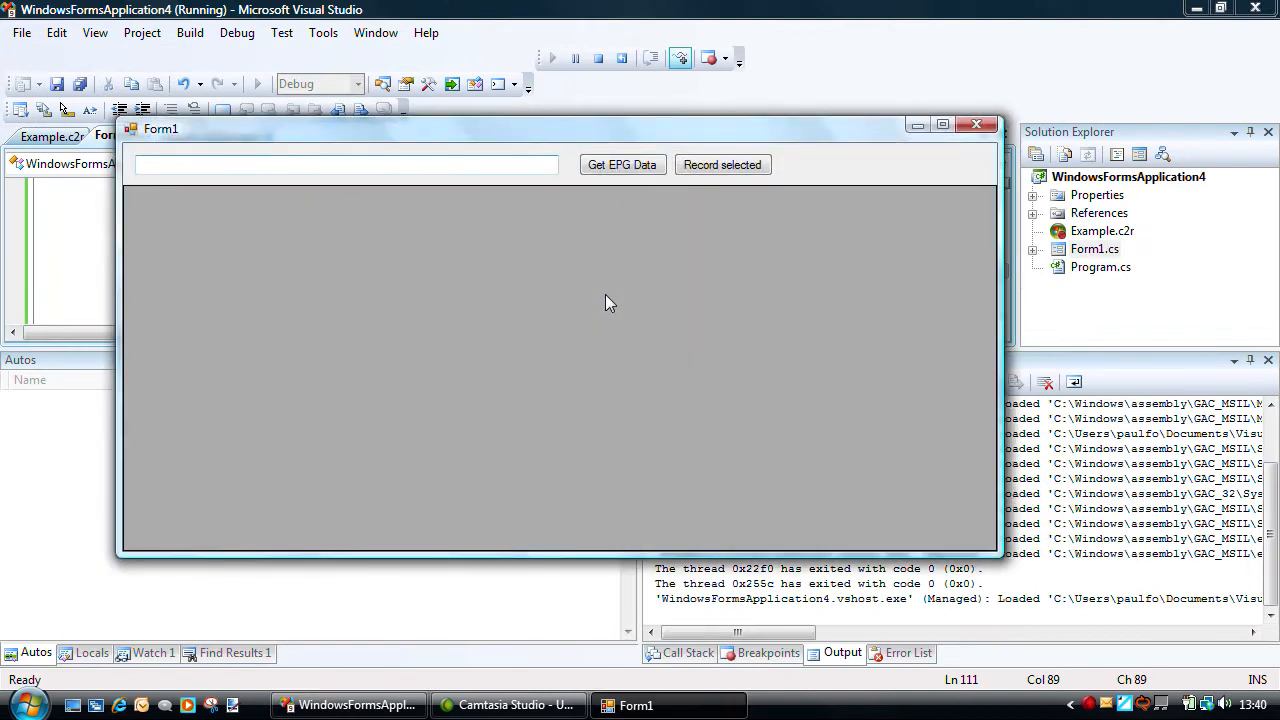
type("Doc")
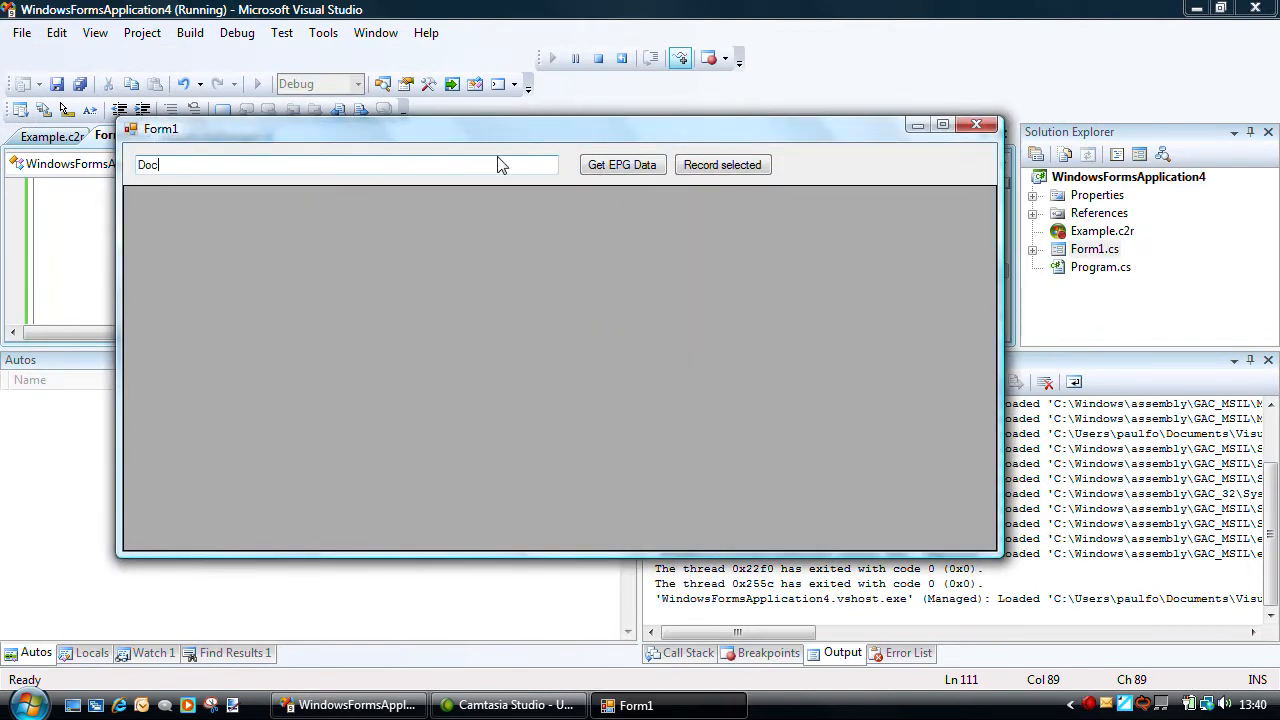
type("%")
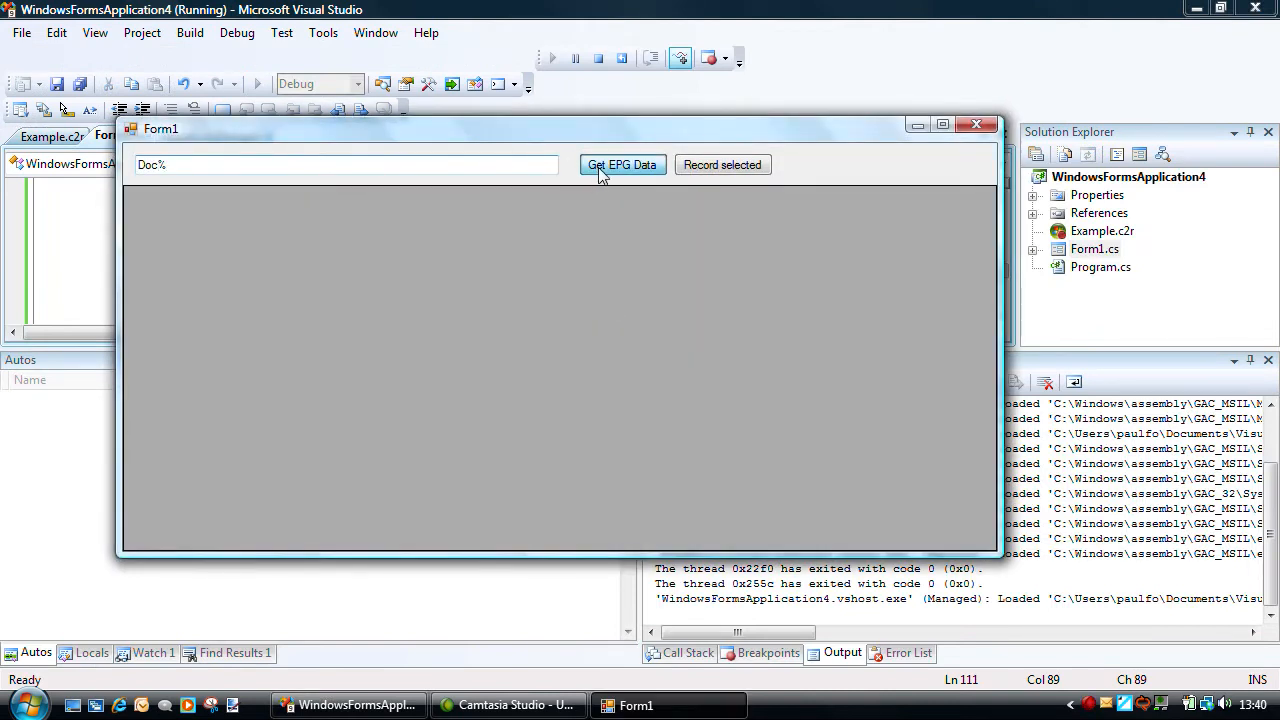
left_click(620, 164)
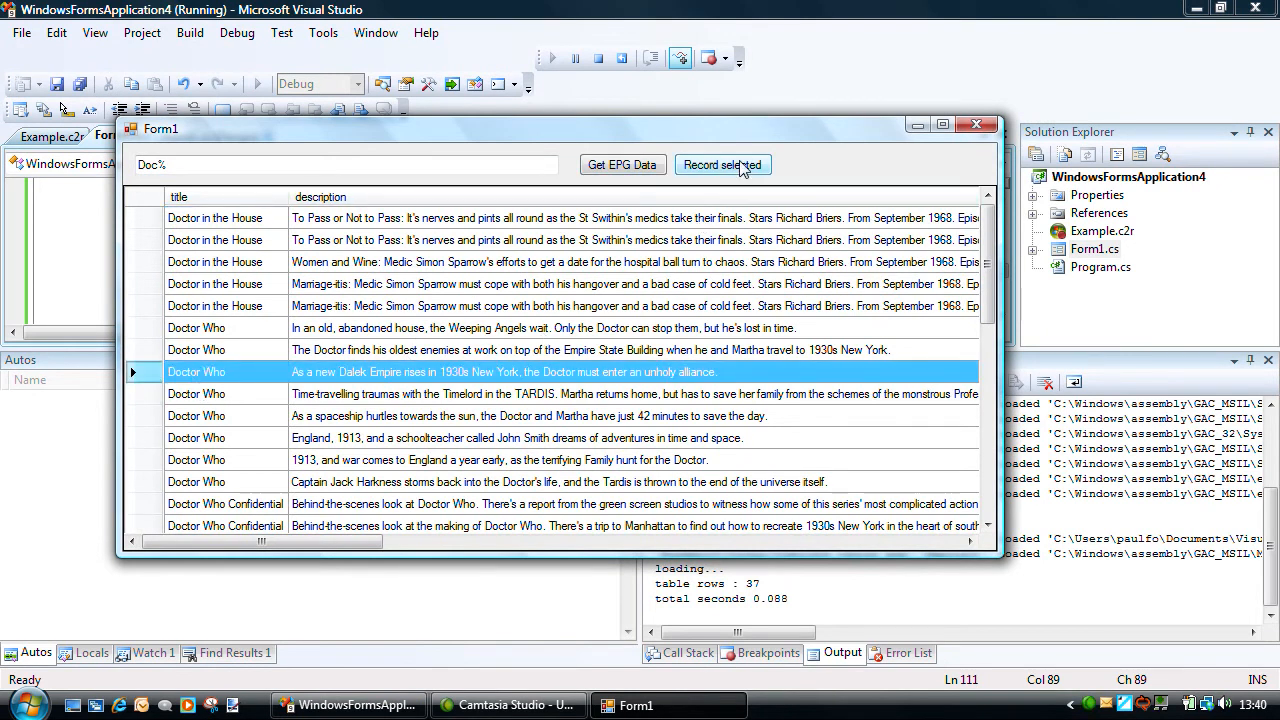
mouse_move(918, 136)
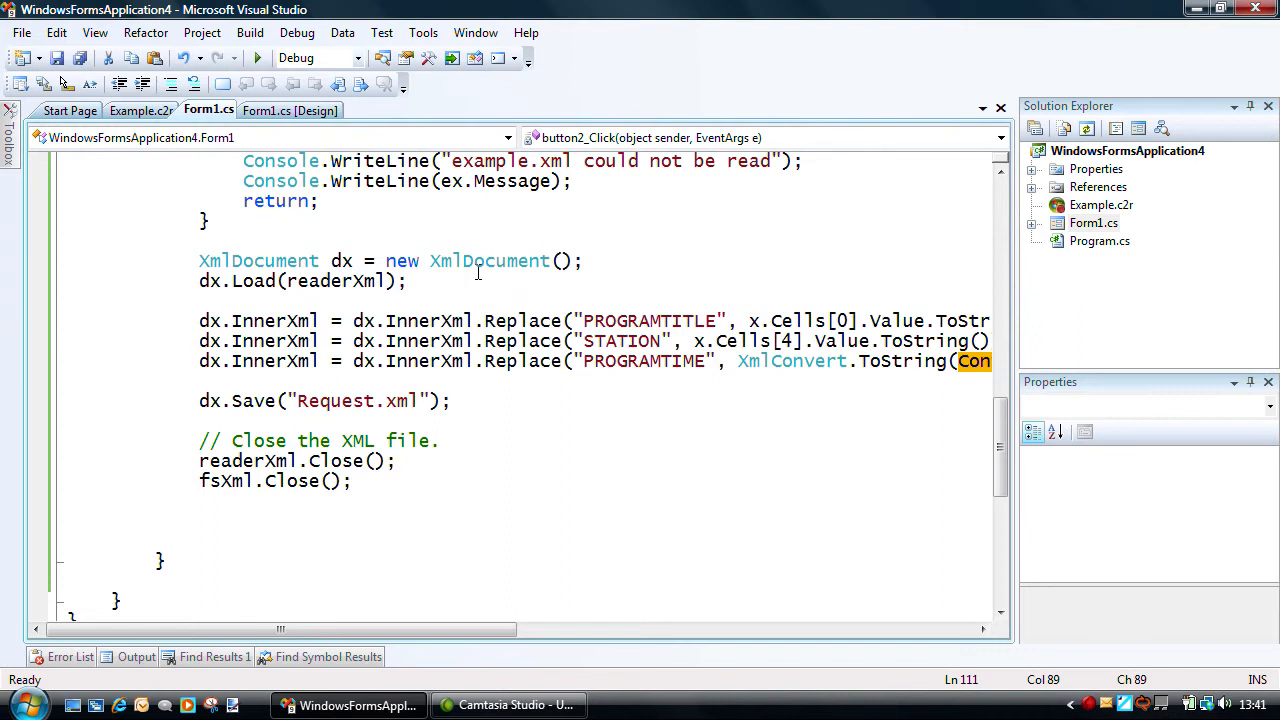
Open the generated Request.xml from bin\Debug via File > Open > File.
left_click(20, 32)
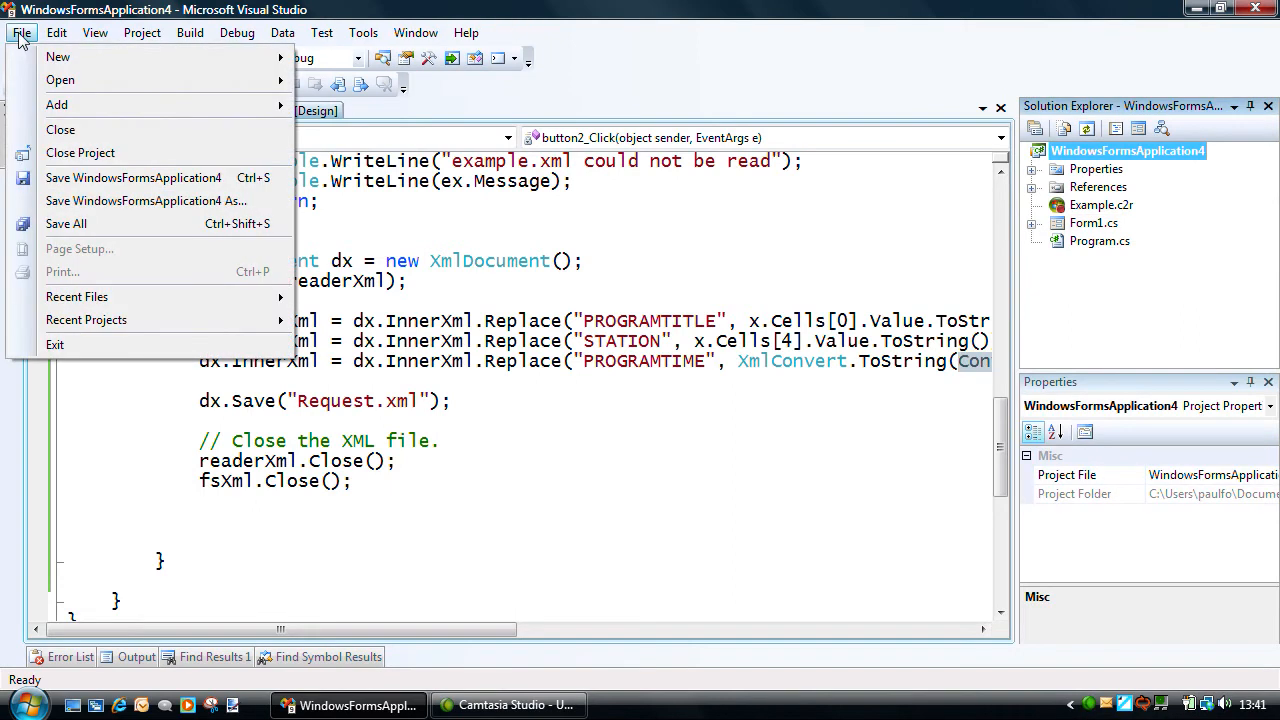
left_click(60, 80)
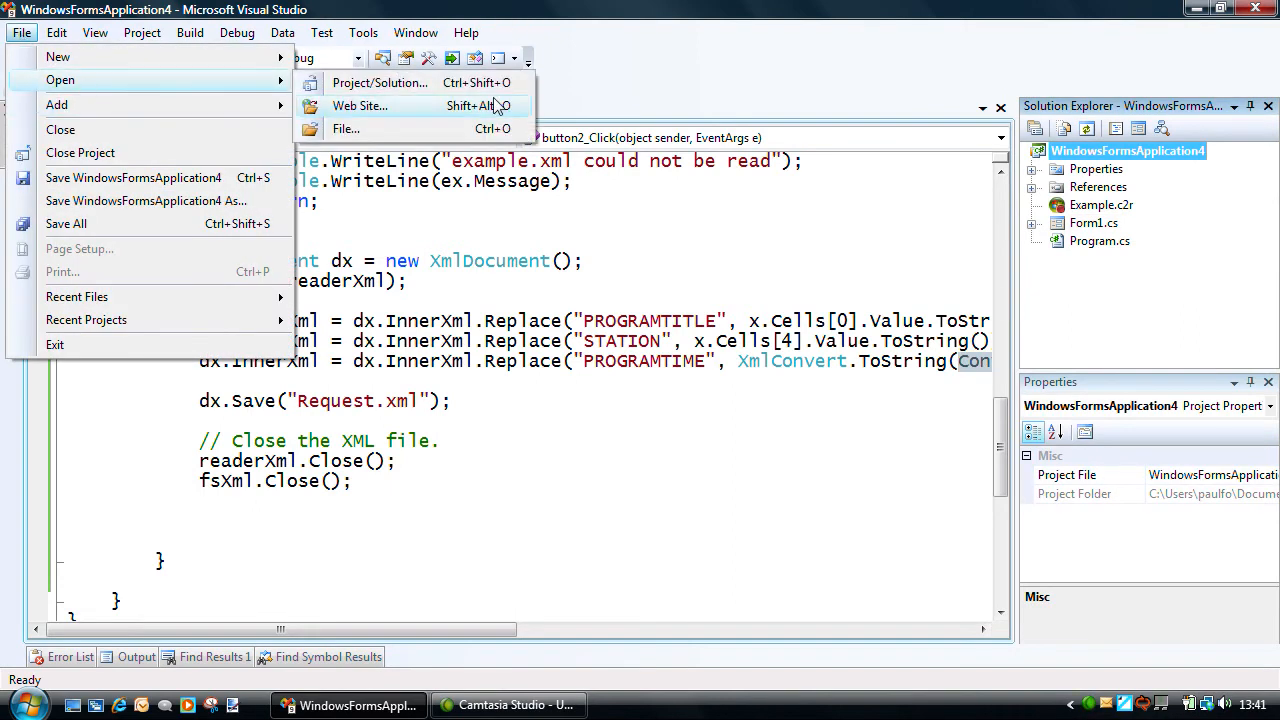
left_click(346, 128)
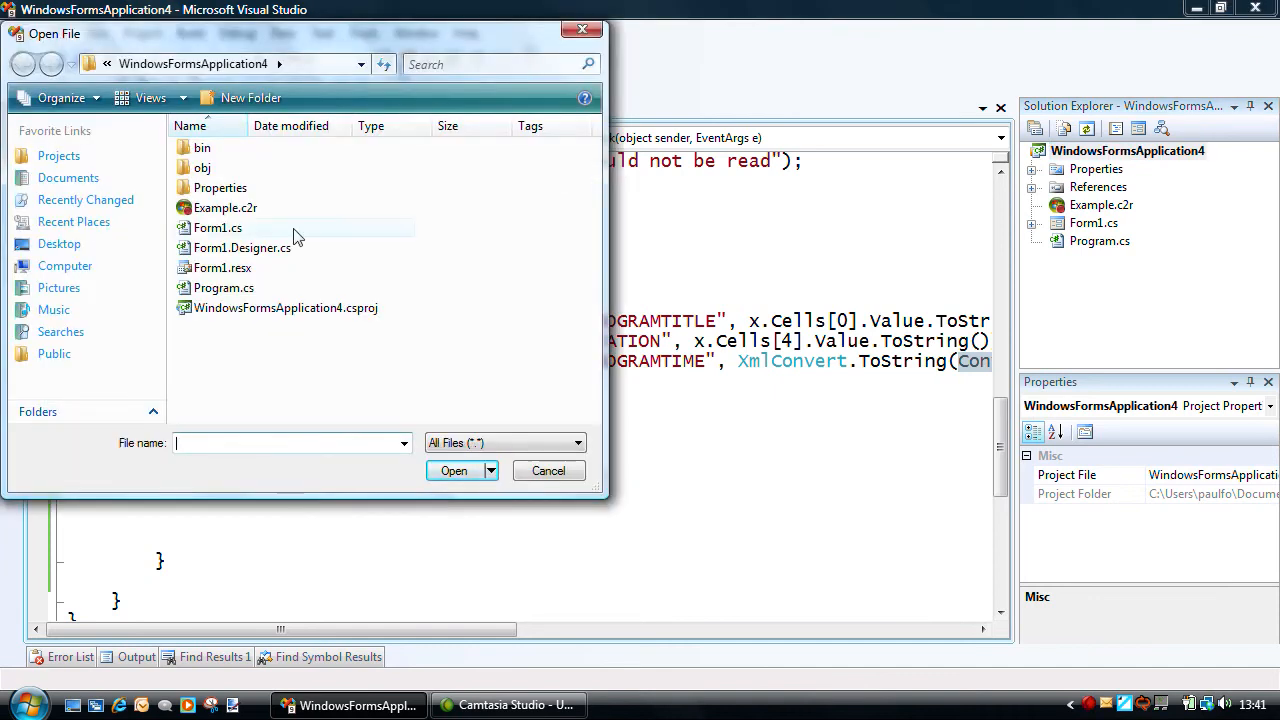
double_click(204, 148)
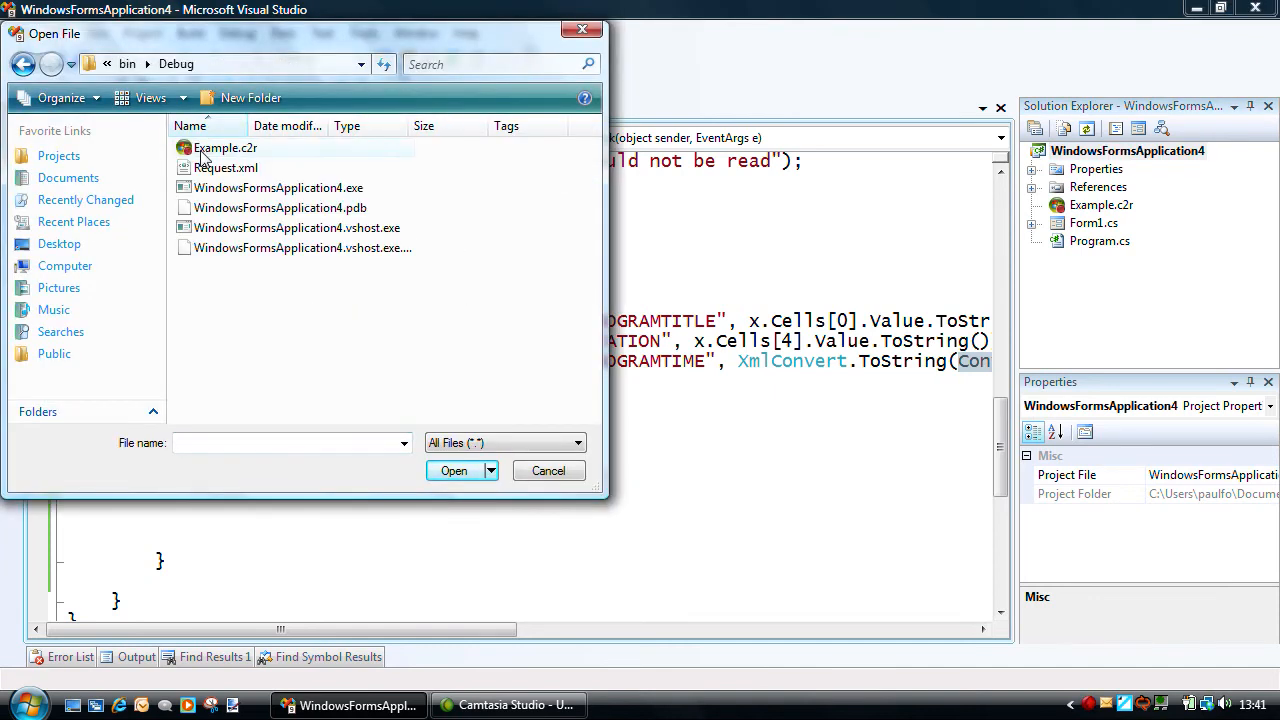
left_click(224, 168)
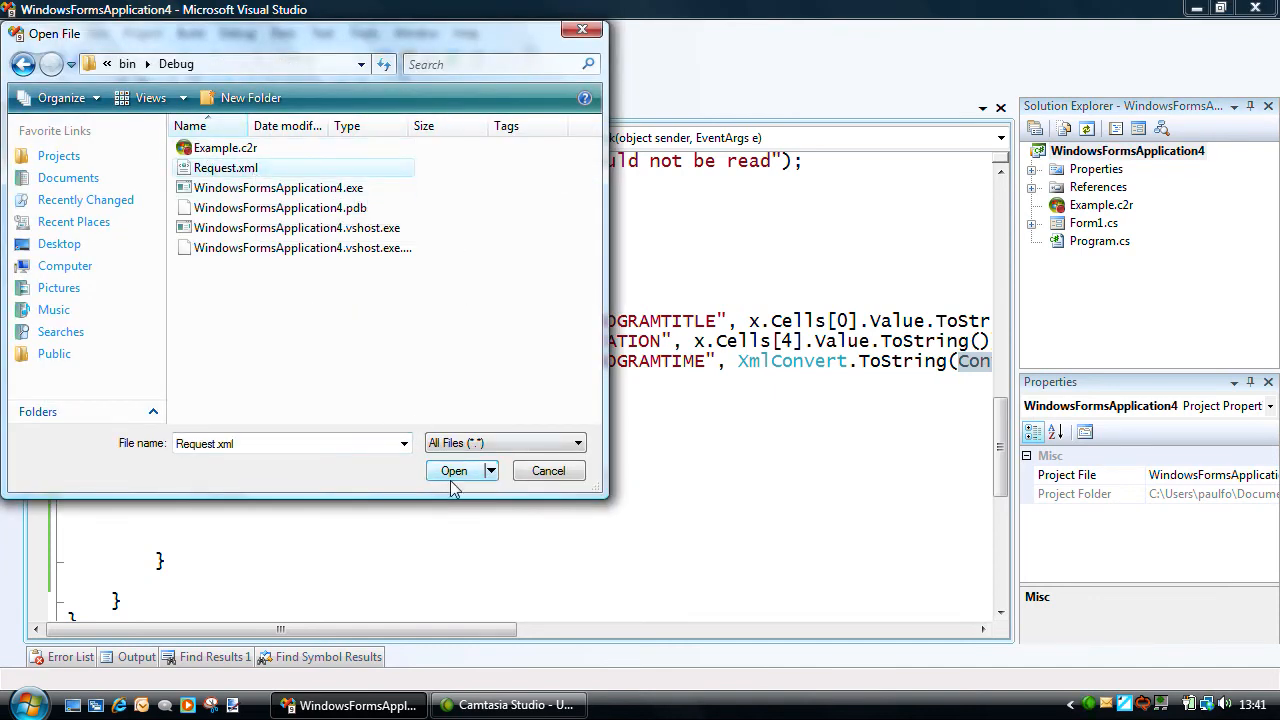
left_click(452, 472)
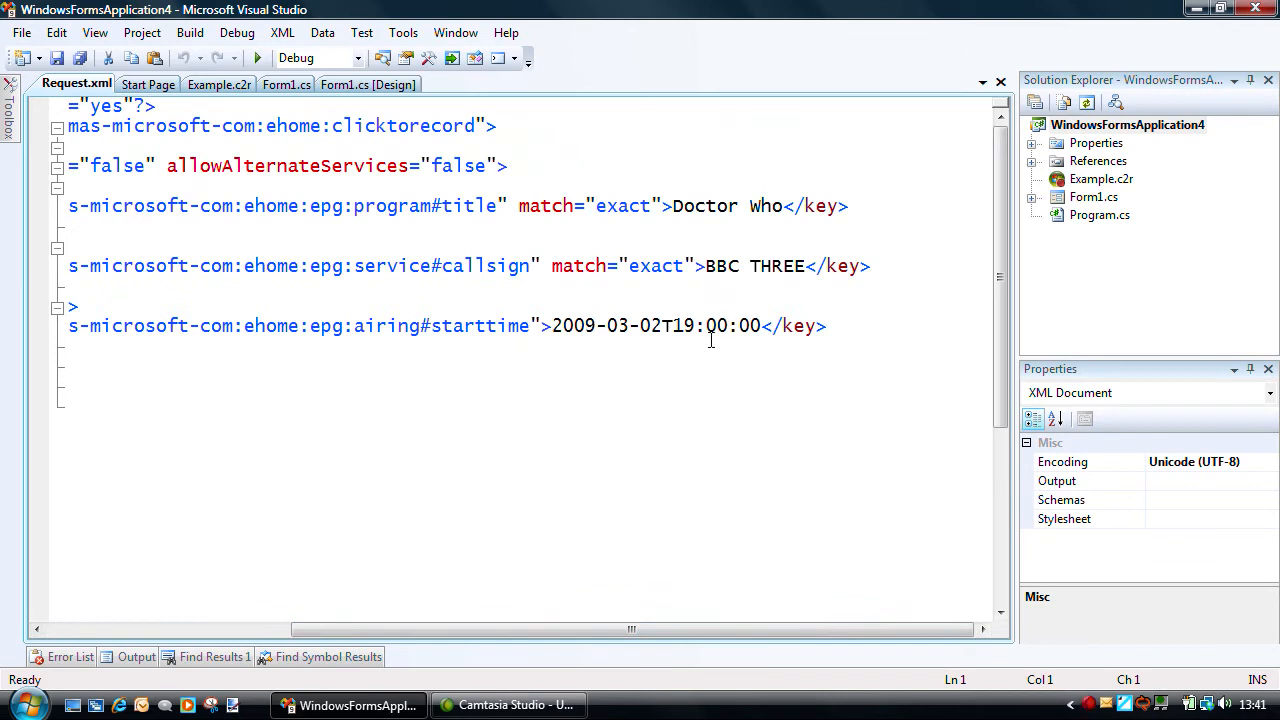
mouse_move(572, 308)
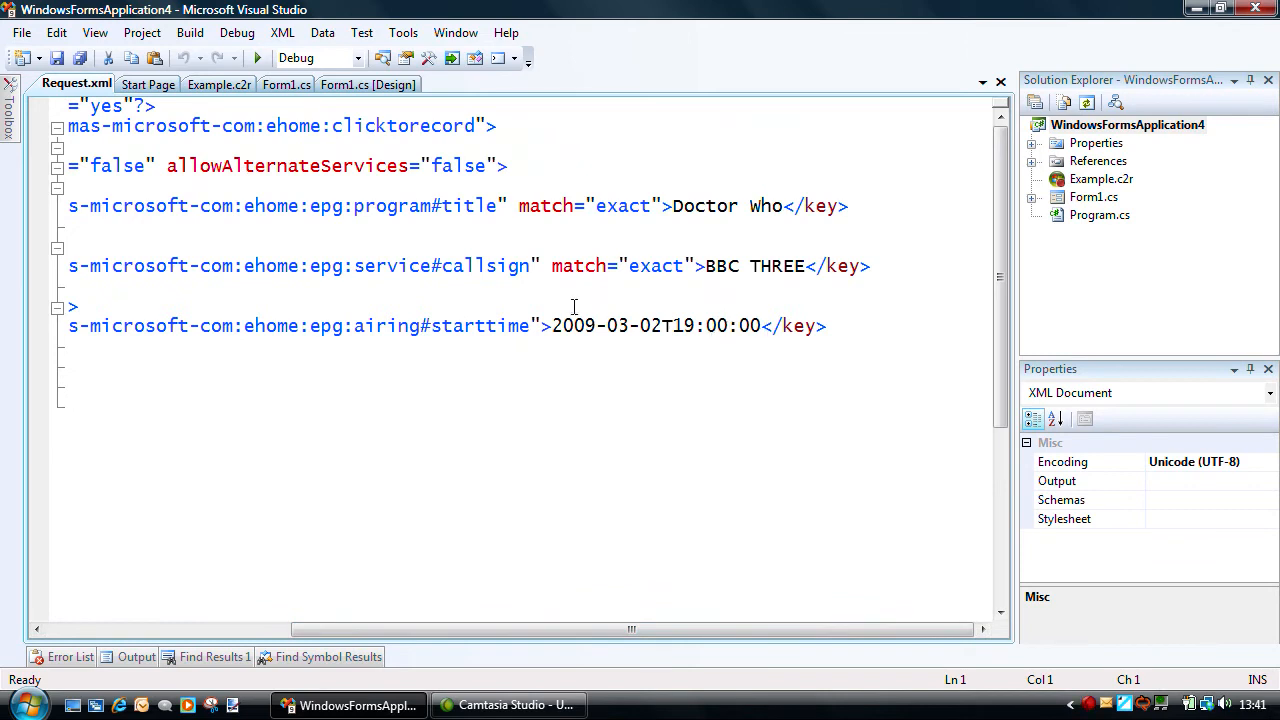
mouse_move(442, 572)
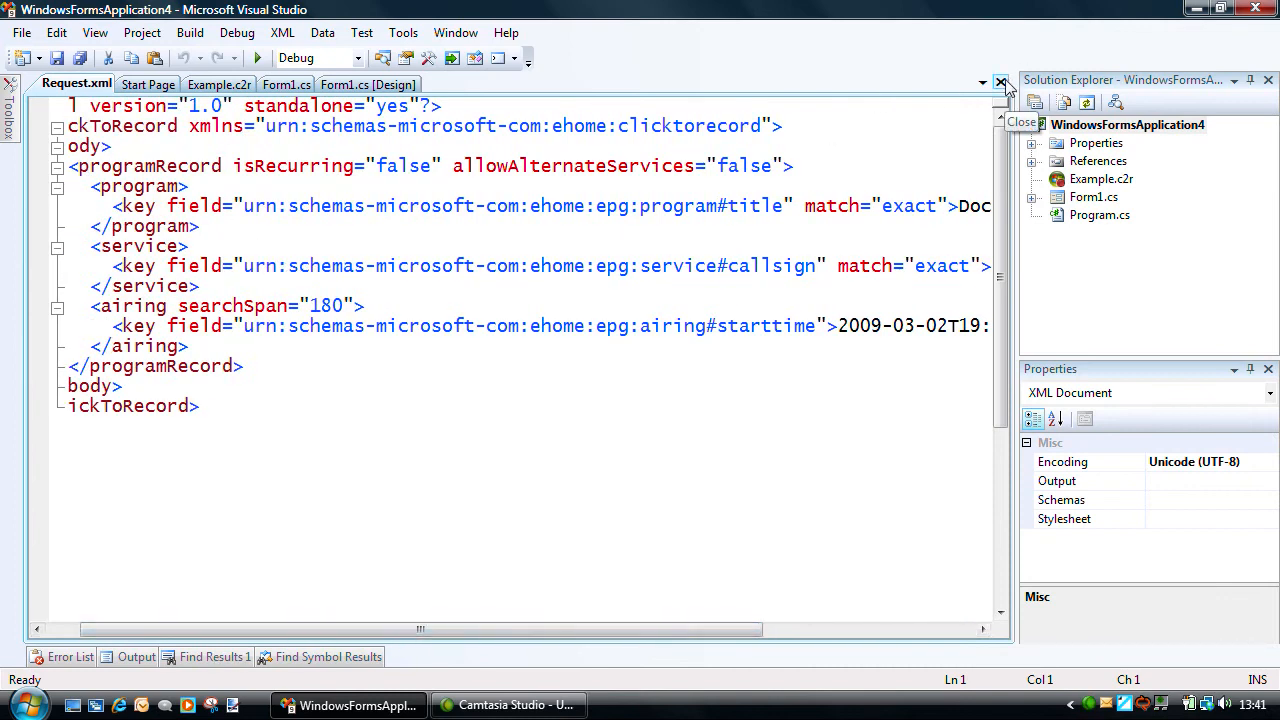
Close Request.xml, add the CreateScheduleRequest code with AllowConflict to button2_Click and review it.
left_click(1000, 82)
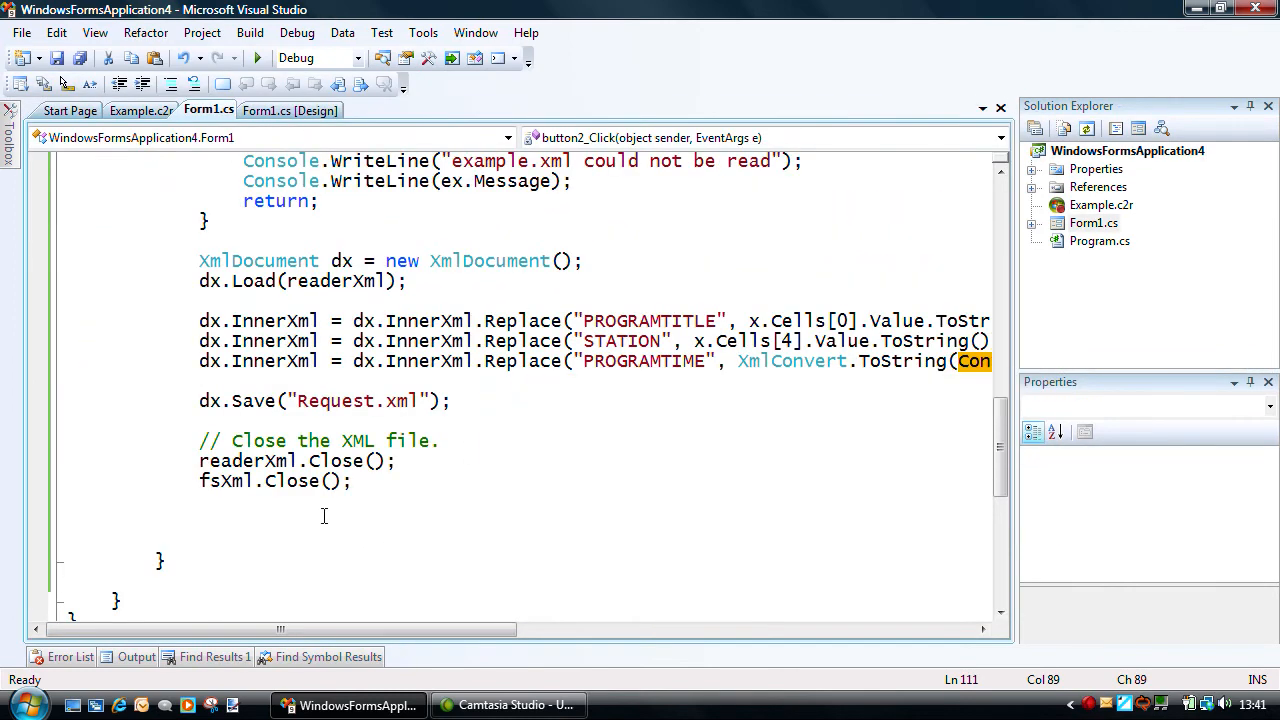
type("epg")
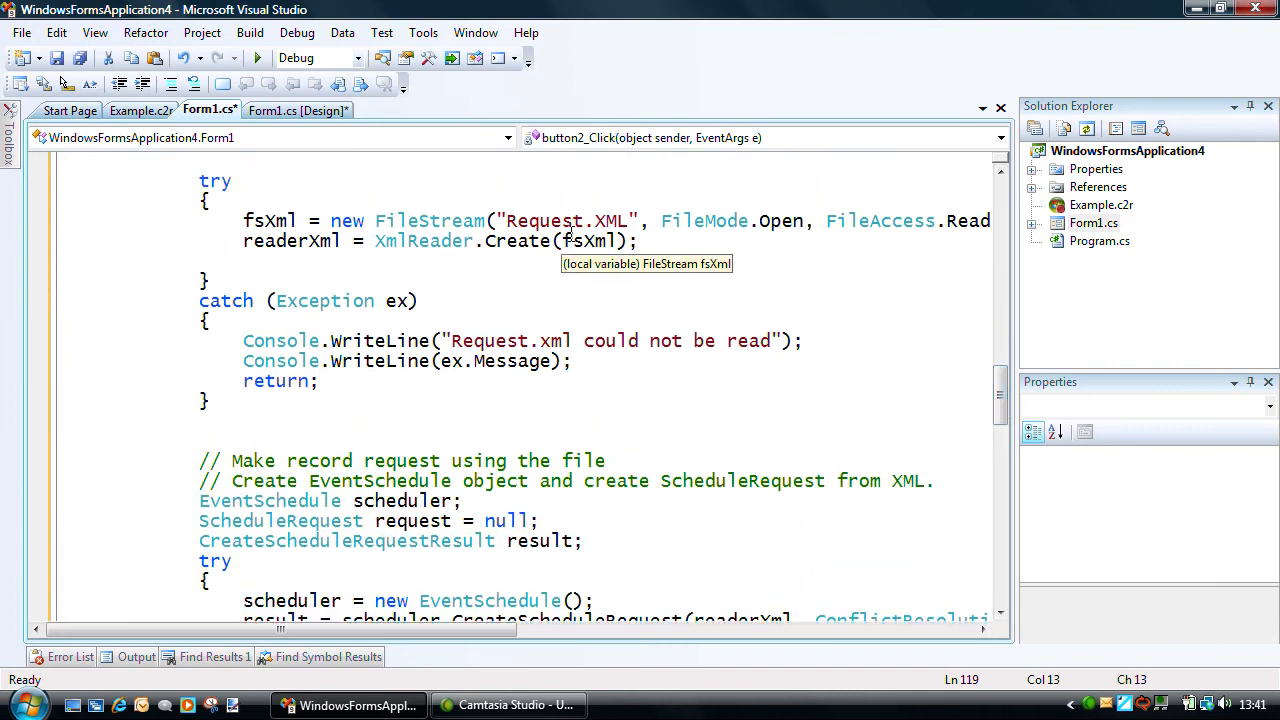
mouse_move(960, 356)
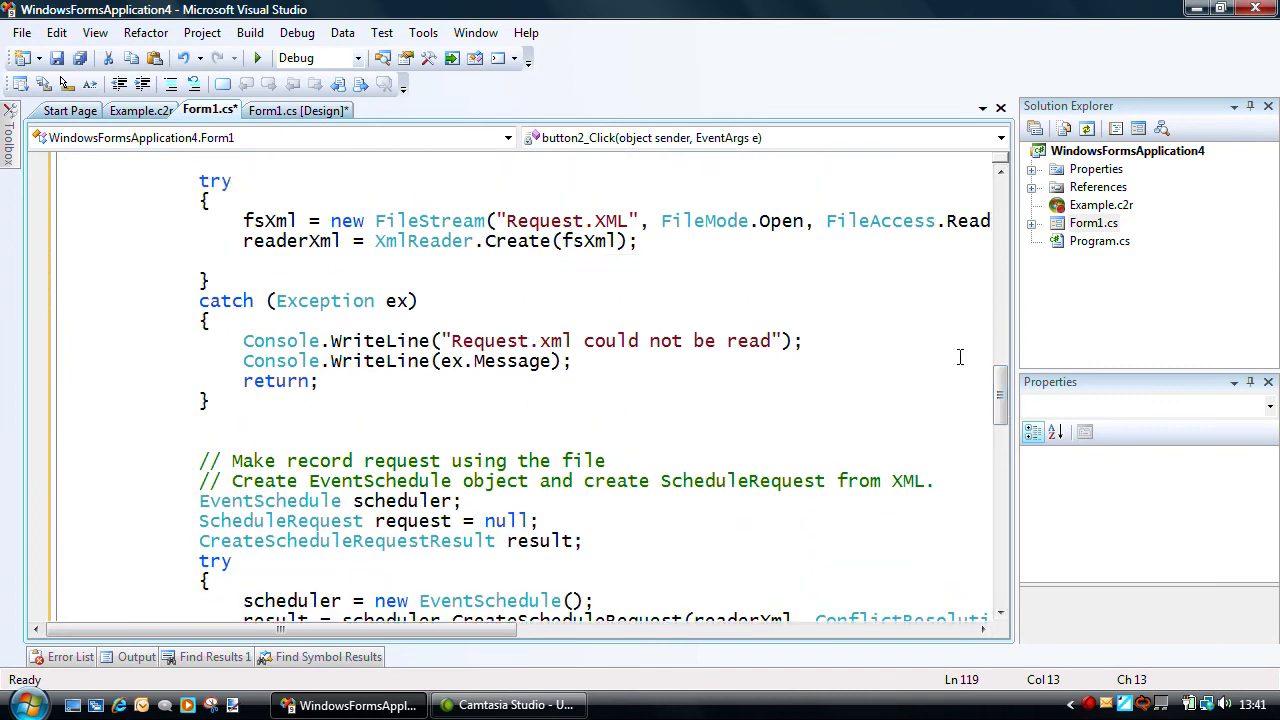
scroll("down", 3)
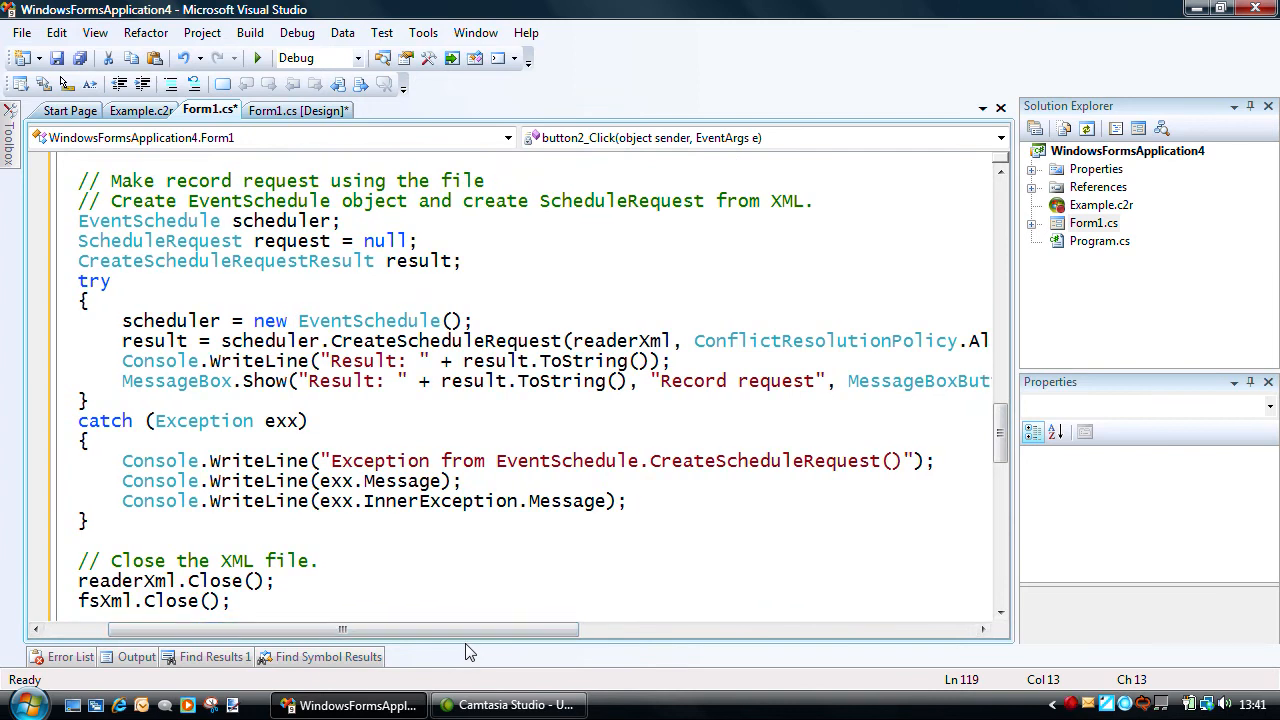
mouse_move(478, 340)
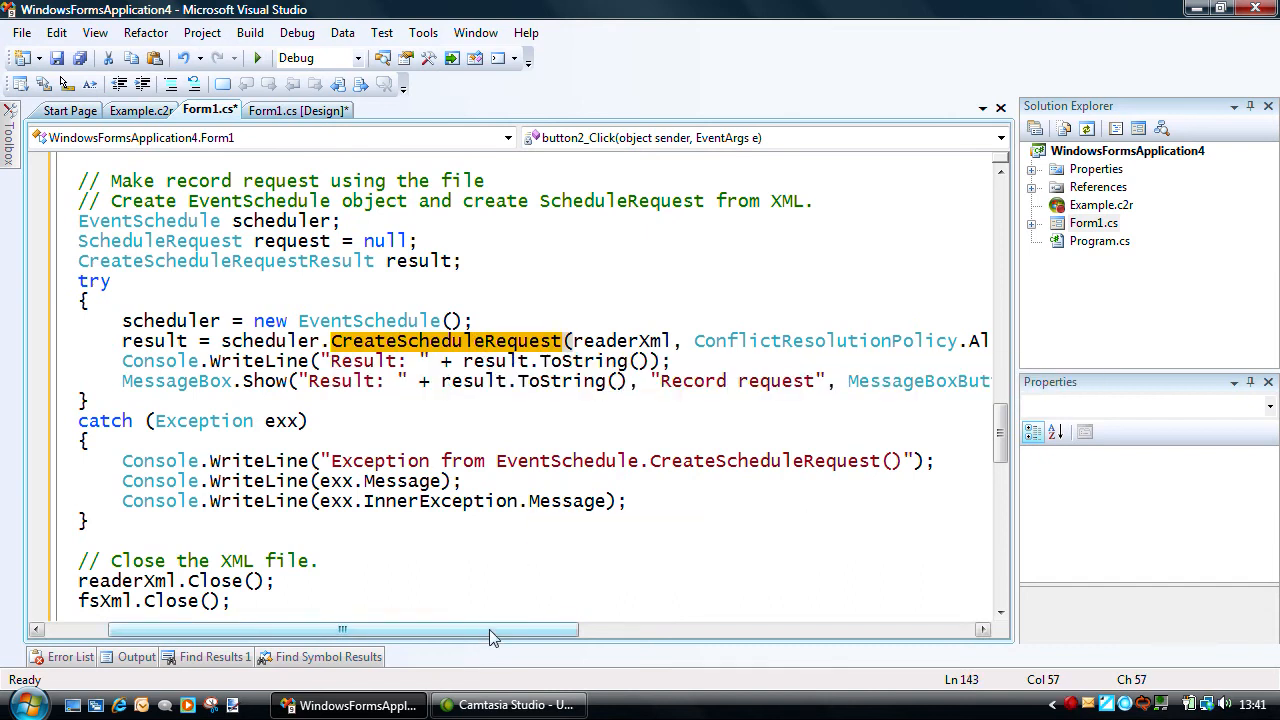
scroll("right", 3)
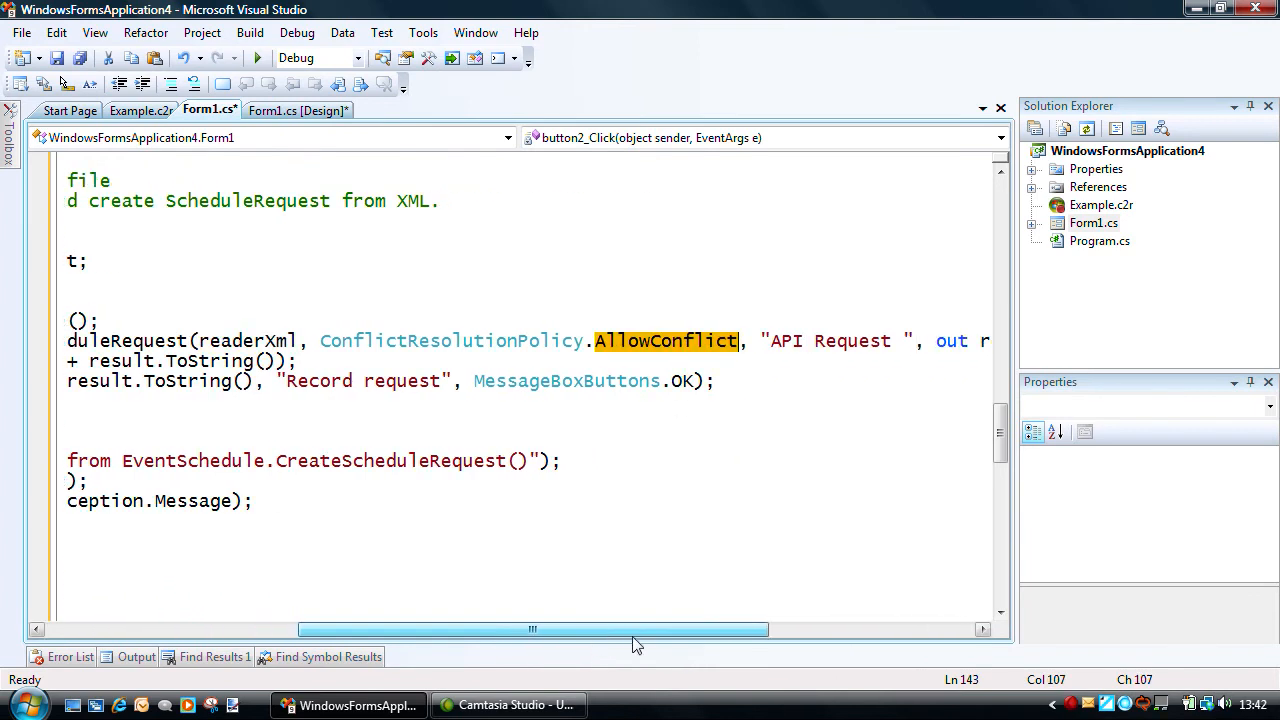
scroll("left", 3)
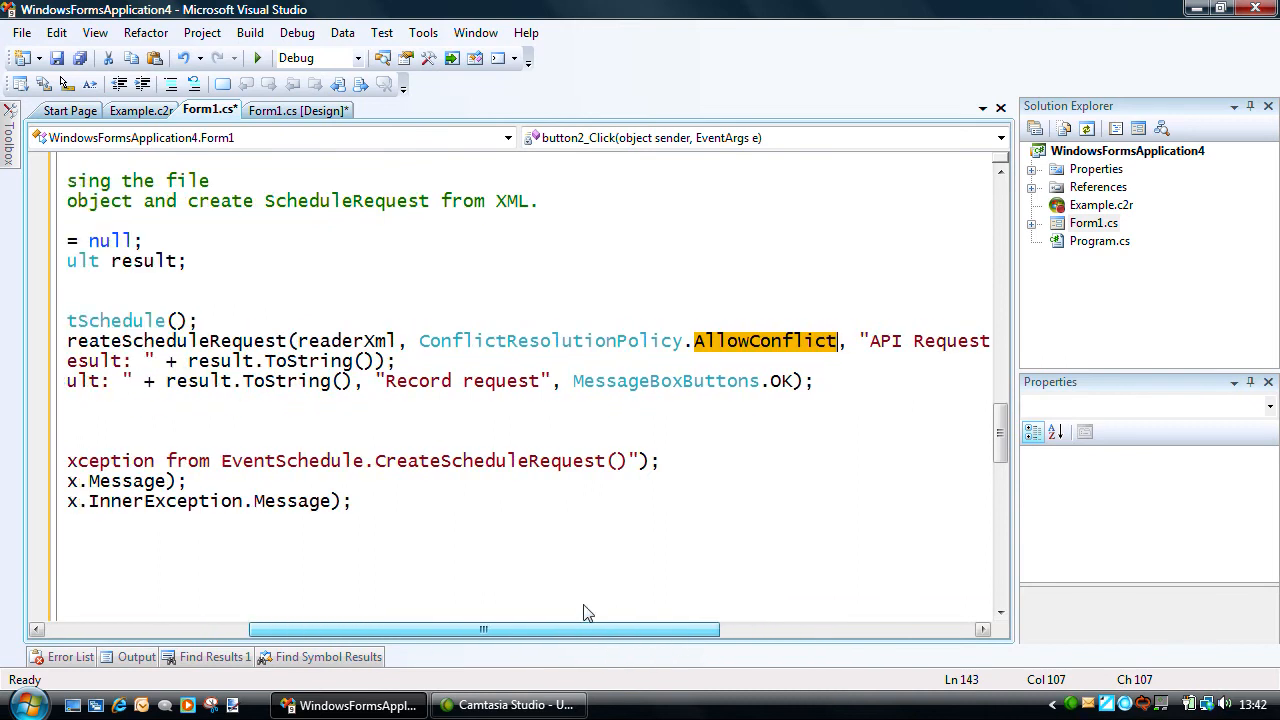
scroll("left", 3)
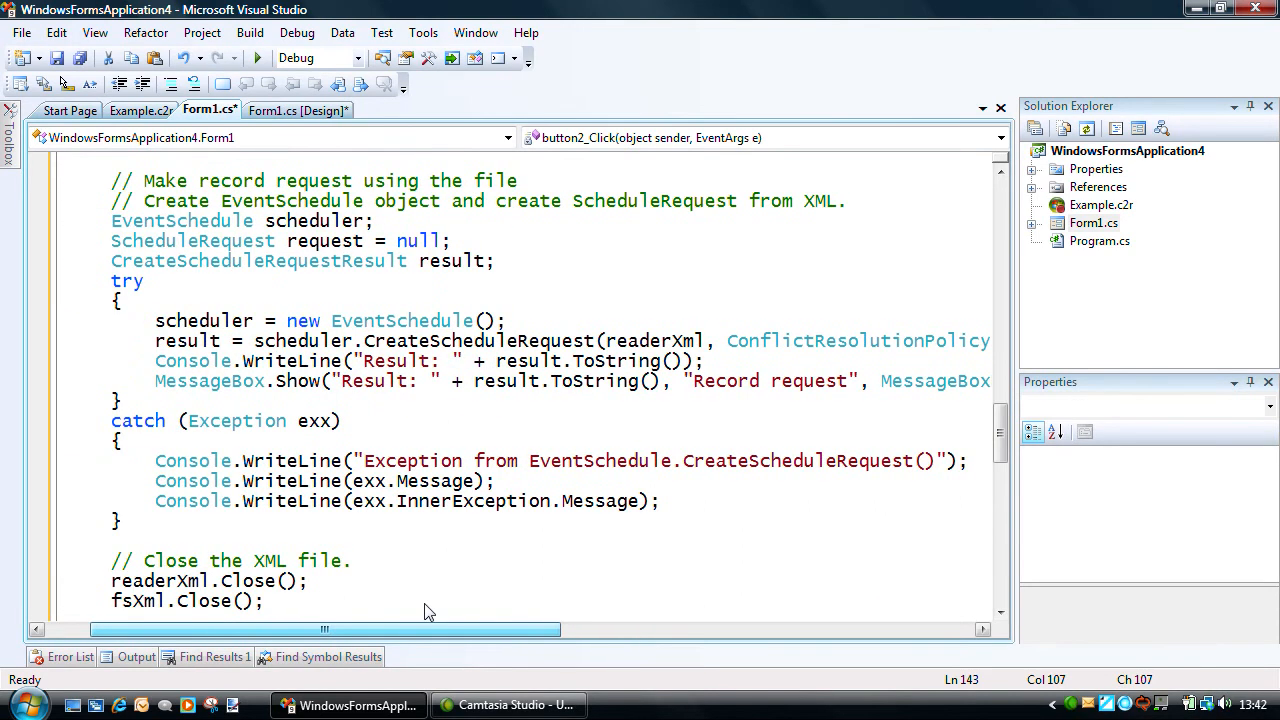
scroll("down", 3)
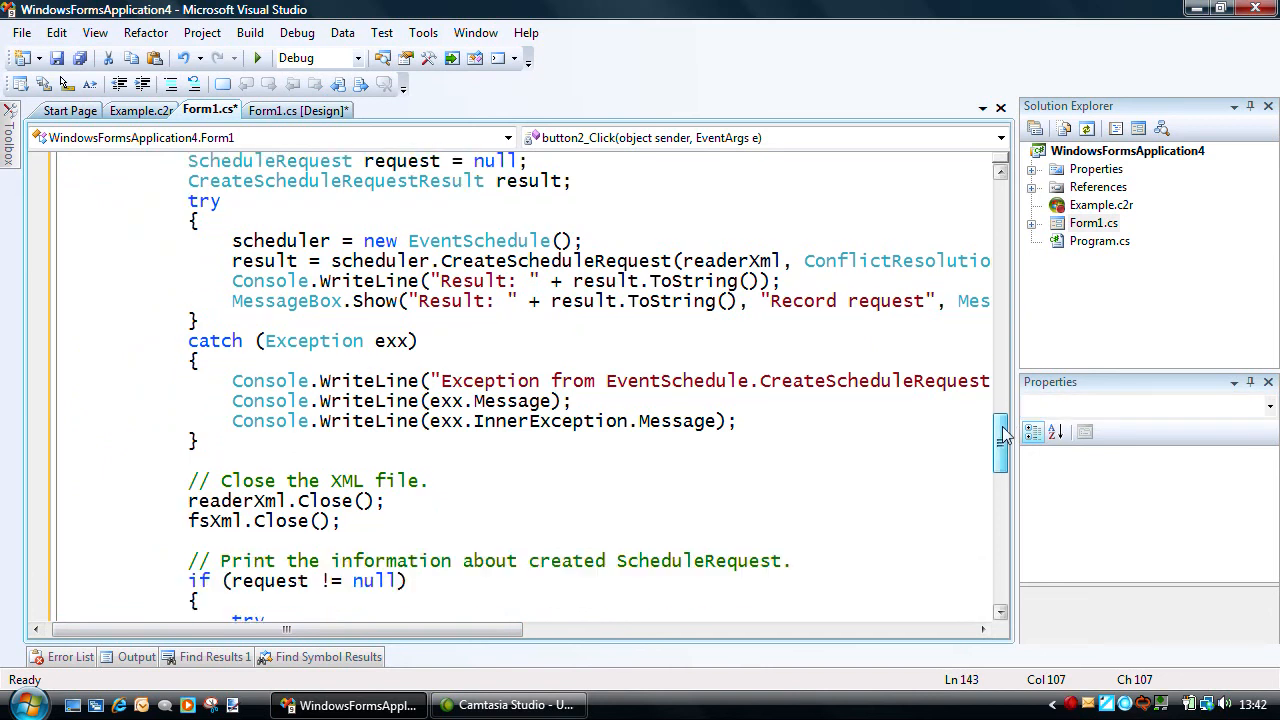
scroll("down", 3)
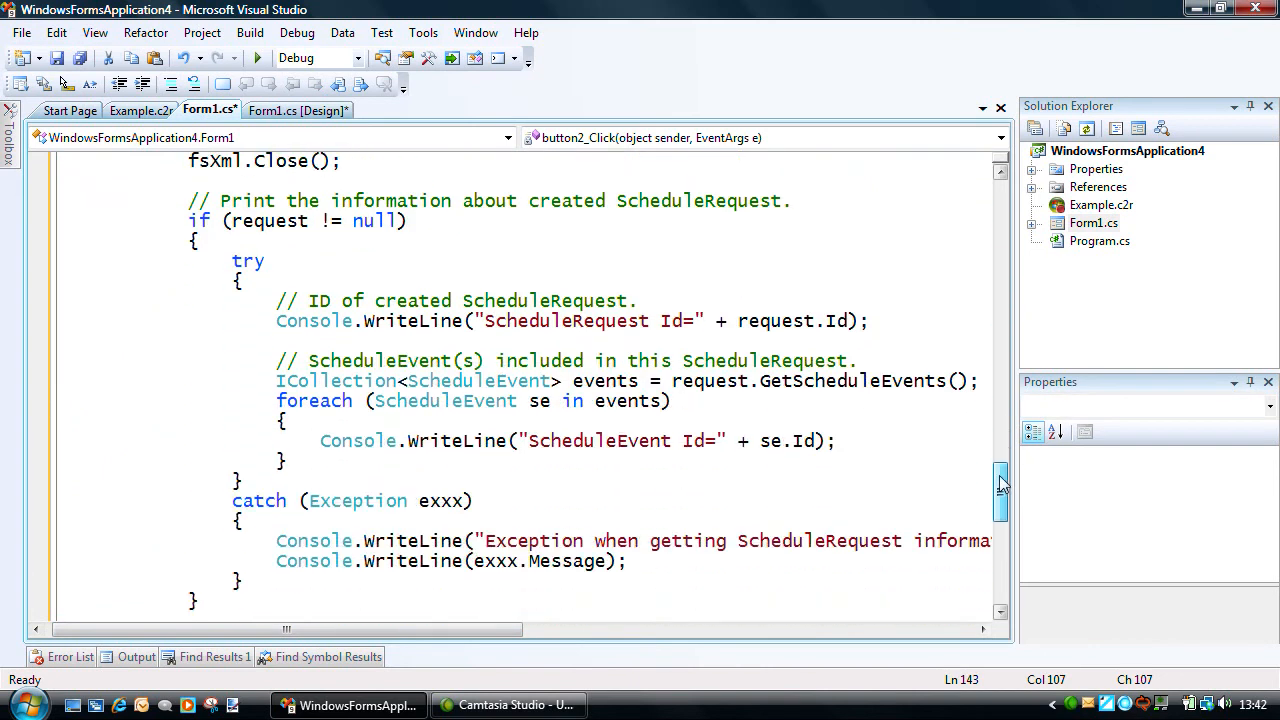
scroll("down", 3)
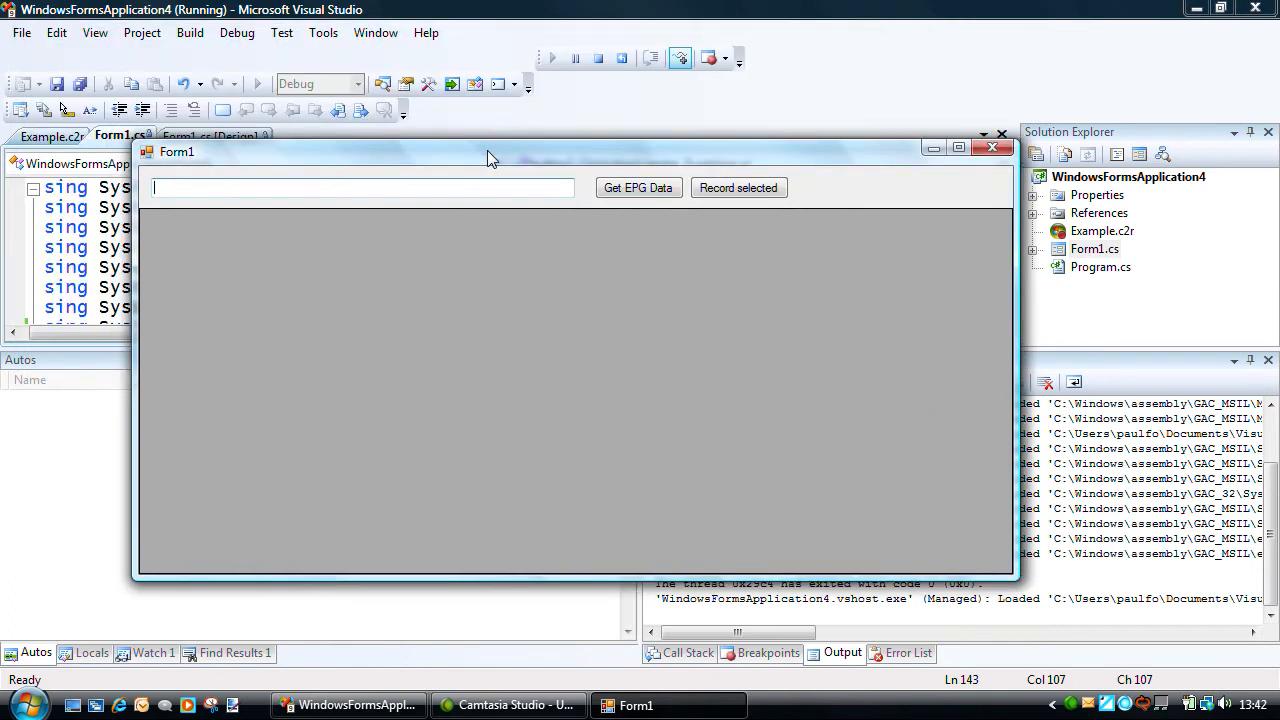
Search Doc%, record the selected Doctor Who episode and dismiss the ScheduledNoConflict message.
type("Doc")
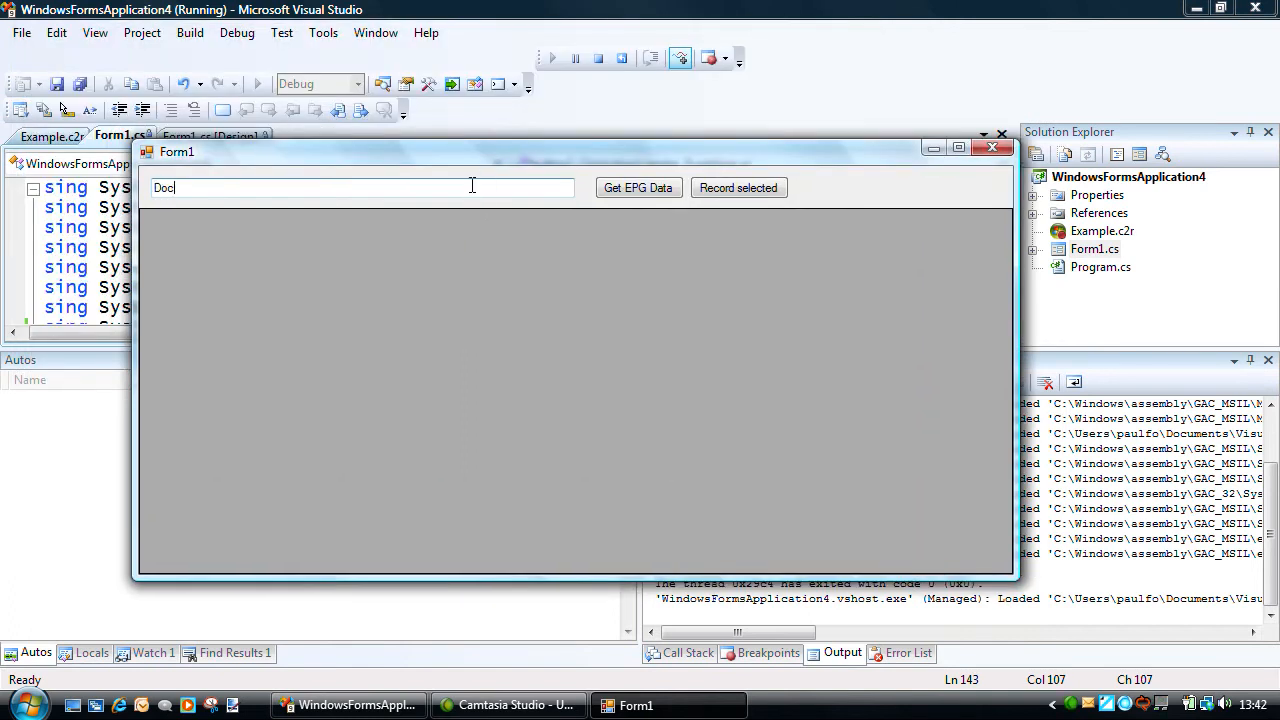
left_click(636, 188)
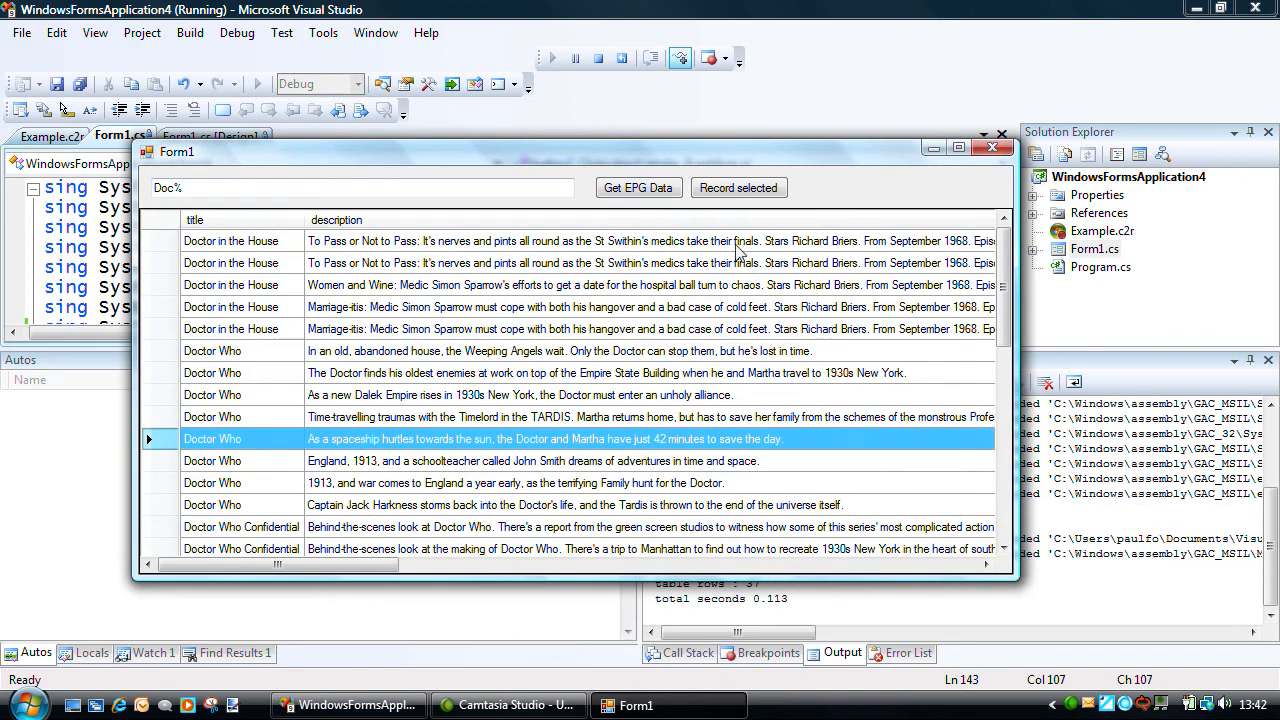
left_click(738, 188)
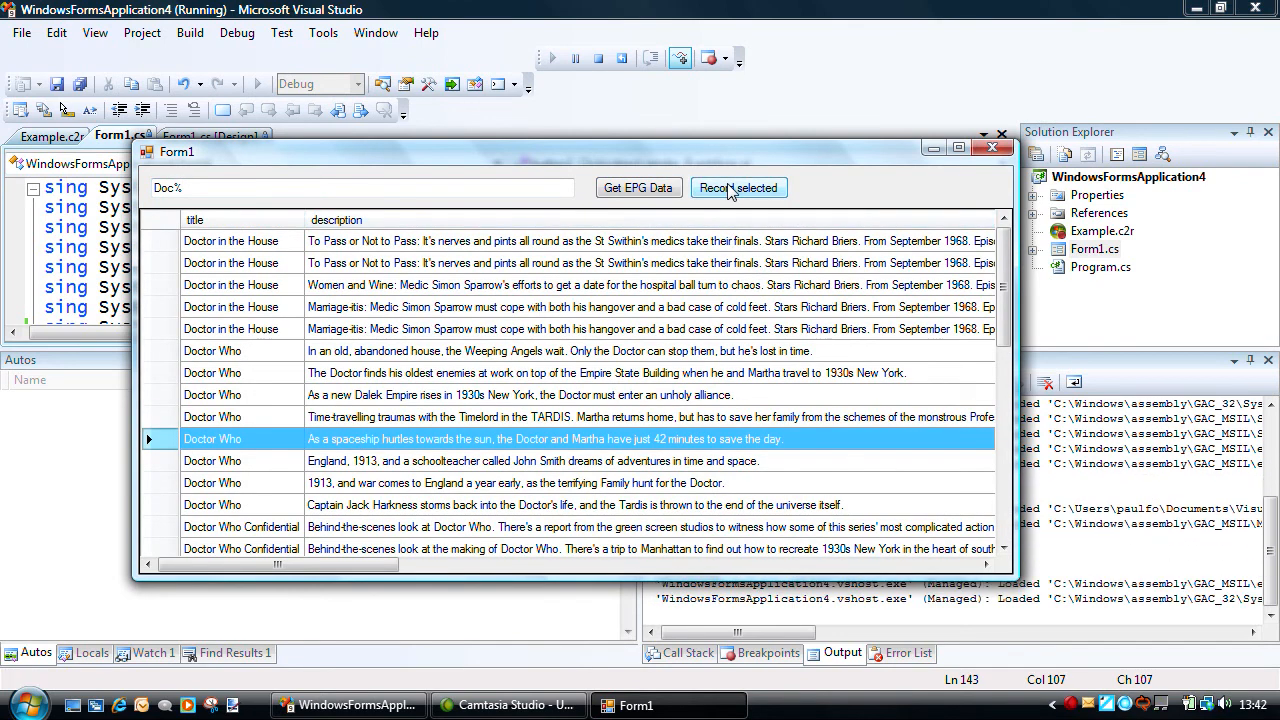
left_click(738, 188)
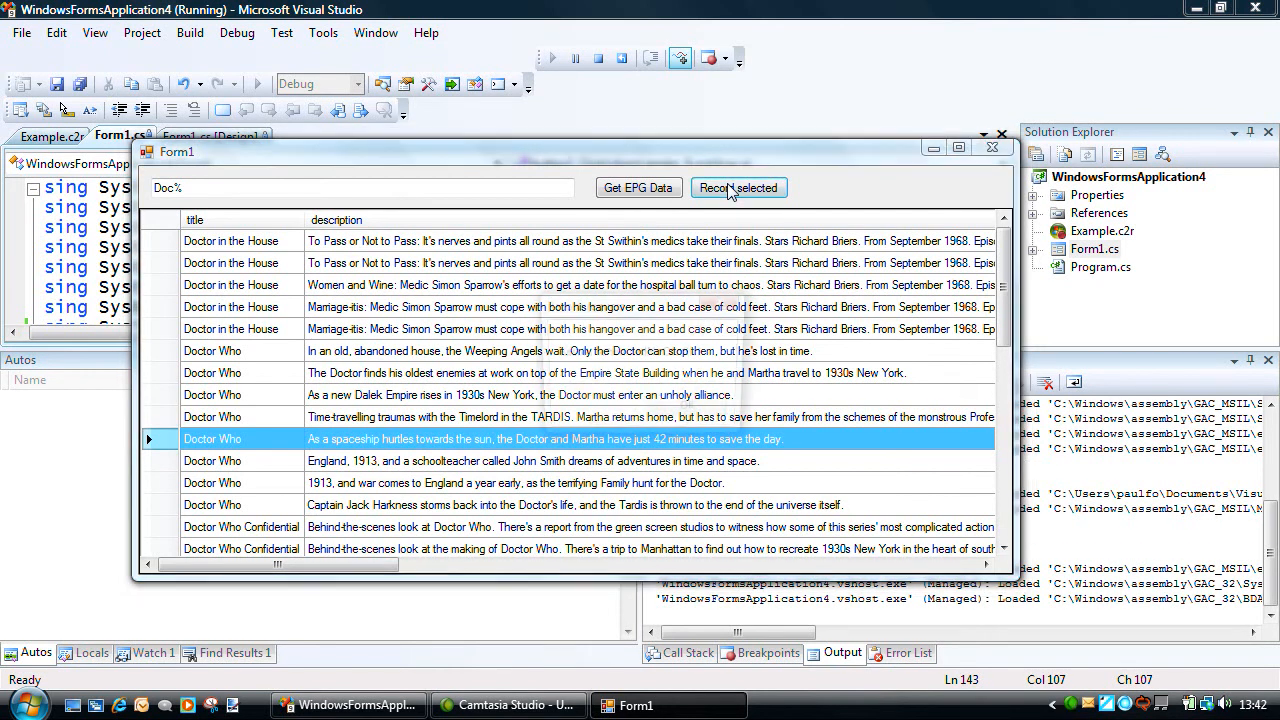
left_click(738, 188)
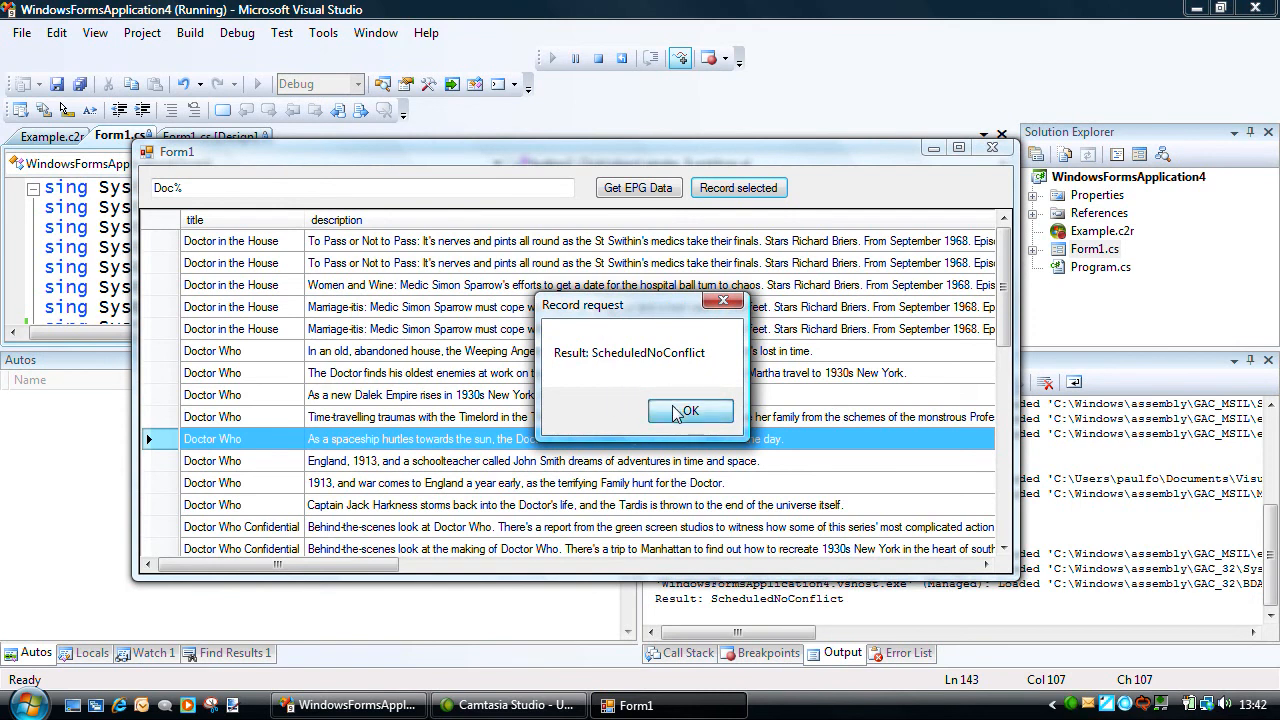
left_click(690, 412)
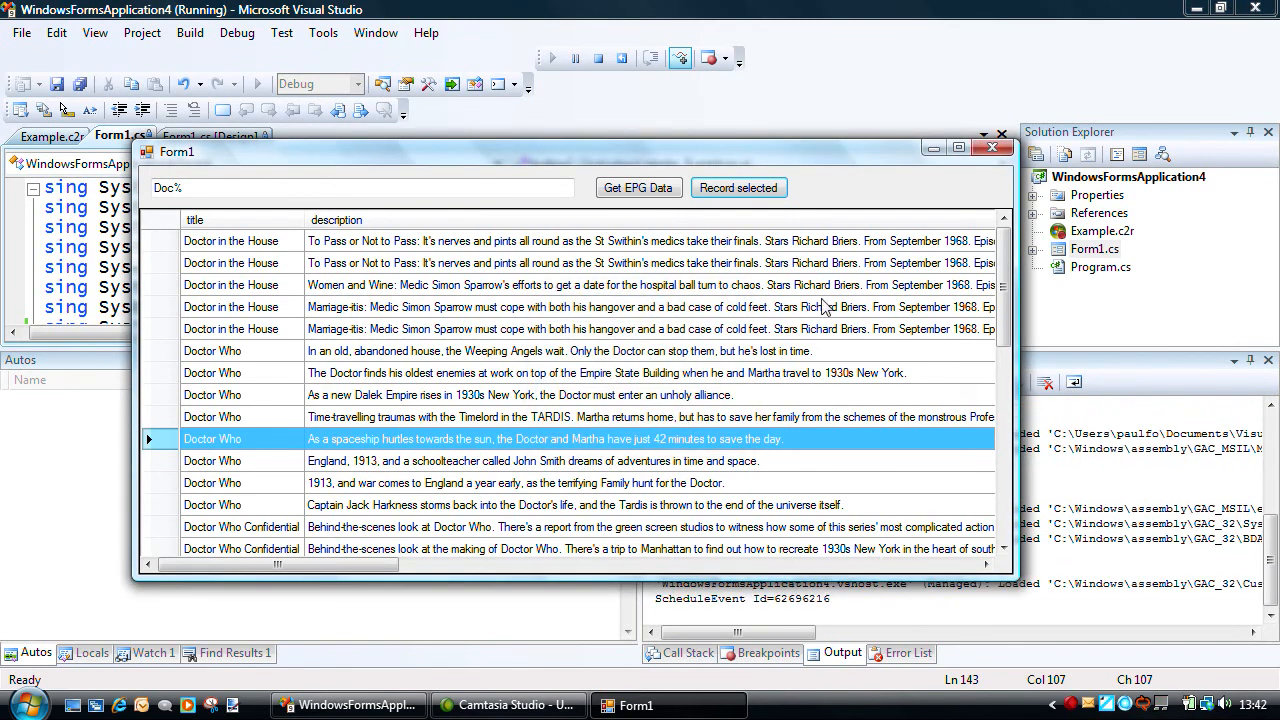